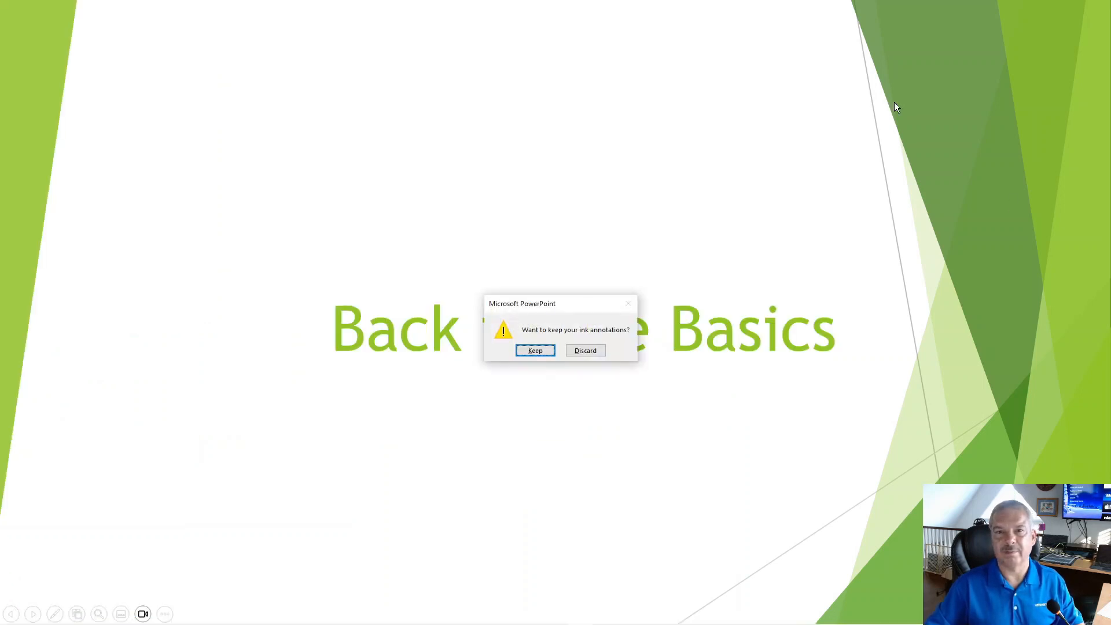
Discard ink annotations, close the Packet Capture presentation, then quit the MTPuTTY sessions.
{"action": "left_click", "coordinate": [584, 349]}
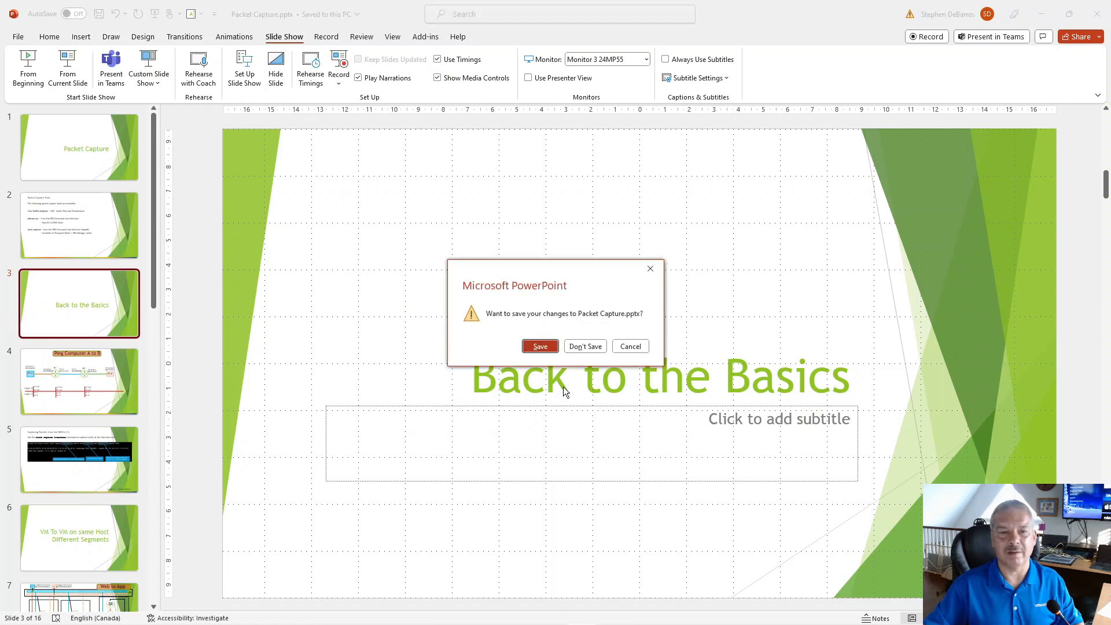
{"action": "left_click", "coordinate": [585, 346]}
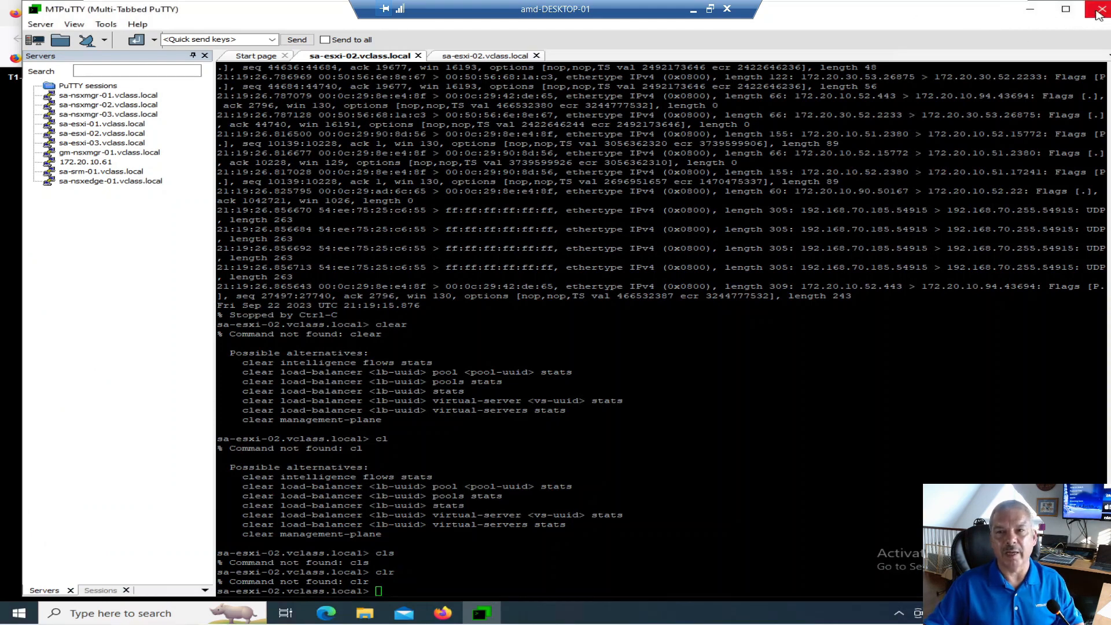
{"action": "left_click", "coordinate": [1097, 10]}
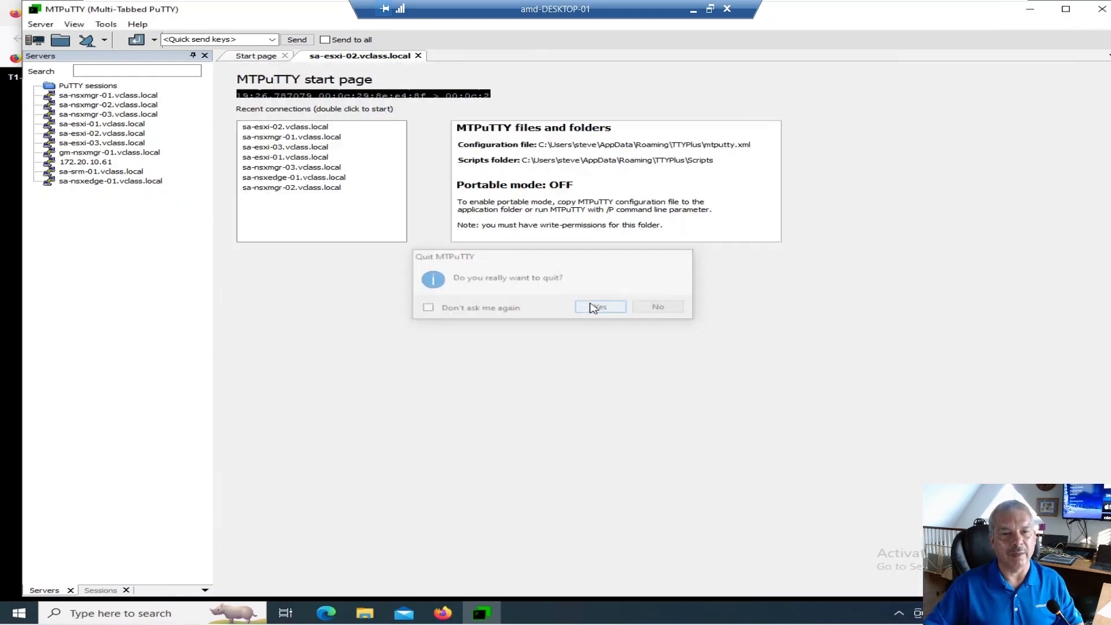
{"action": "left_click", "coordinate": [599, 306]}
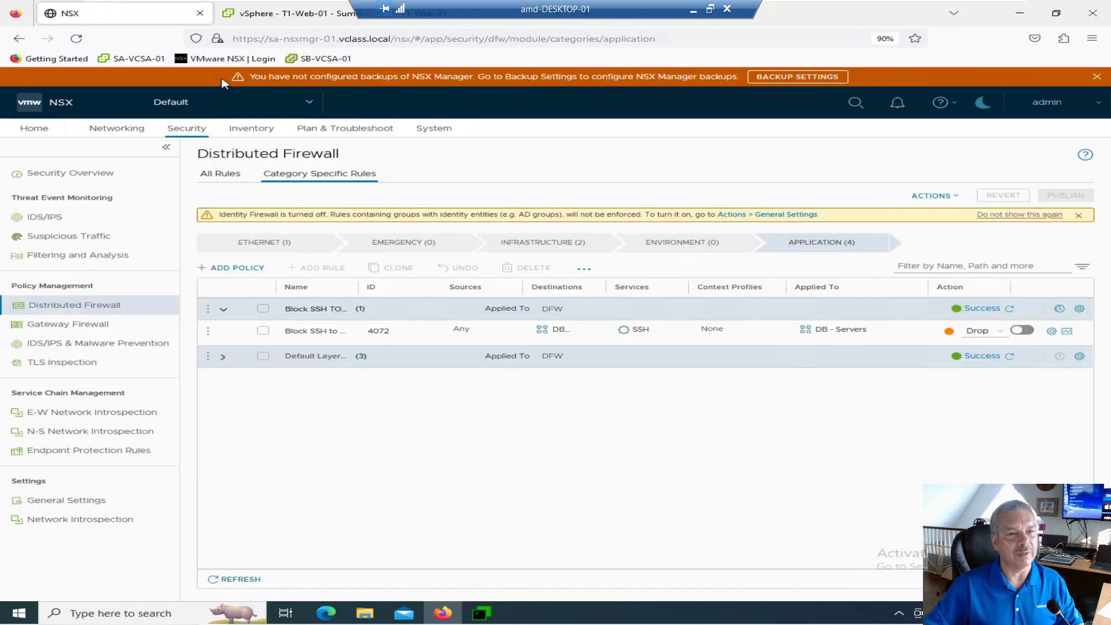
{"action": "mouse_move", "coordinate": [315, 330]}
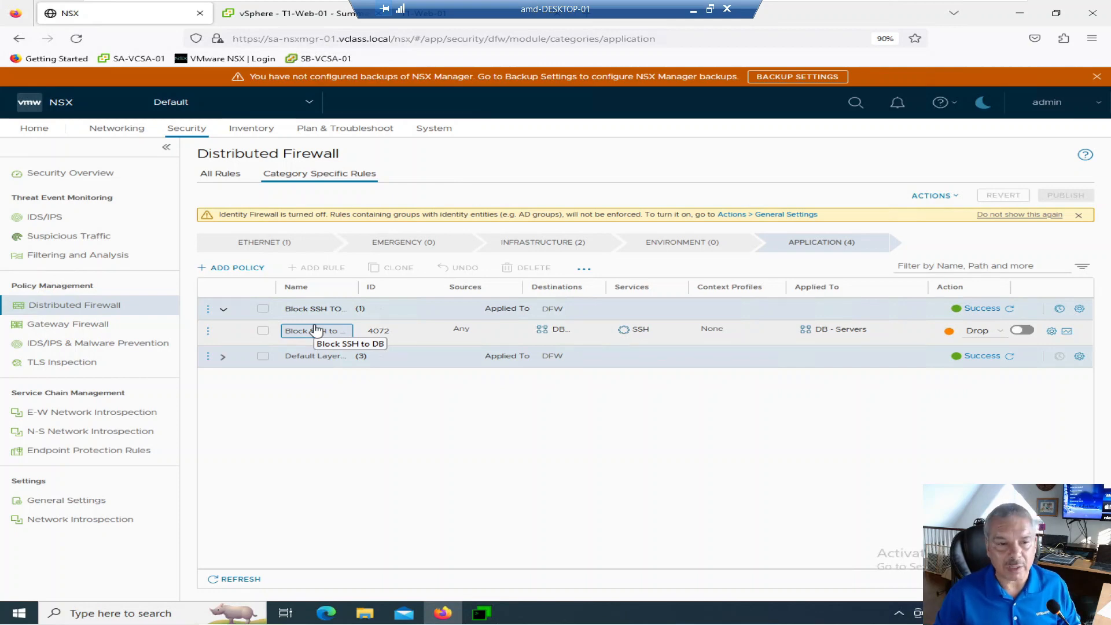
{"action": "mouse_move", "coordinate": [318, 307]}
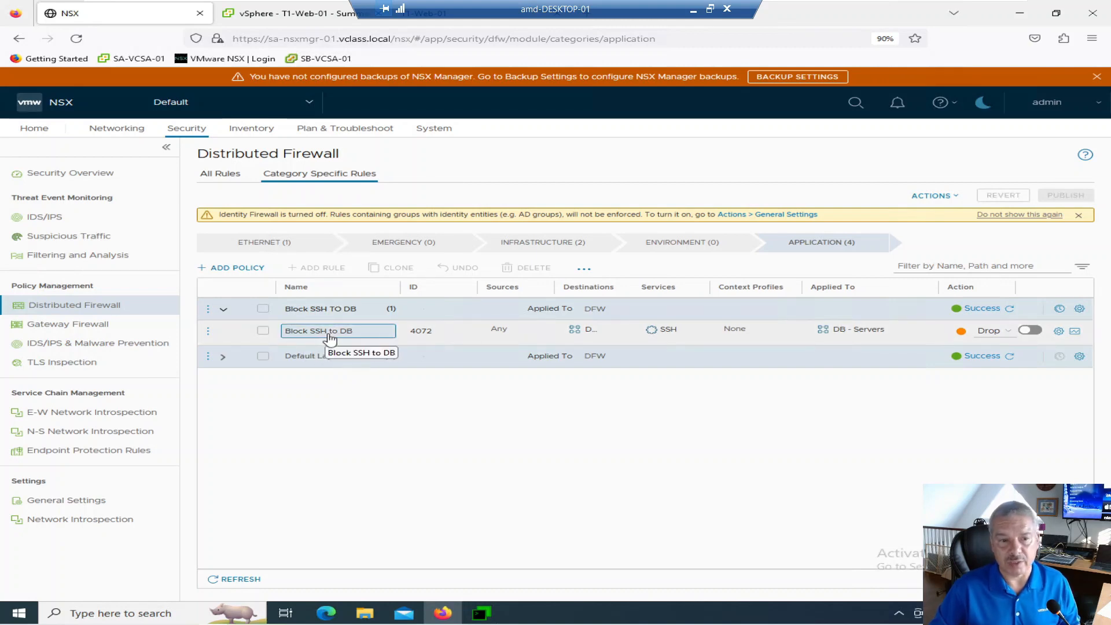
Switch on the Block SSH to DB rule and publish it so the policy shows Success.
{"action": "left_click", "coordinate": [498, 328]}
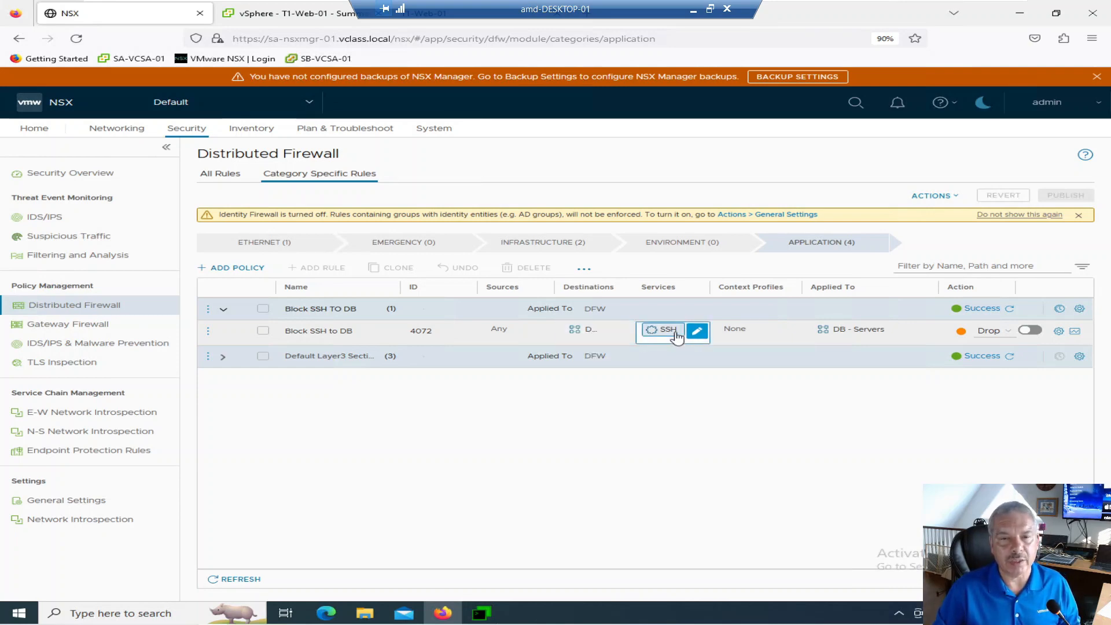
{"action": "mouse_move", "coordinate": [667, 330]}
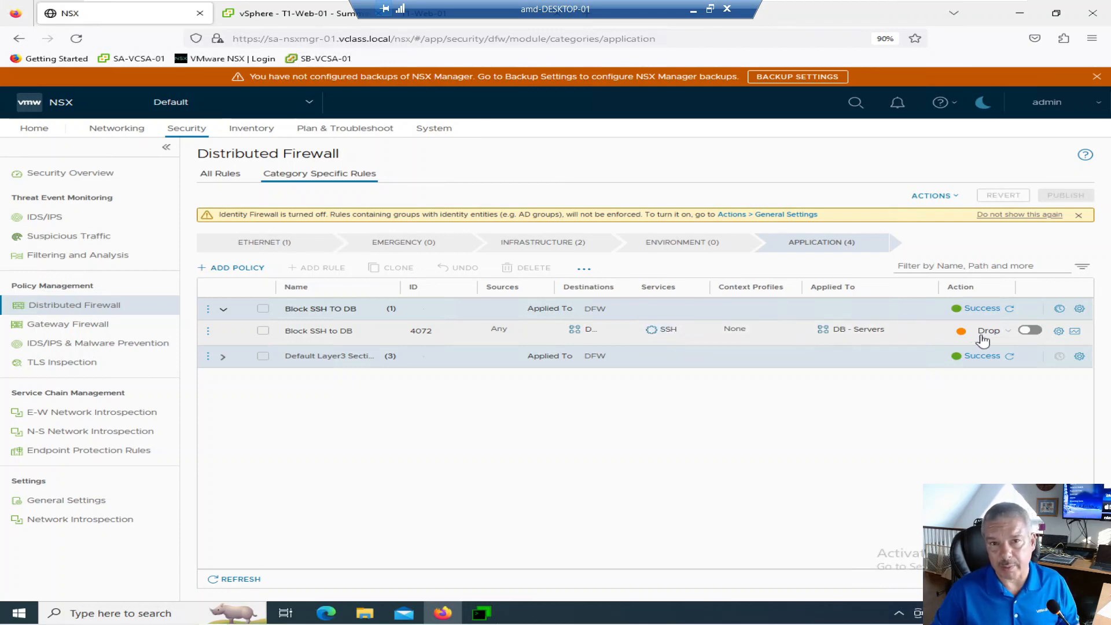
{"action": "left_click", "coordinate": [1030, 330]}
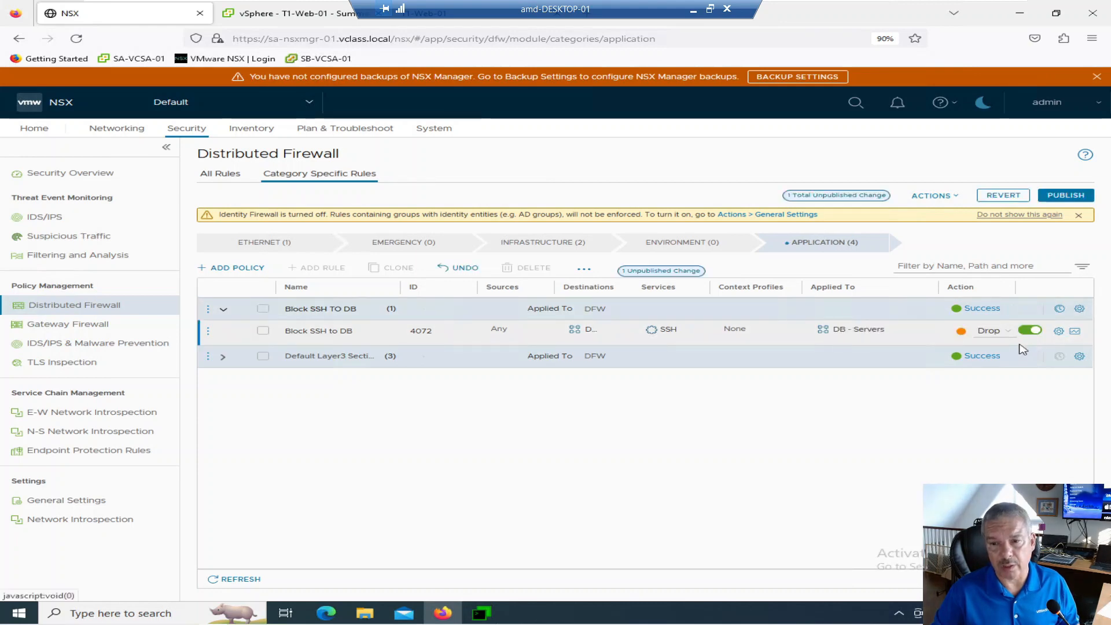
{"action": "left_click", "coordinate": [1064, 194]}
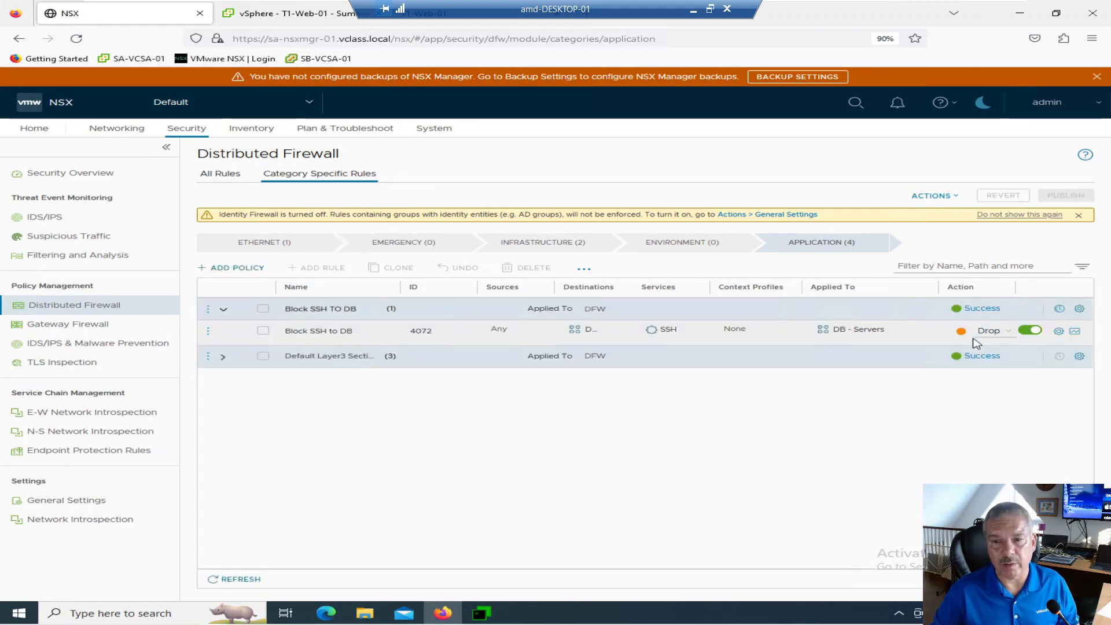
{"action": "left_click", "coordinate": [851, 329]}
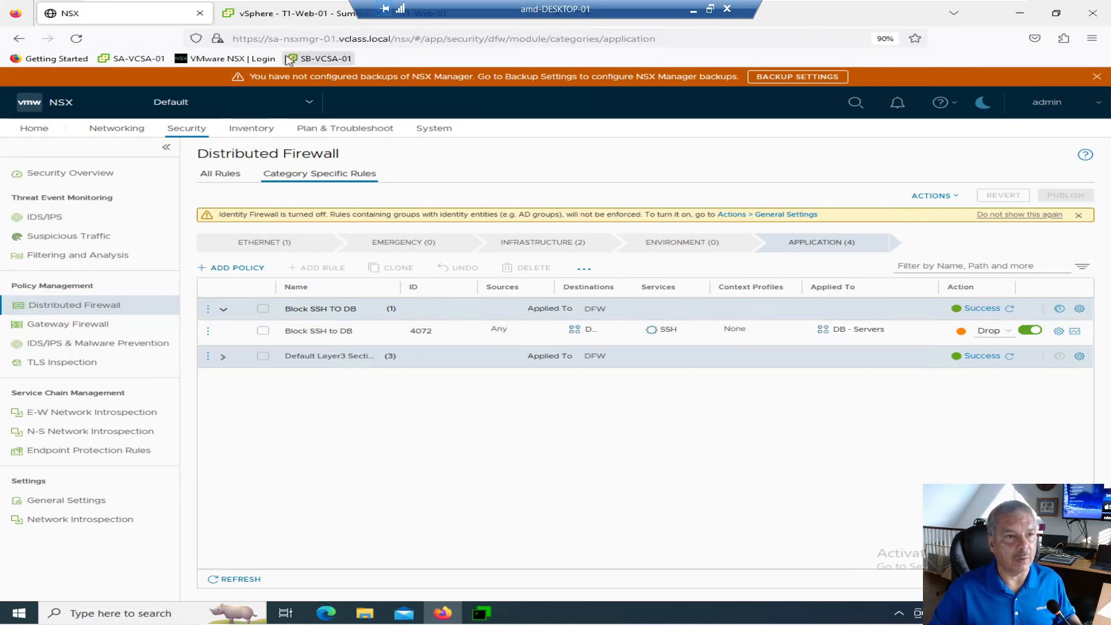
Review T1-DB-01's summary with its IP address and host sa-esxi-02, then launch MTPuTTY.
{"action": "left_click", "coordinate": [301, 13]}
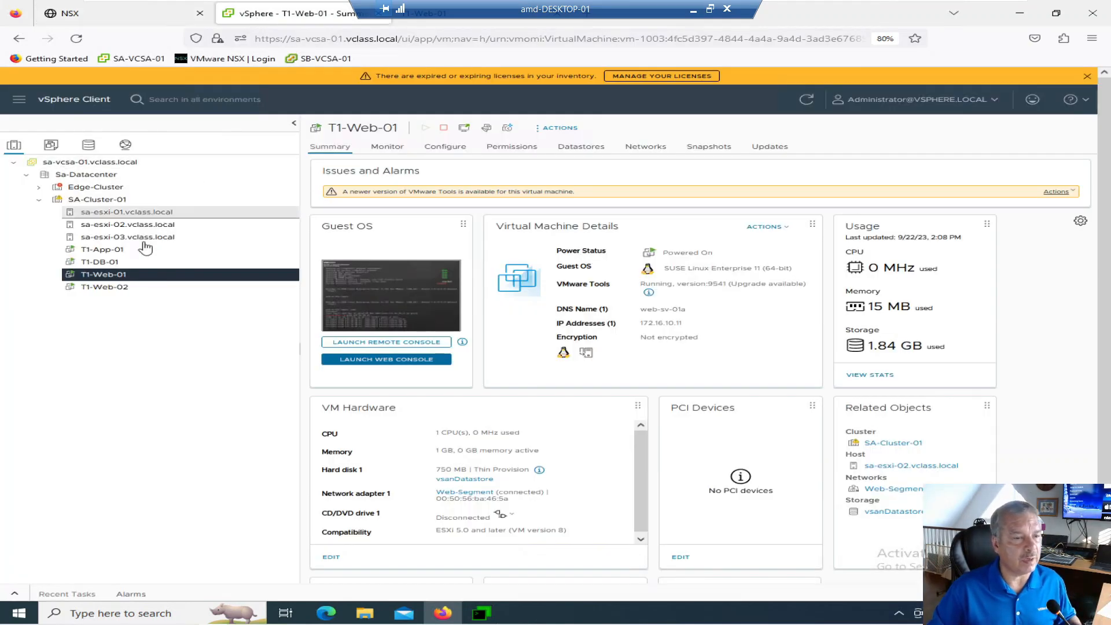
{"action": "left_click", "coordinate": [99, 261]}
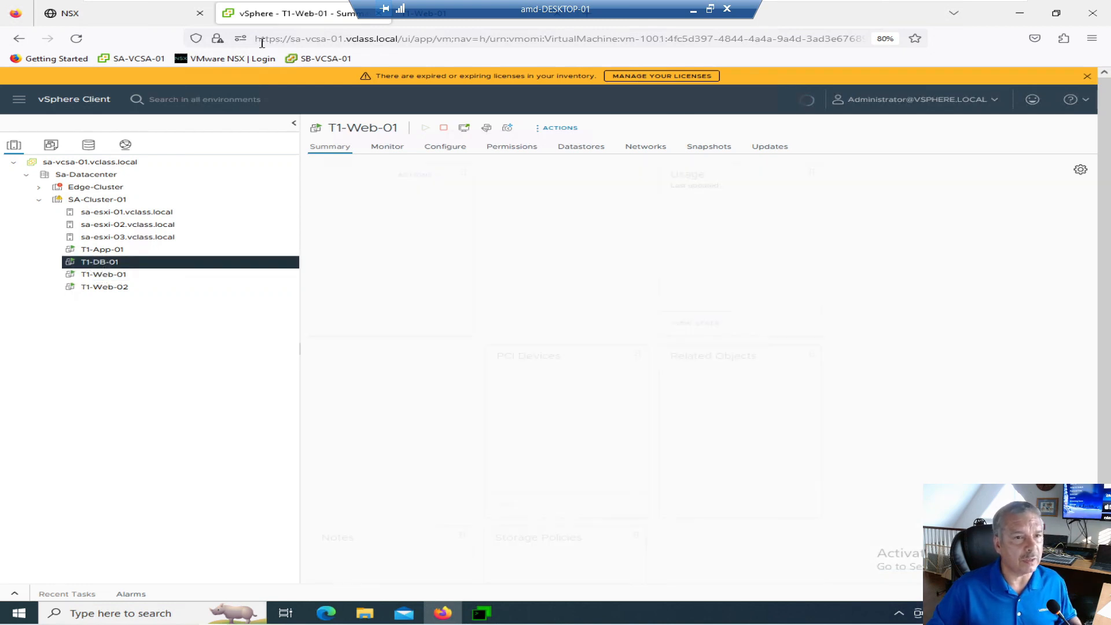
{"action": "left_click", "coordinate": [97, 262]}
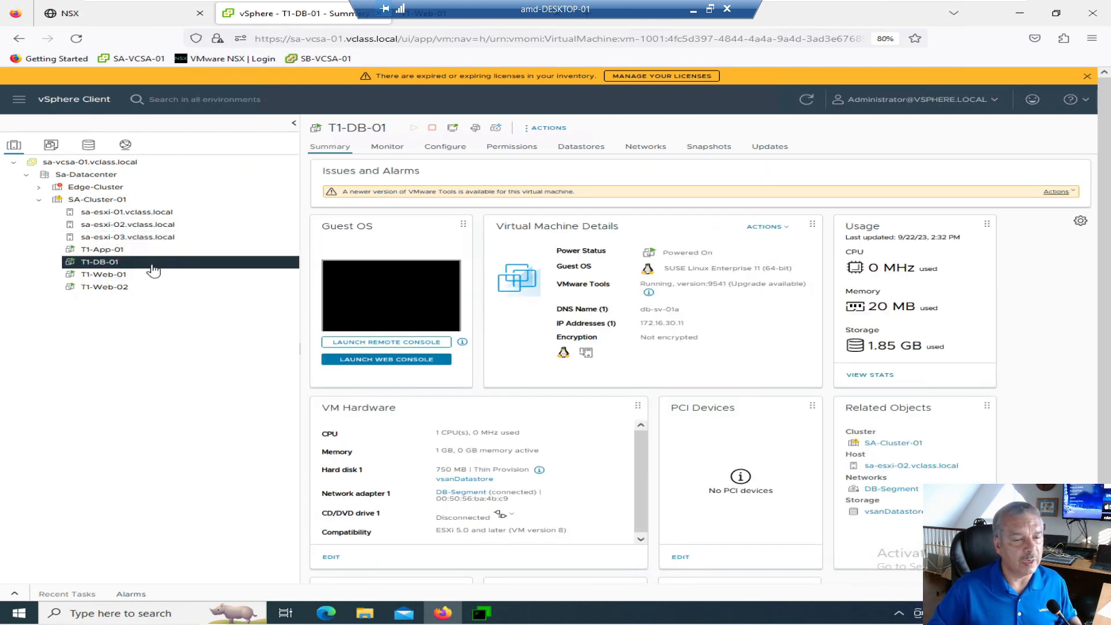
{"action": "mouse_move", "coordinate": [638, 330]}
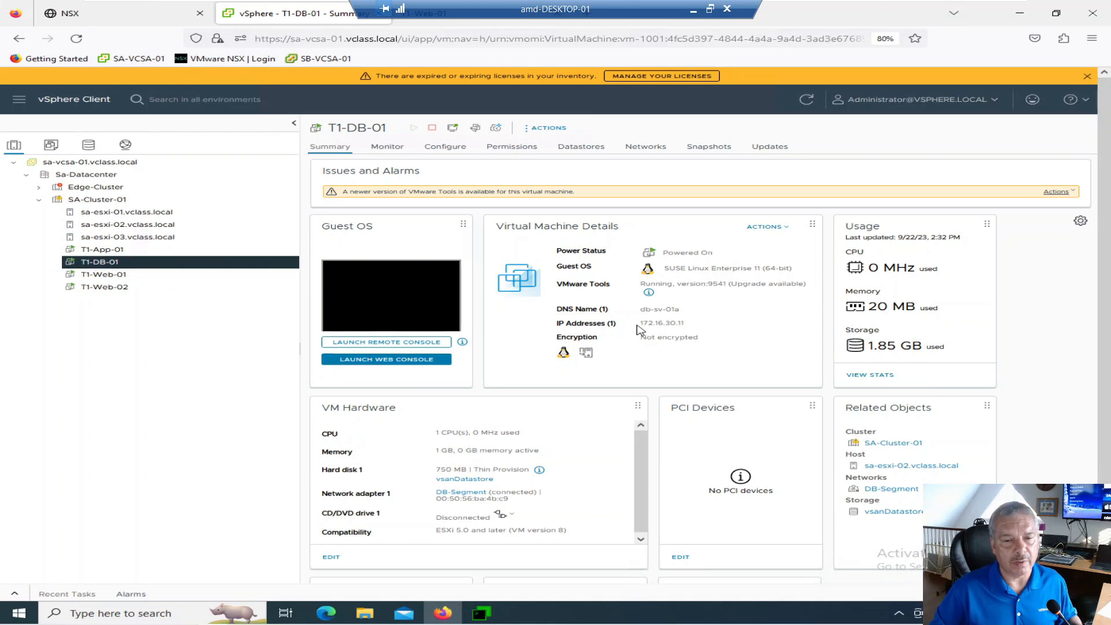
{"action": "double_click", "coordinate": [661, 323]}
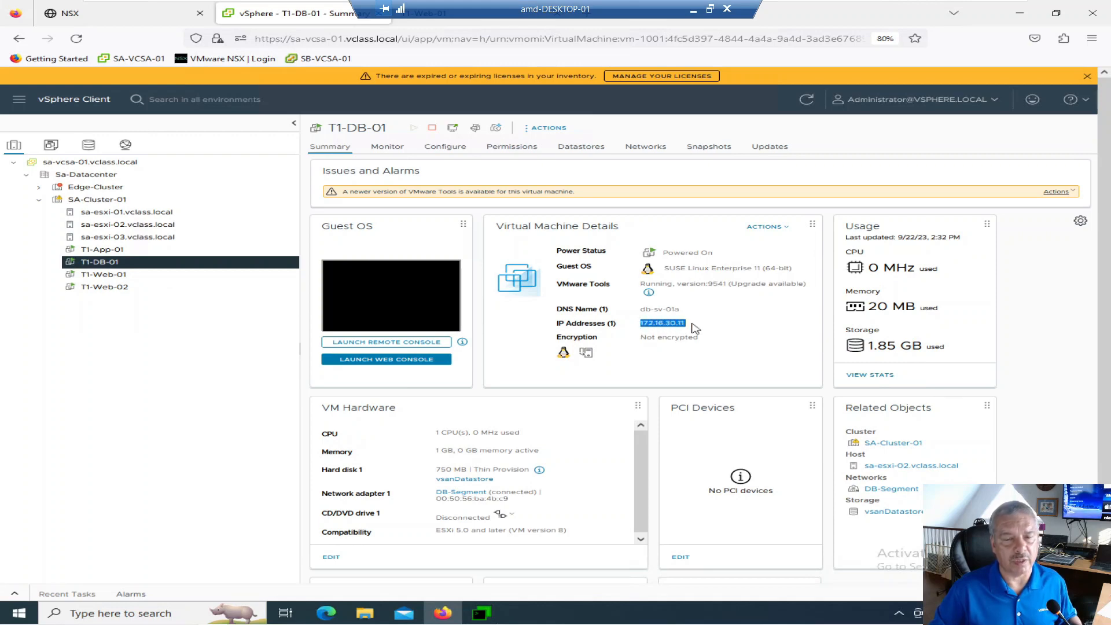
{"action": "mouse_move", "coordinate": [831, 430]}
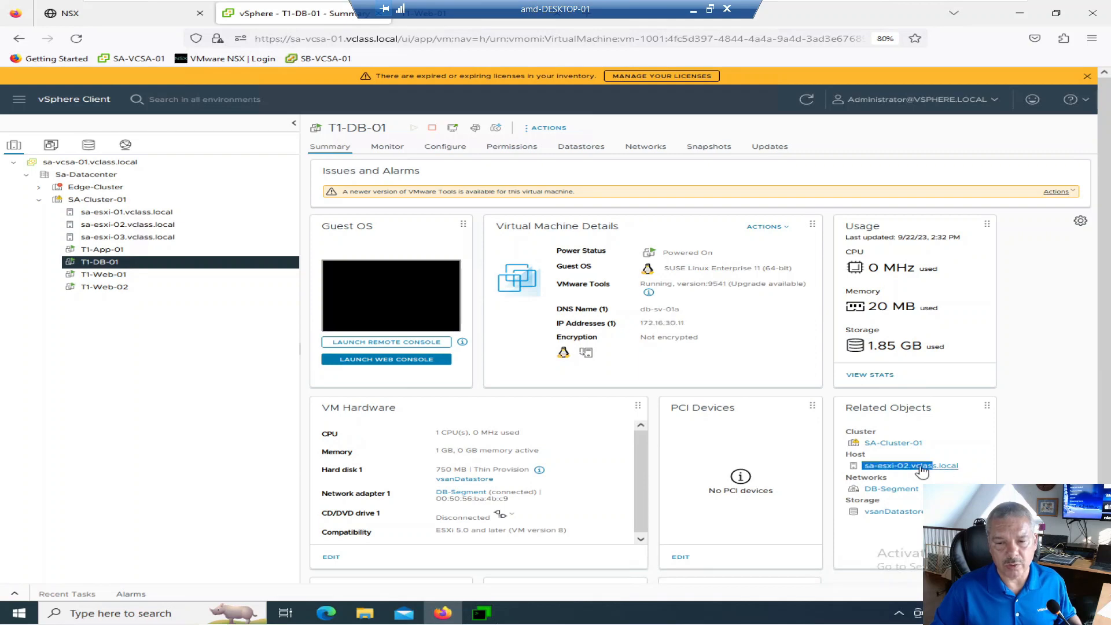
{"action": "mouse_move", "coordinate": [968, 472]}
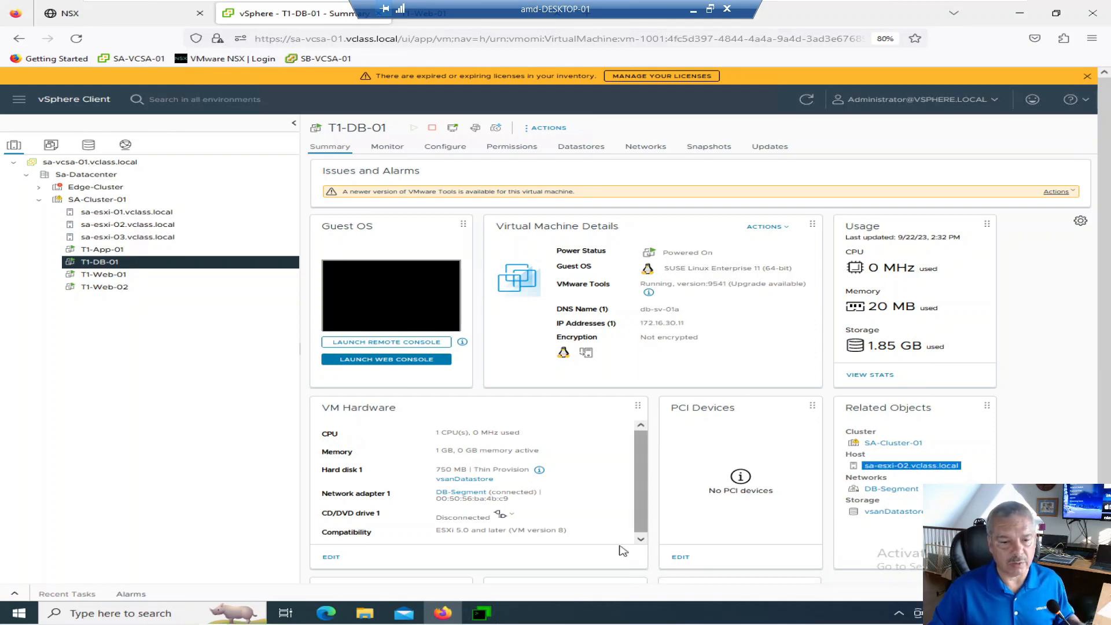
{"action": "mouse_move", "coordinate": [466, 500]}
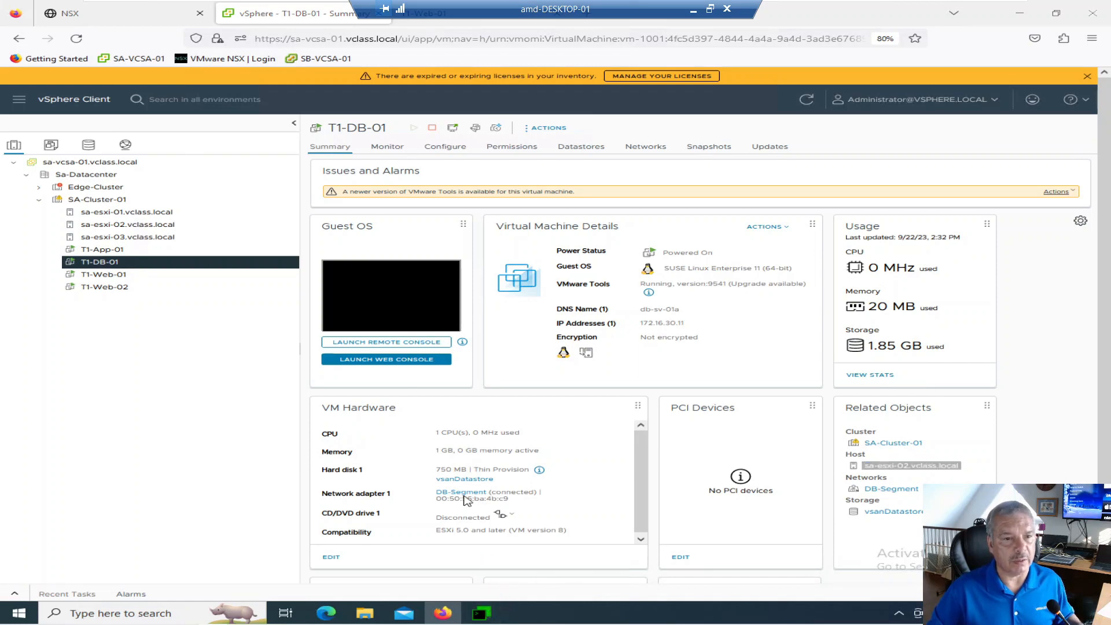
{"action": "left_click", "coordinate": [480, 613]}
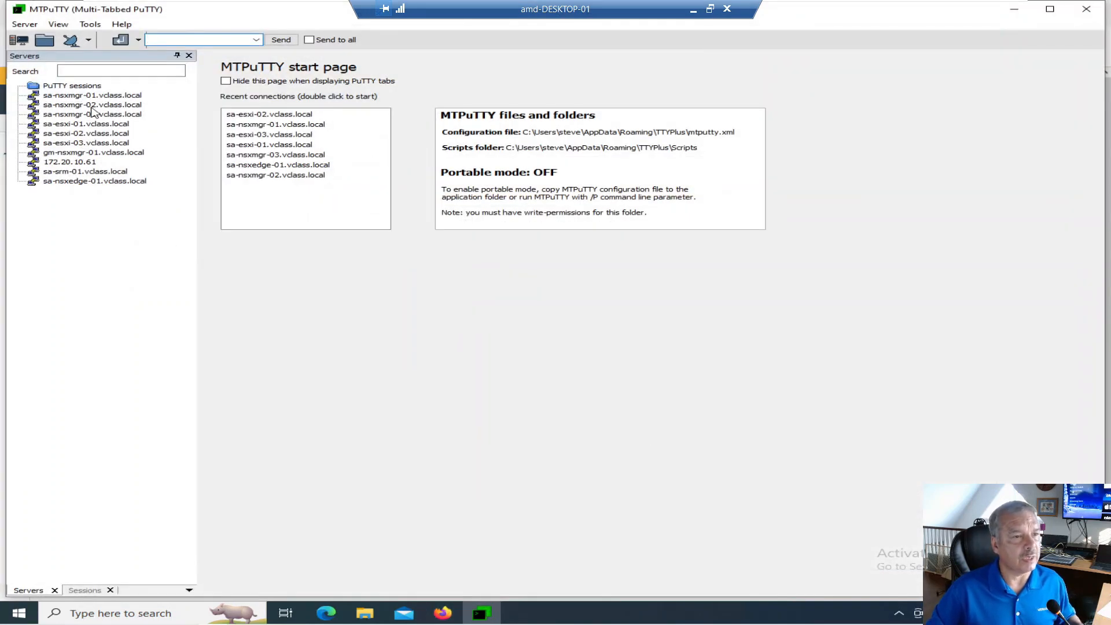
Start two sa-esxi-02 sessions and run nsxcli in the first one.
{"action": "double_click", "coordinate": [268, 115]}
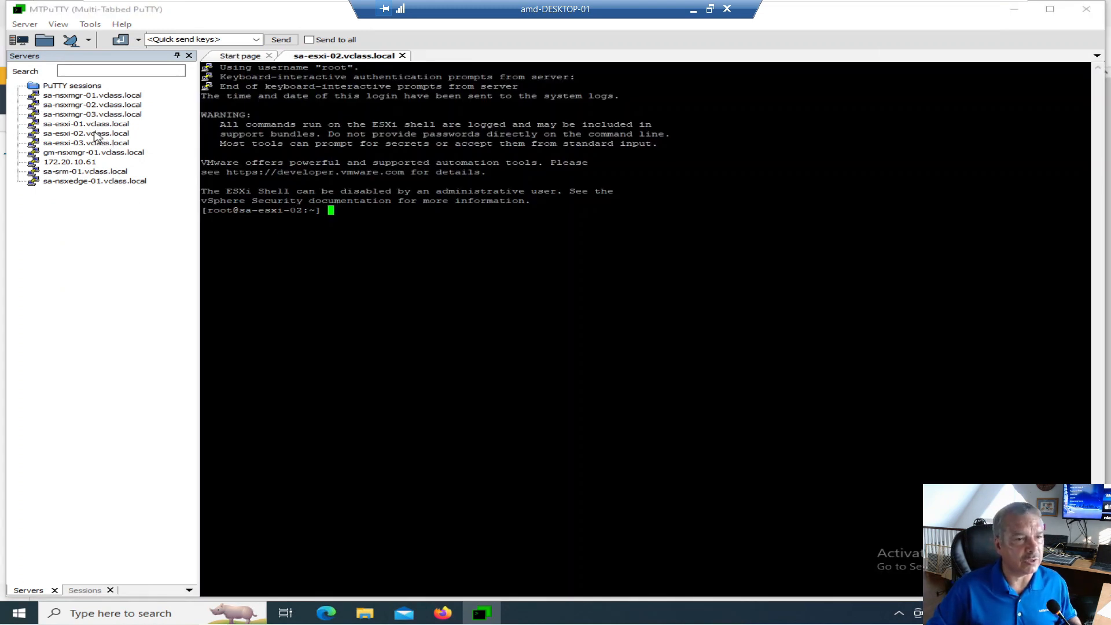
{"action": "double_click", "coordinate": [86, 132]}
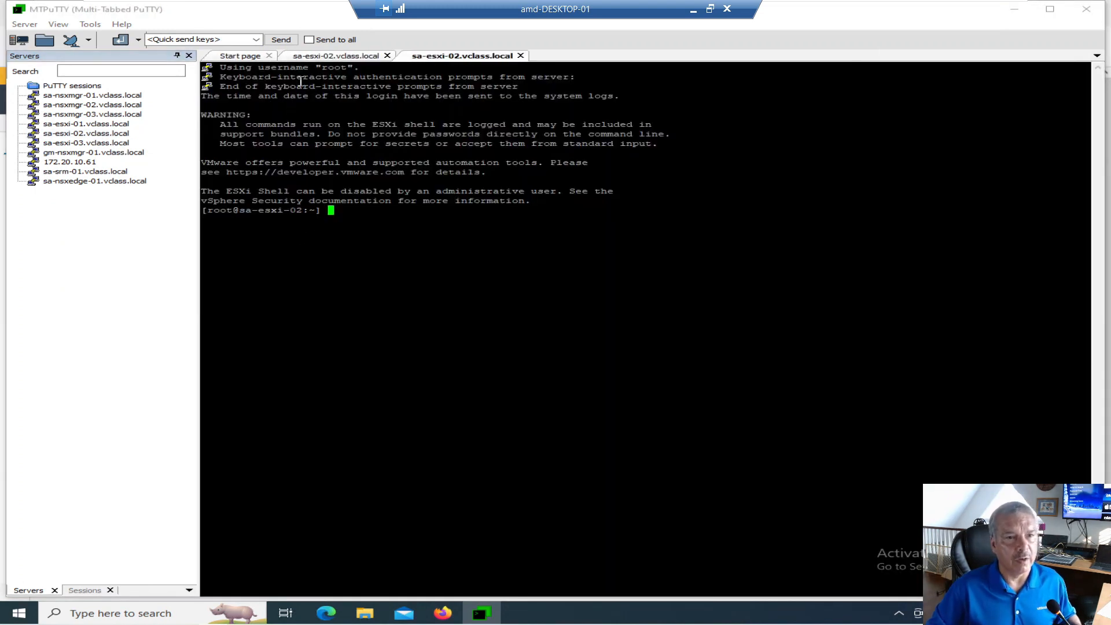
{"action": "left_click", "coordinate": [339, 56]}
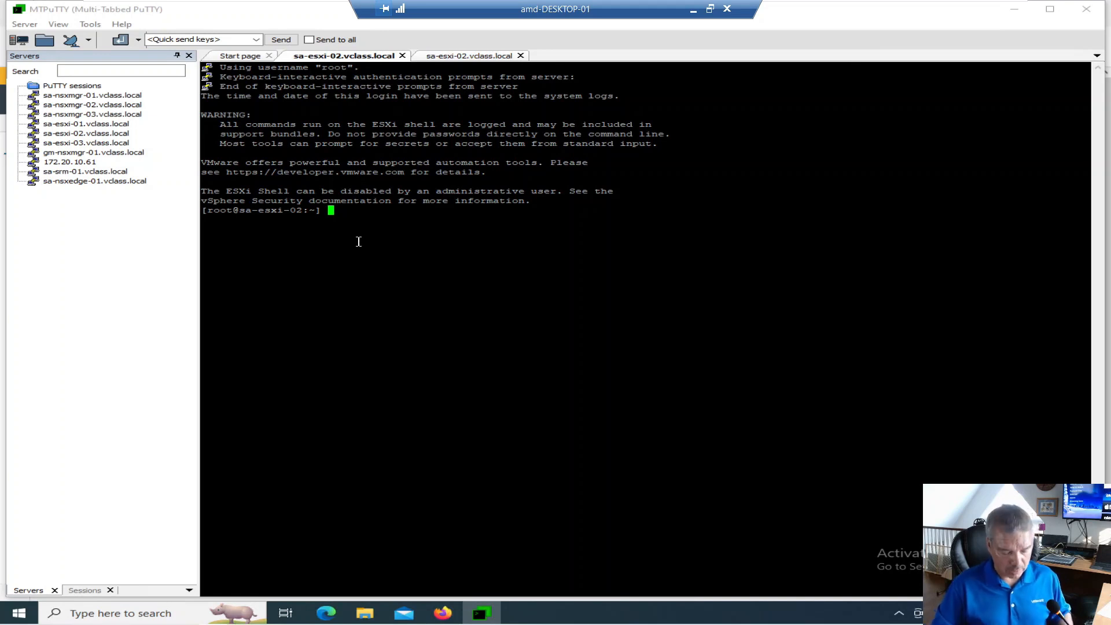
{"action": "type", "text": "nsxc"}
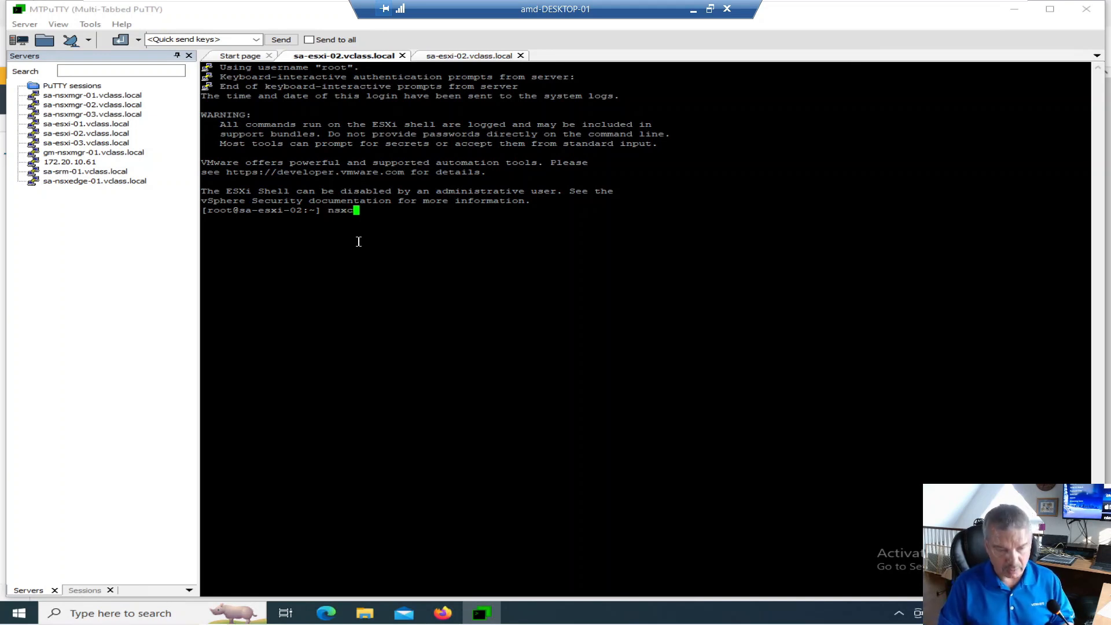
{"action": "type", "text": "li"}
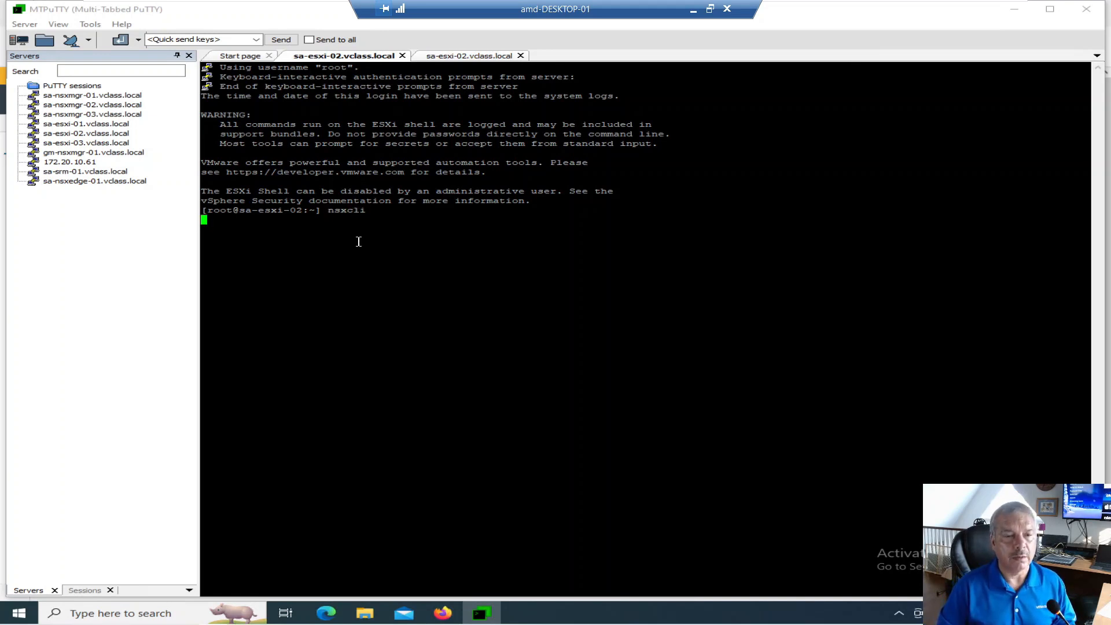
{"action": "key", "text": "Return"}
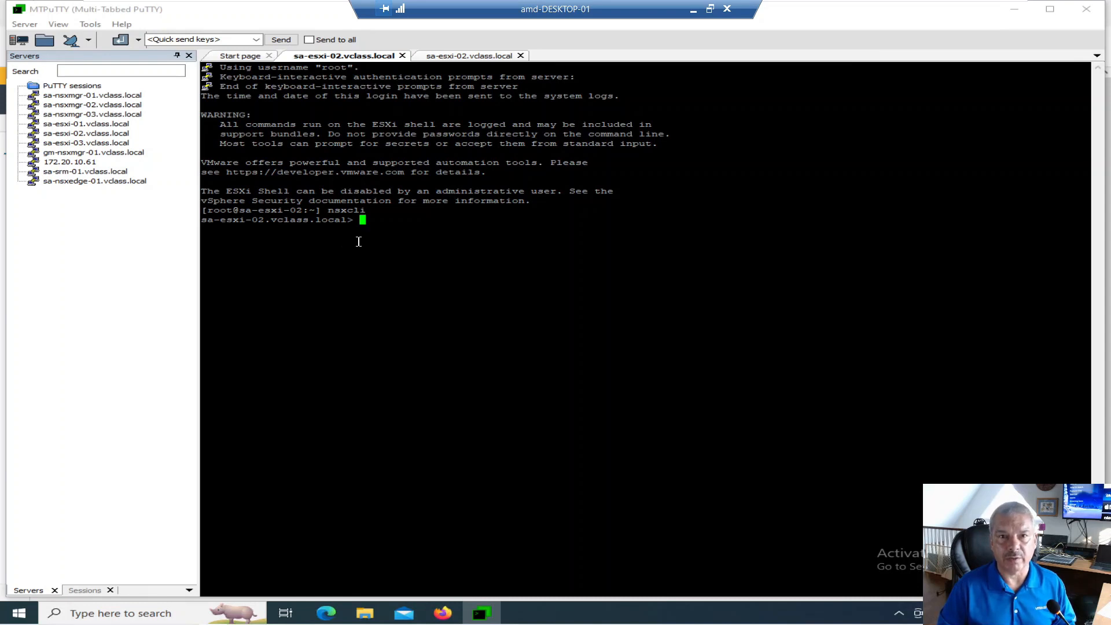
{"action": "mouse_move", "coordinate": [462, 46]}
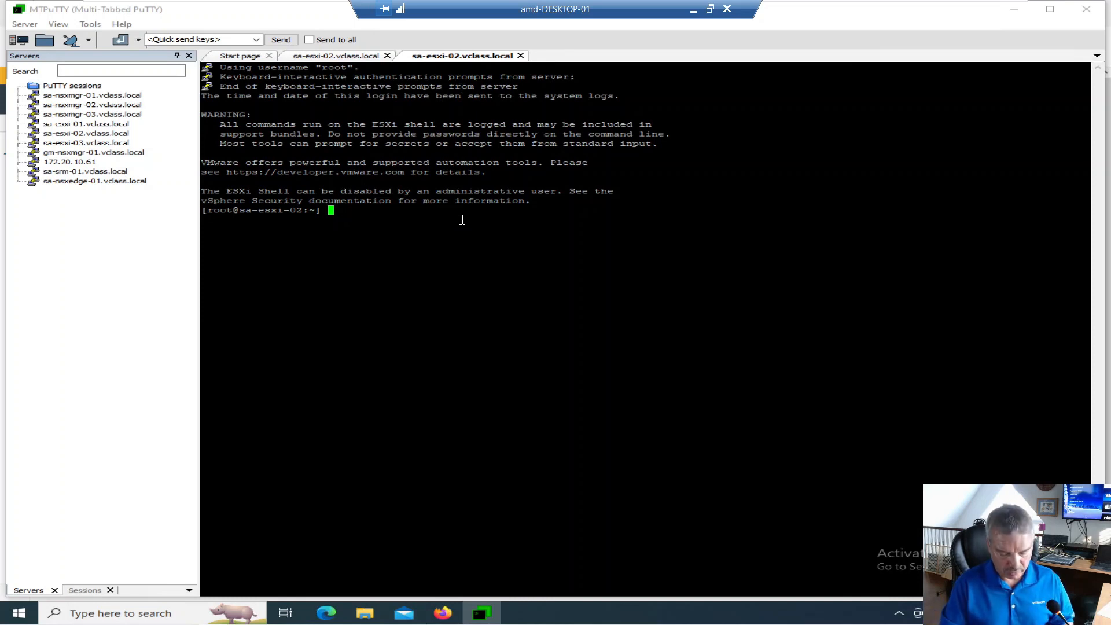
Run summarize-dvfilter and copy T1-DB-01's filter name nic-531548-eth0-vmware-sfw.2.
{"action": "key", "text": "Return"}
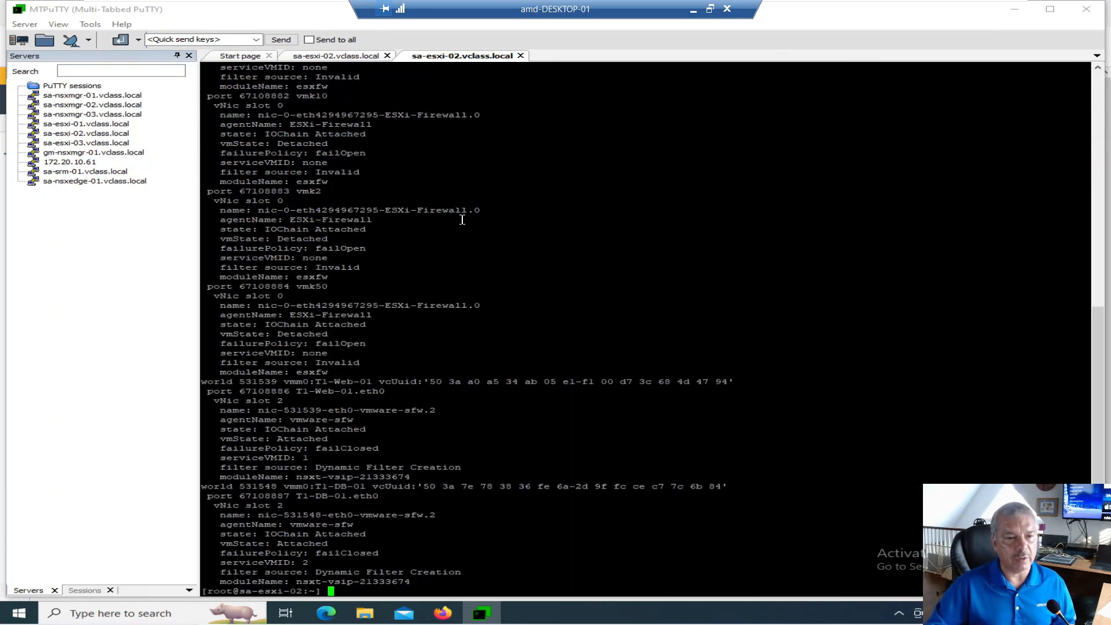
{"action": "mouse_move", "coordinate": [394, 340]}
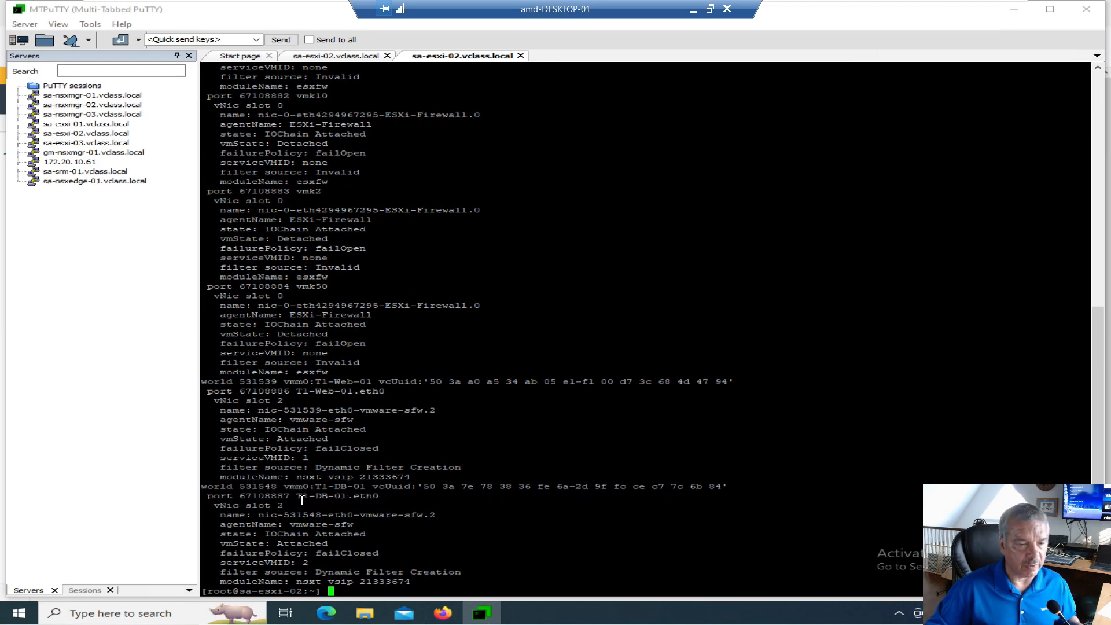
{"action": "double_click", "coordinate": [323, 496]}
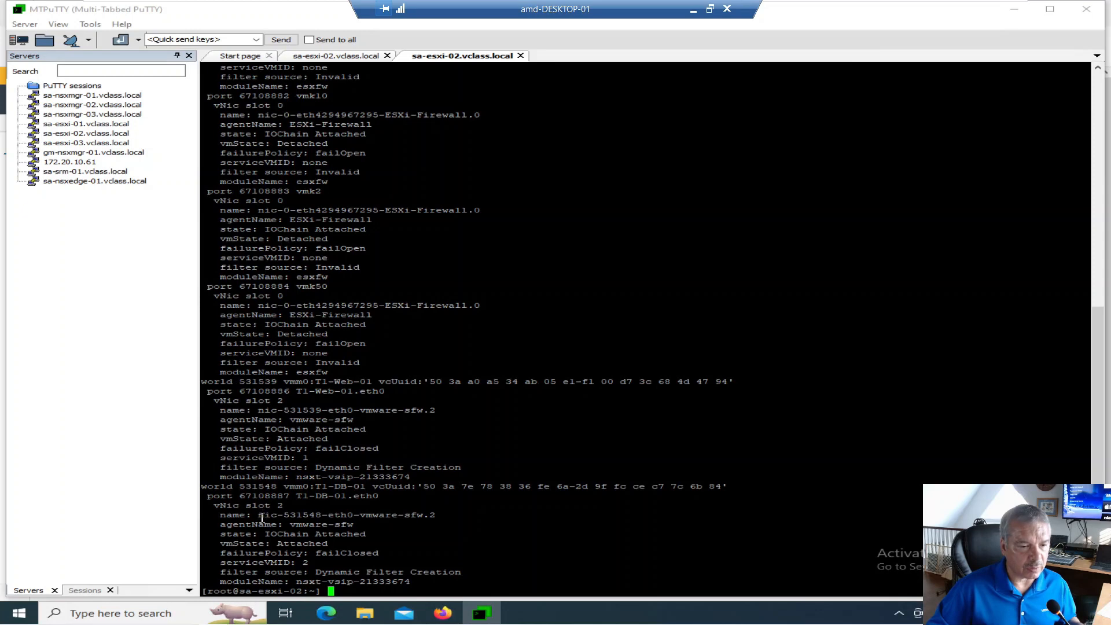
{"action": "double_click", "coordinate": [291, 513]}
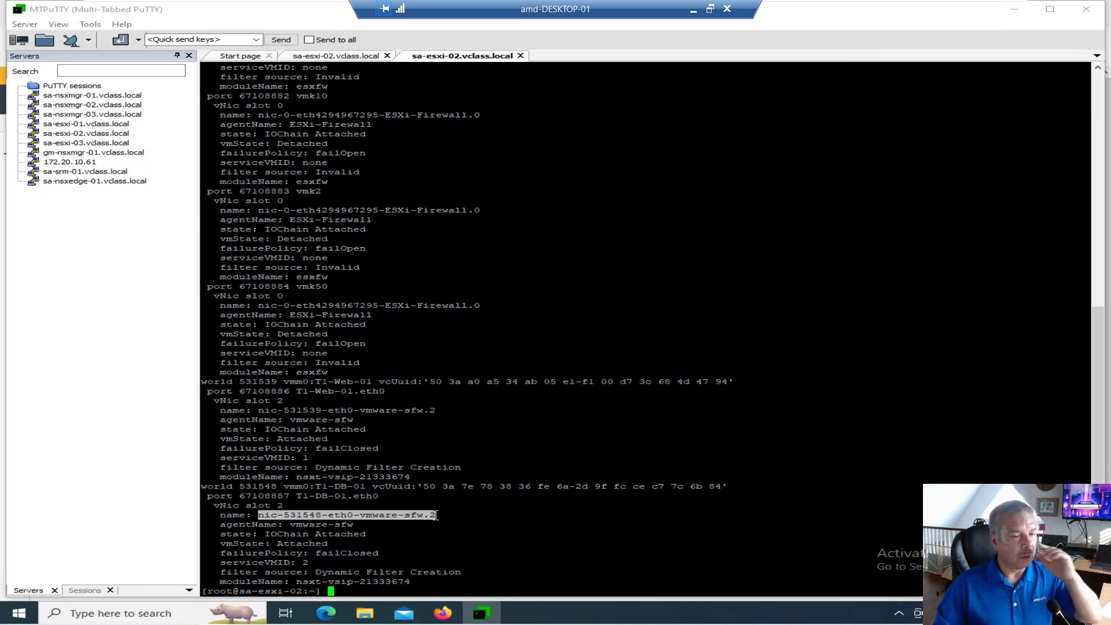
{"action": "mouse_move", "coordinate": [335, 93]}
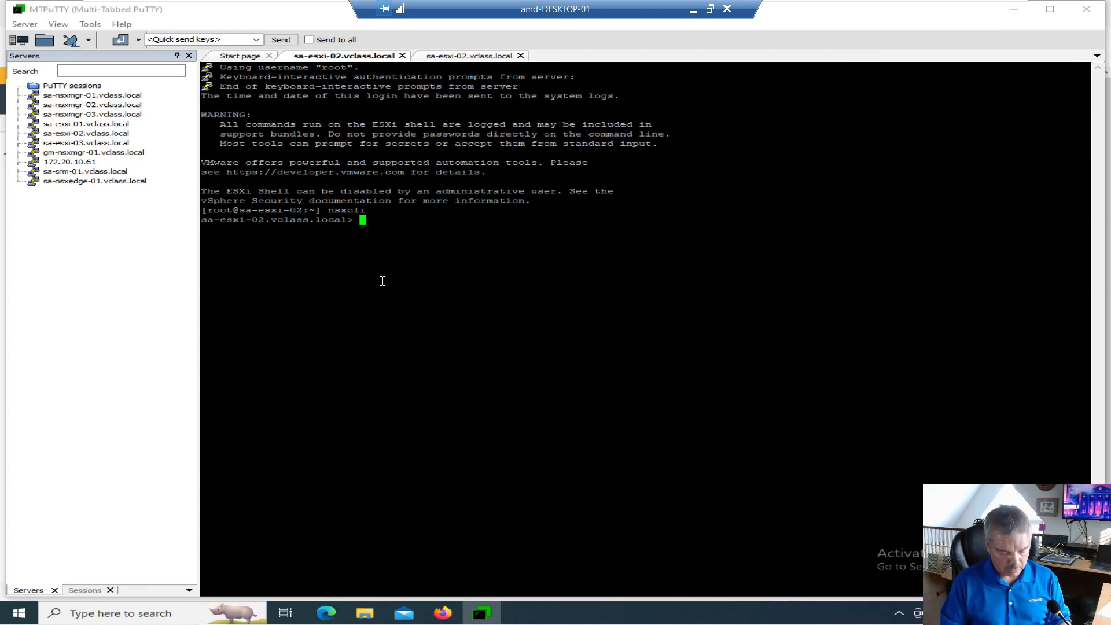
Enter 'start capture' to list the dvfilter, interface and trace options, then choose dvfilter.
{"action": "type", "text": "start cap"}
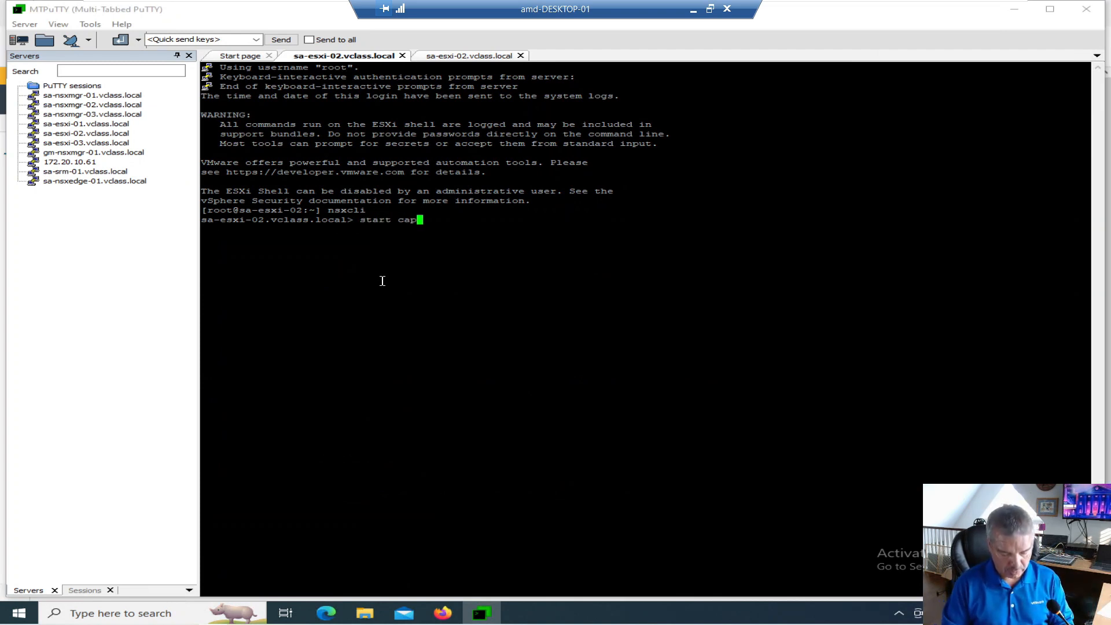
{"action": "type", "text": "tur"}
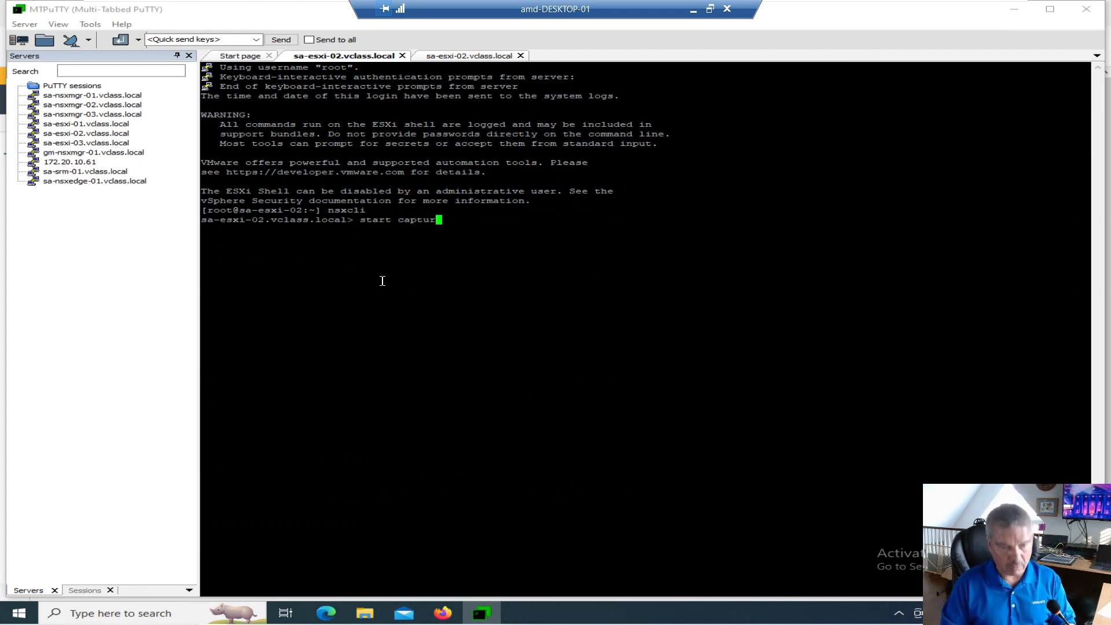
{"action": "key", "text": "tab"}
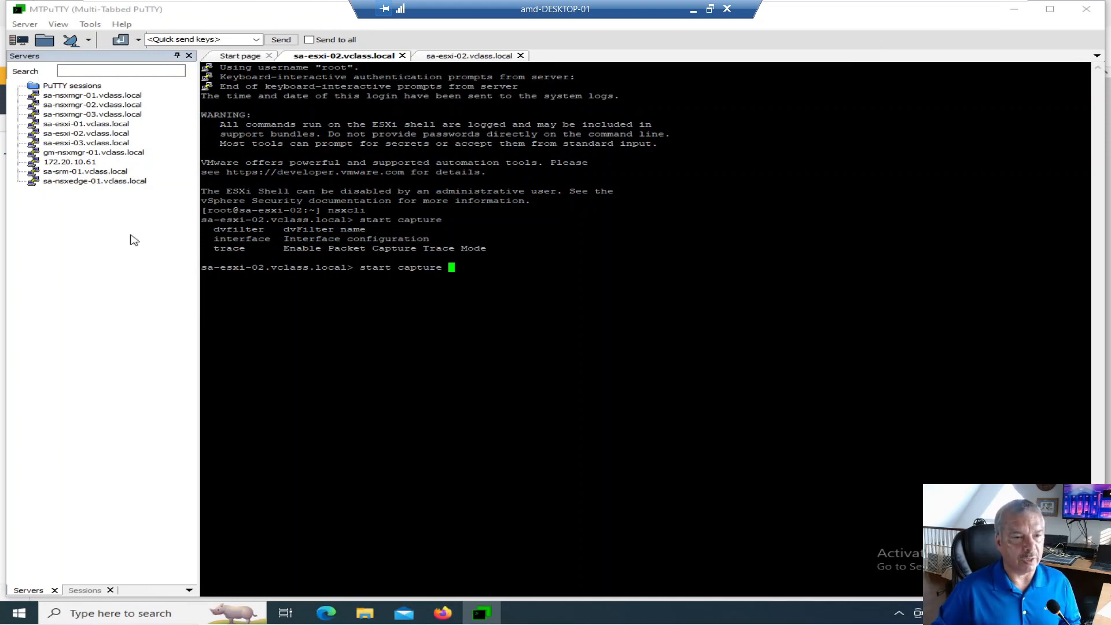
{"action": "mouse_move", "coordinate": [226, 241]}
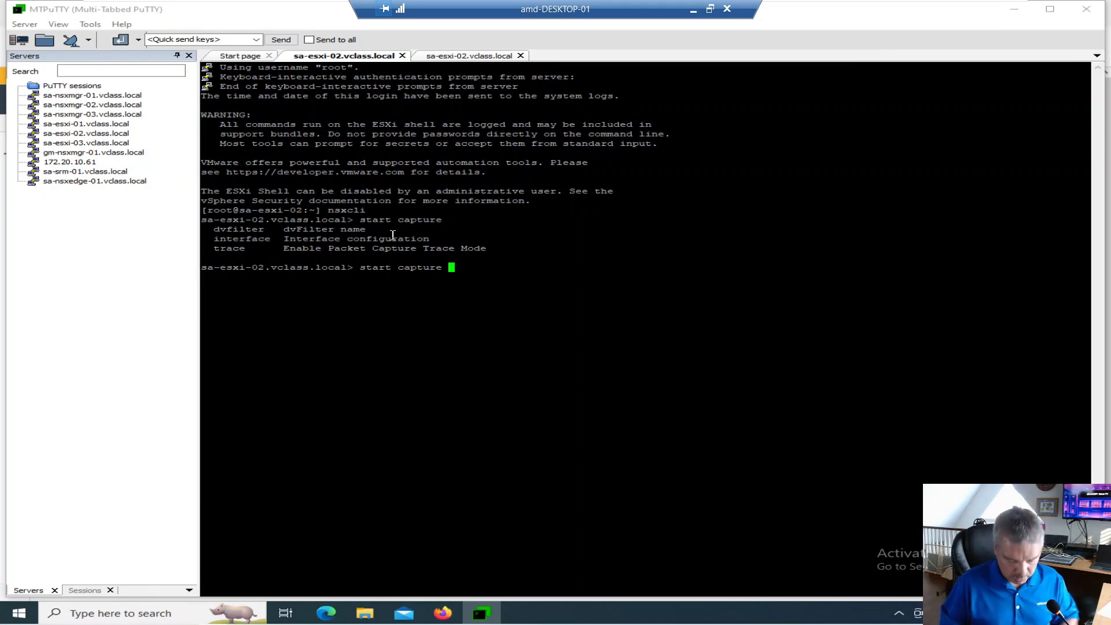
{"action": "type", "text": "dvfilter"}
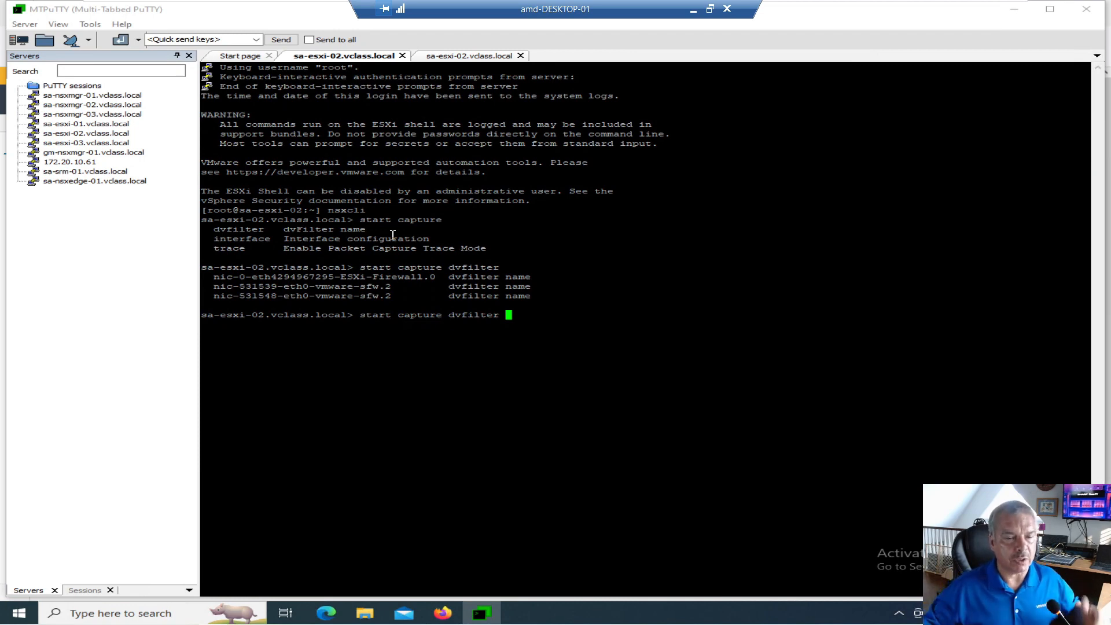
{"action": "mouse_move", "coordinate": [231, 290]}
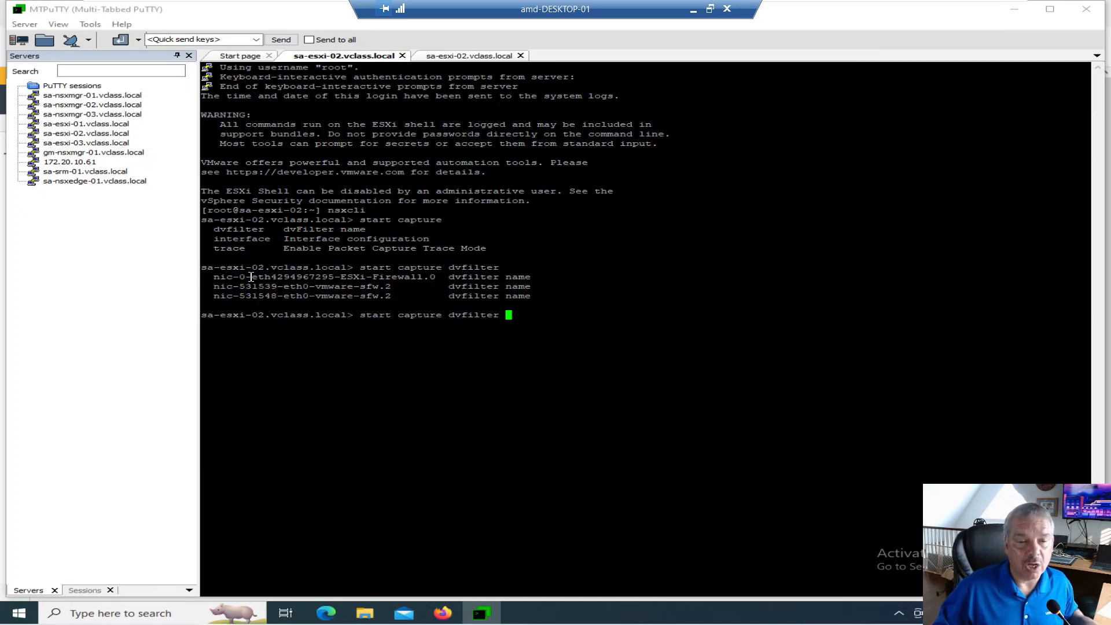
{"action": "mouse_move", "coordinate": [438, 278]}
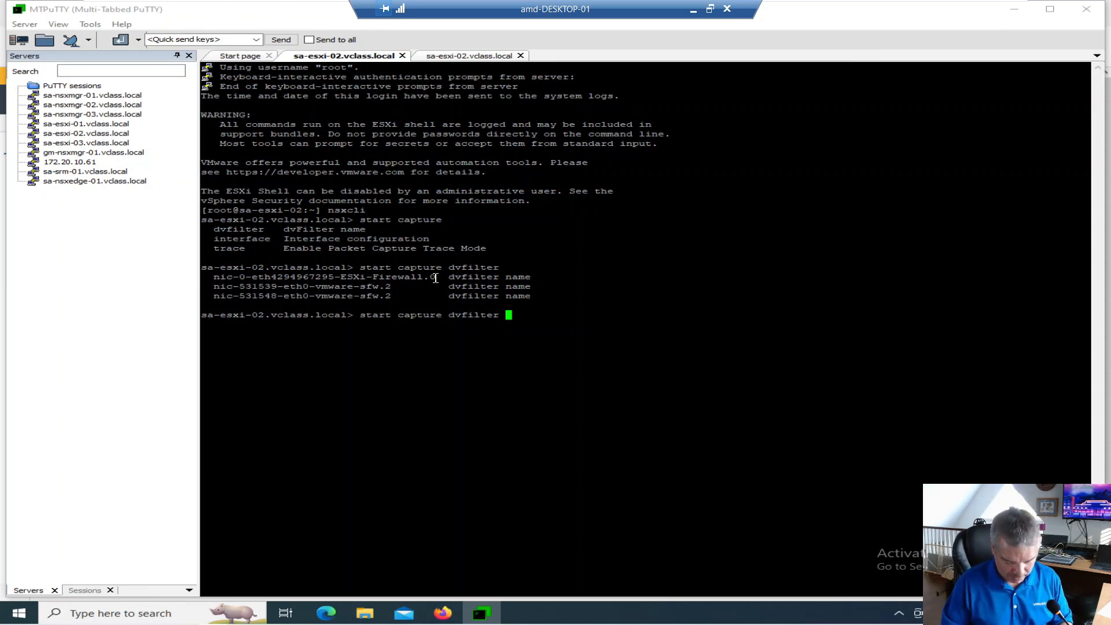
{"action": "type", "text": "nic-0-eth4294967295-ESXi-Firewall.0"}
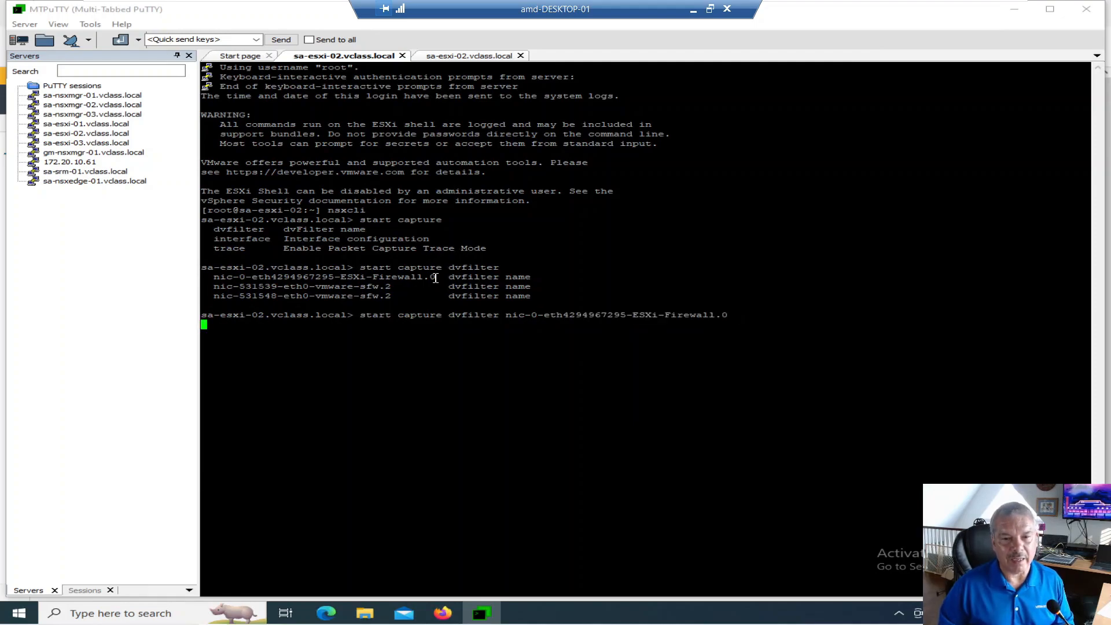
{"action": "key", "text": "Return"}
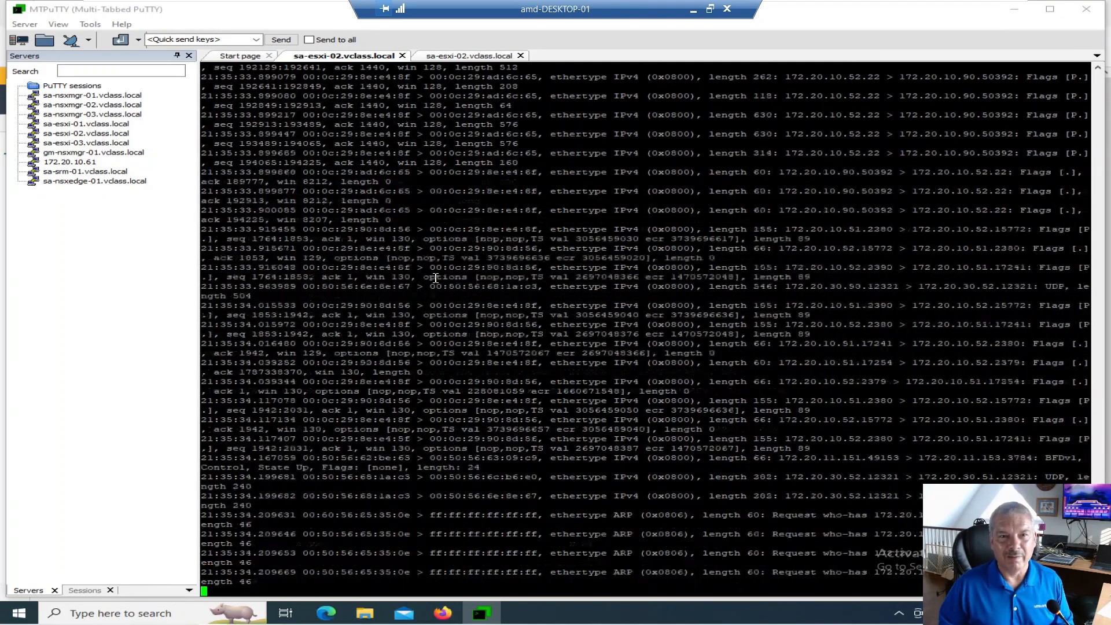
{"action": "scroll", "scroll_direction": "down", "scroll_amount": 3}
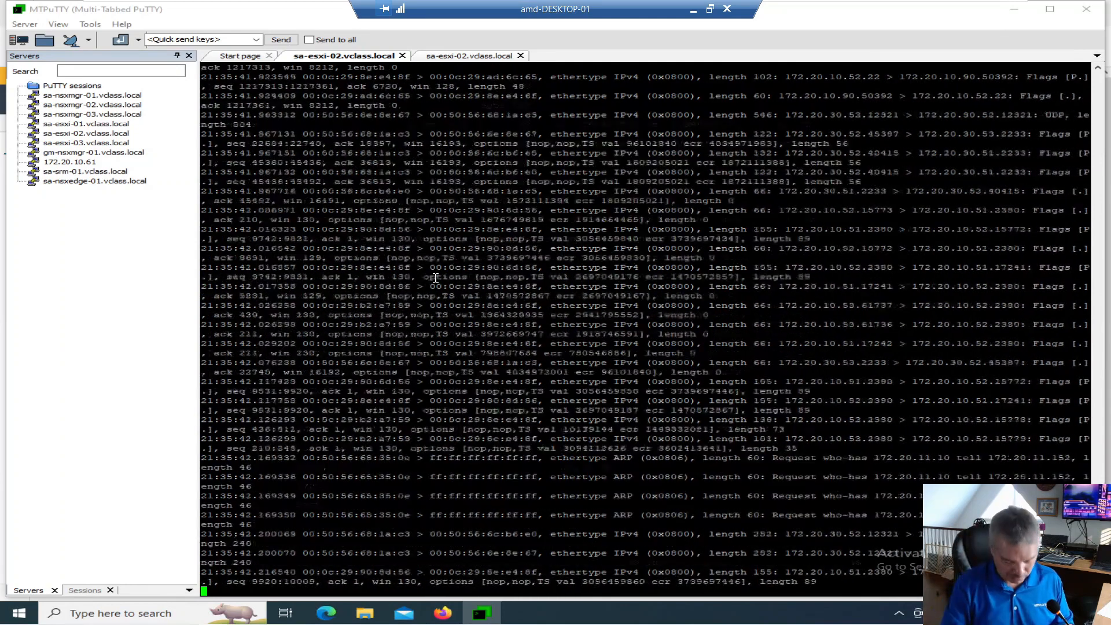
{"action": "key", "text": "ctrl+c"}
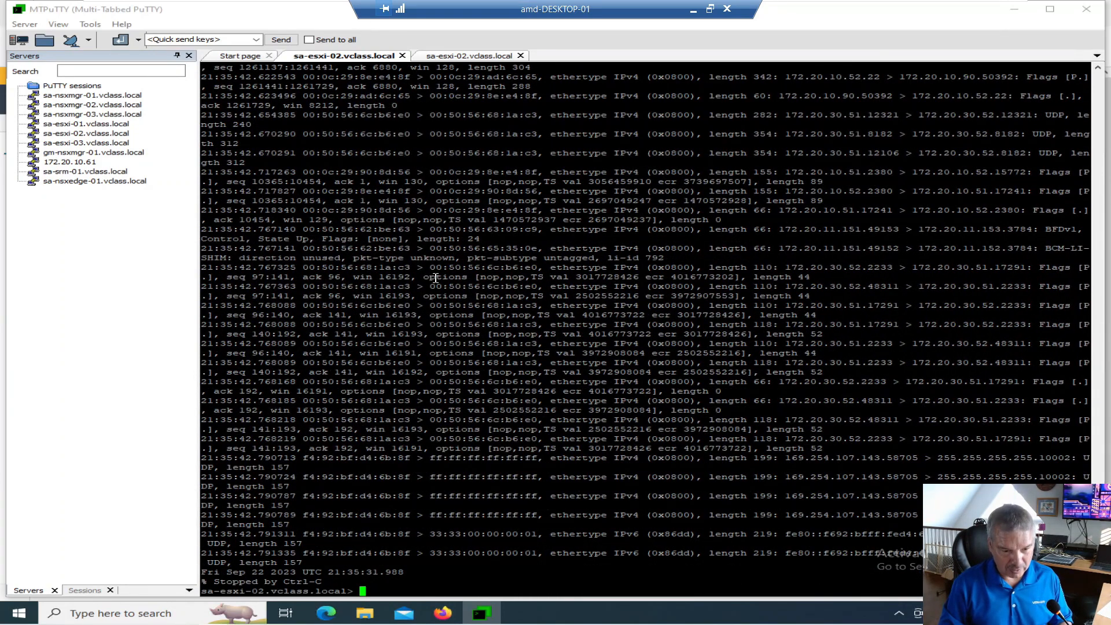
Build a start capture dvfilter command and copy the T1-DB-01 filter name nic-531548-eth0-vmware-sfw.2 for it.
{"action": "type", "text": "start capture dvfilter nic-0-eth4294967295-ESXi-Firewall.0"}
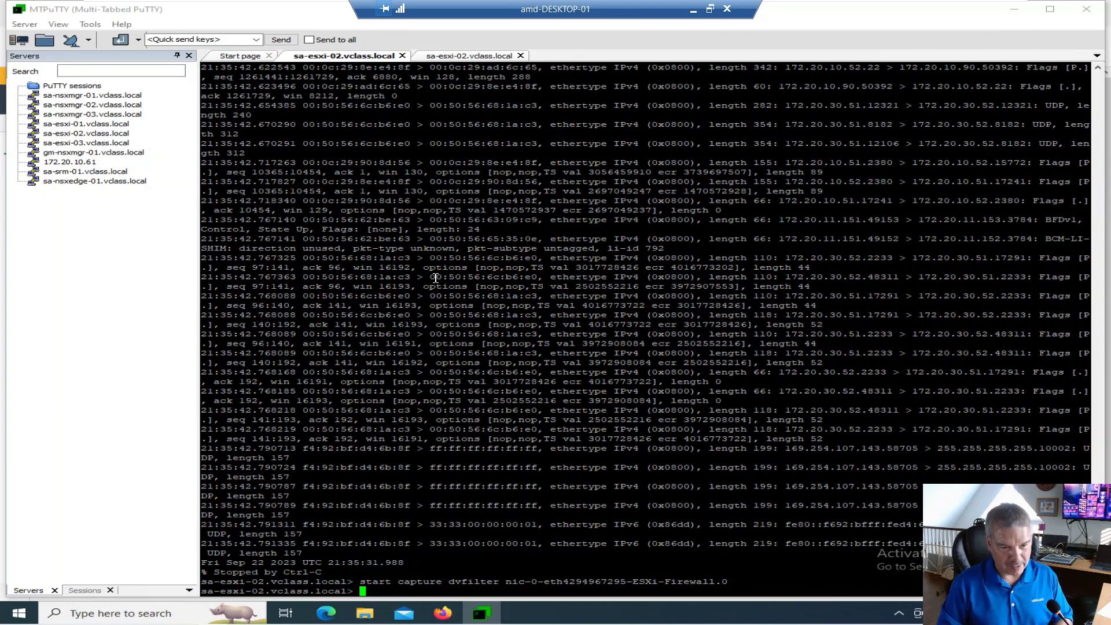
{"action": "scroll", "scroll_direction": "down", "scroll_amount": 3}
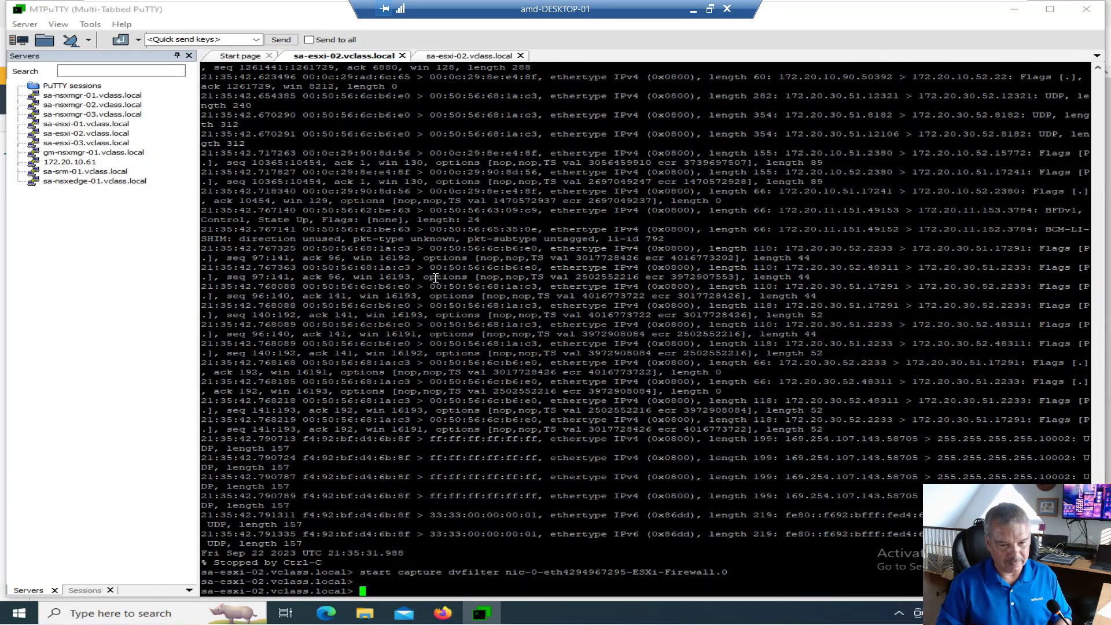
{"action": "scroll", "scroll_direction": "down", "scroll_amount": 3}
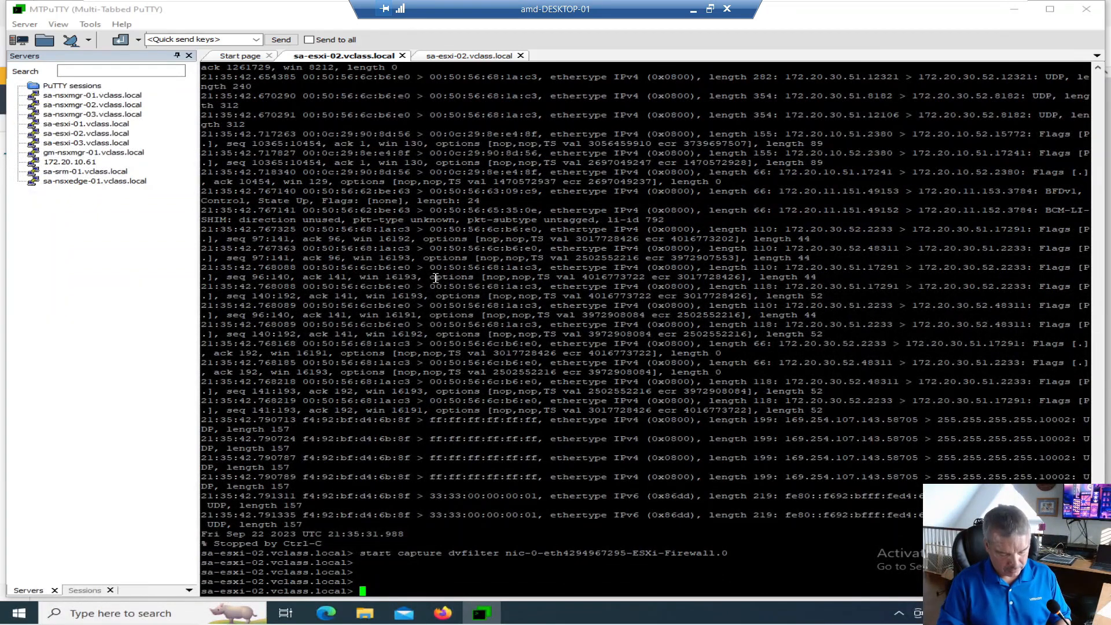
{"action": "type", "text": "start"}
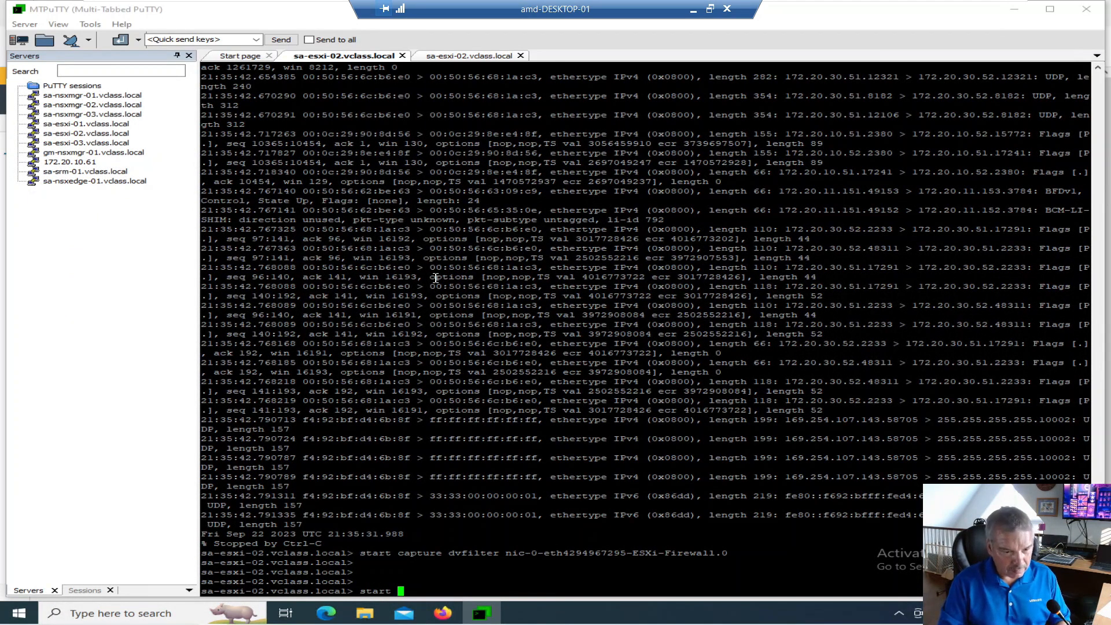
{"action": "type", "text": "capture"}
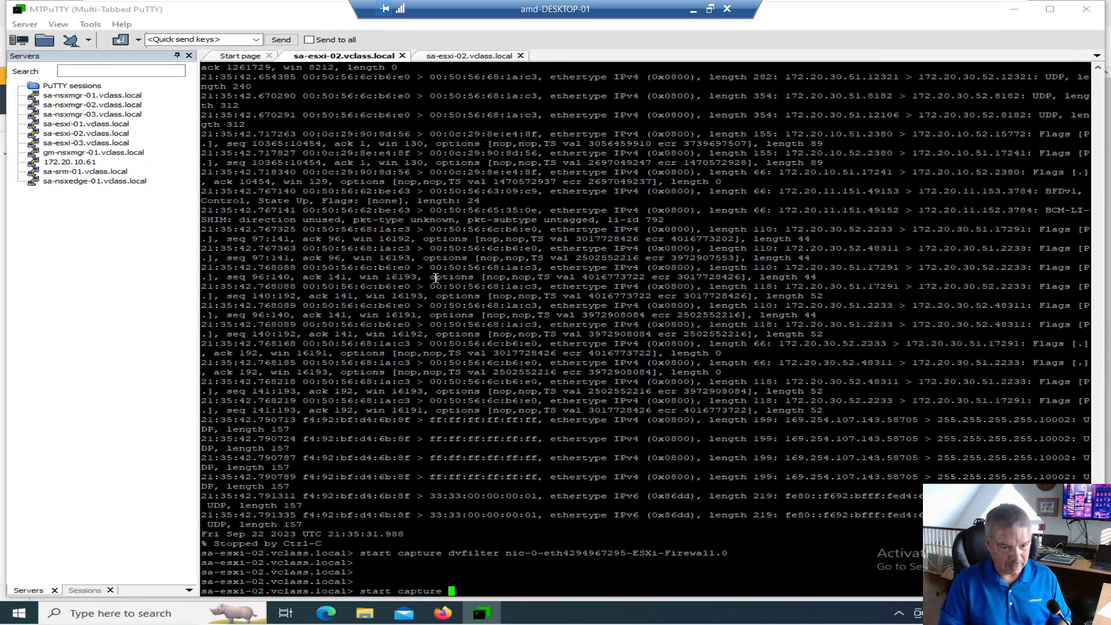
{"action": "type", "text": "dvfilter"}
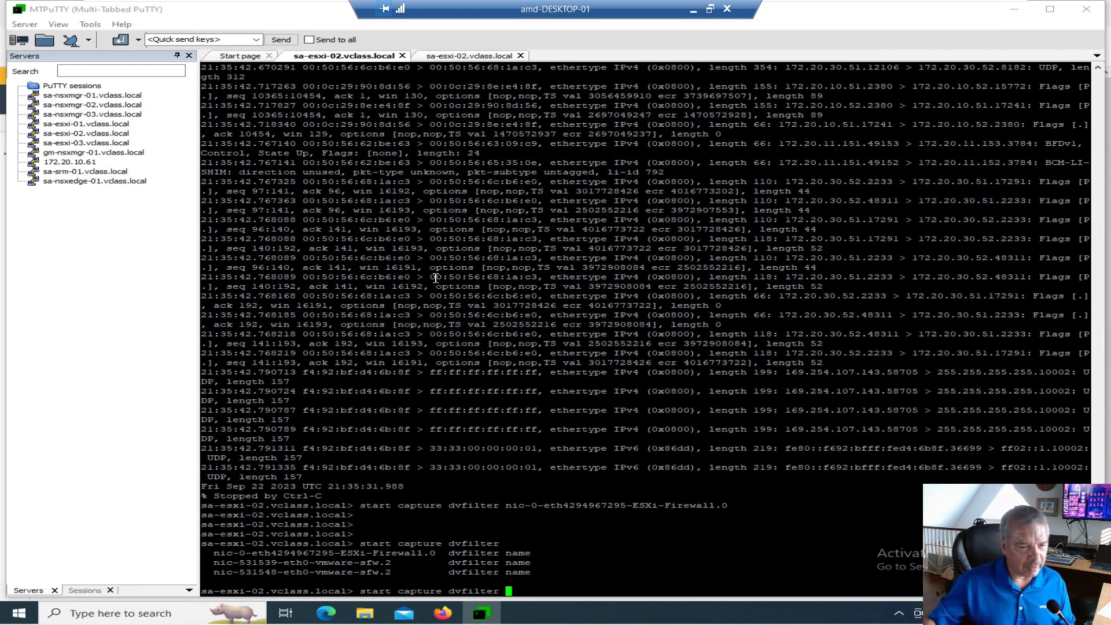
{"action": "mouse_move", "coordinate": [256, 581]}
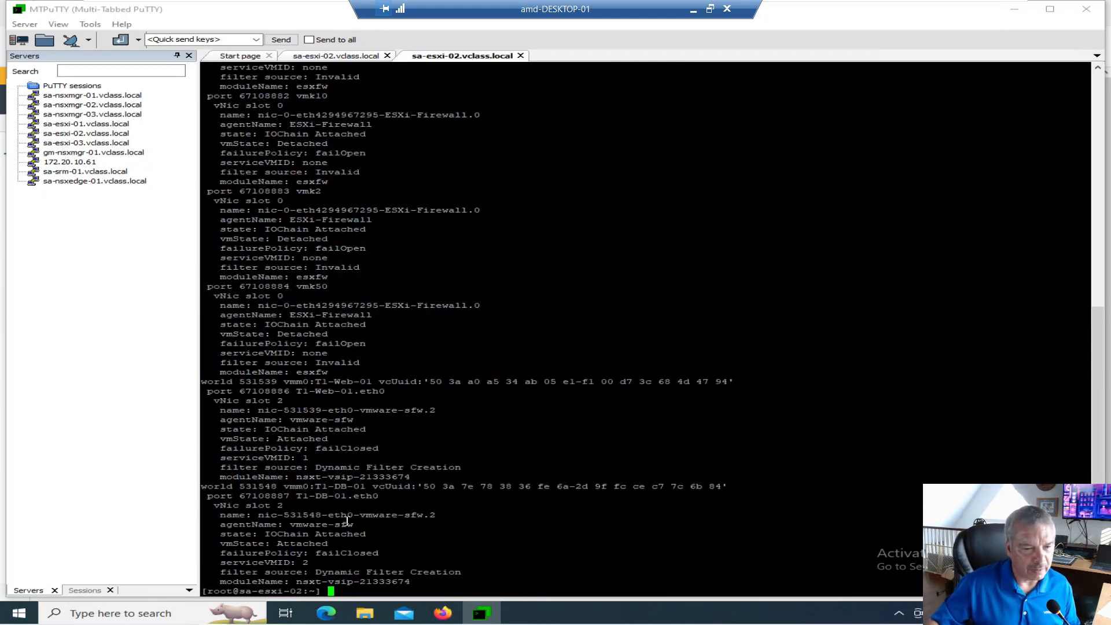
{"action": "double_click", "coordinate": [277, 513]}
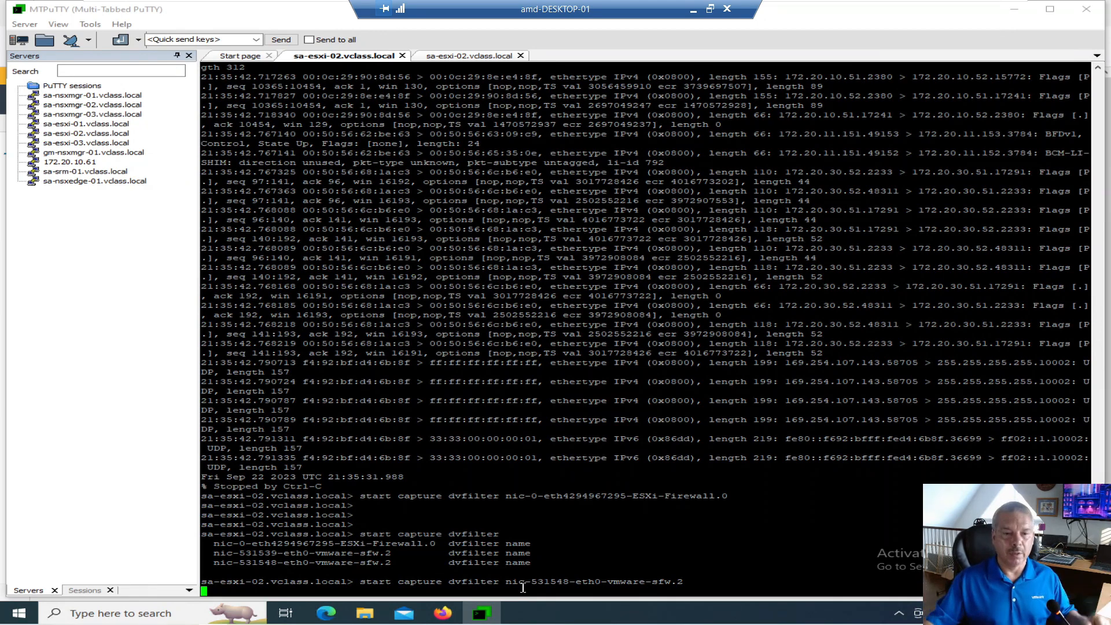
Select T1-Web-01 in vSphere, close the duplicate console tab and return to its existing console.
{"action": "left_click", "coordinate": [442, 613]}
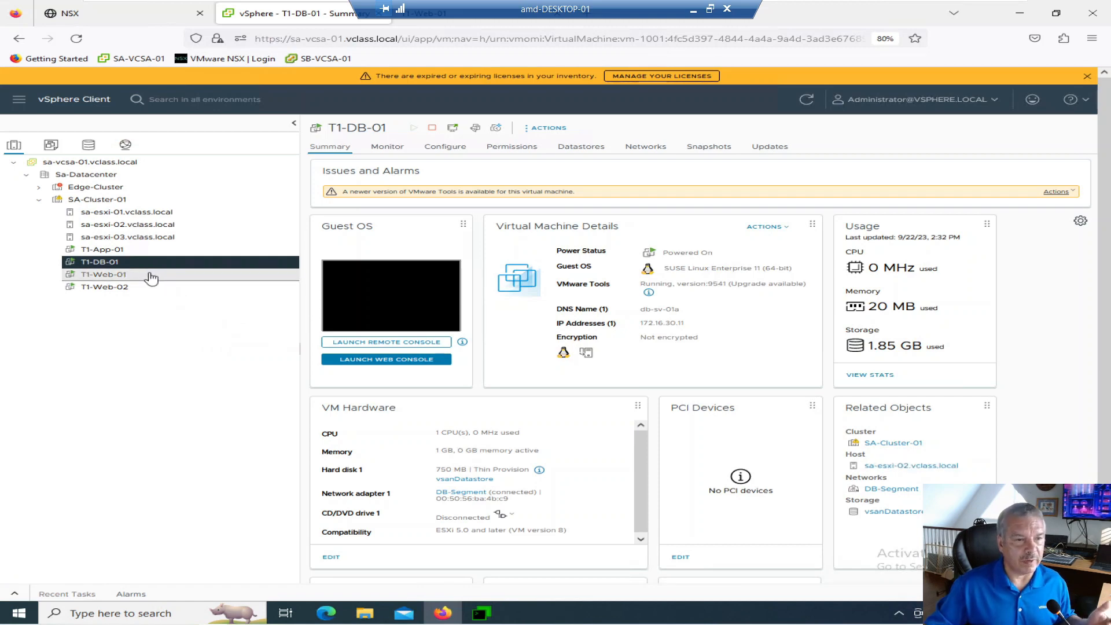
{"action": "left_click", "coordinate": [103, 274]}
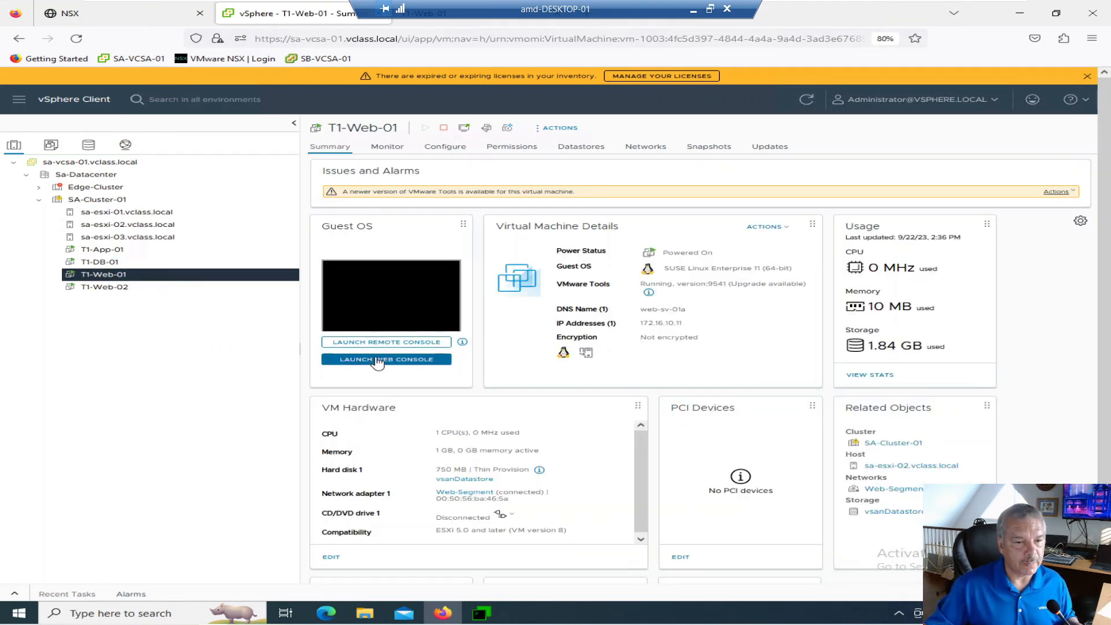
{"action": "right_click", "coordinate": [421, 12]}
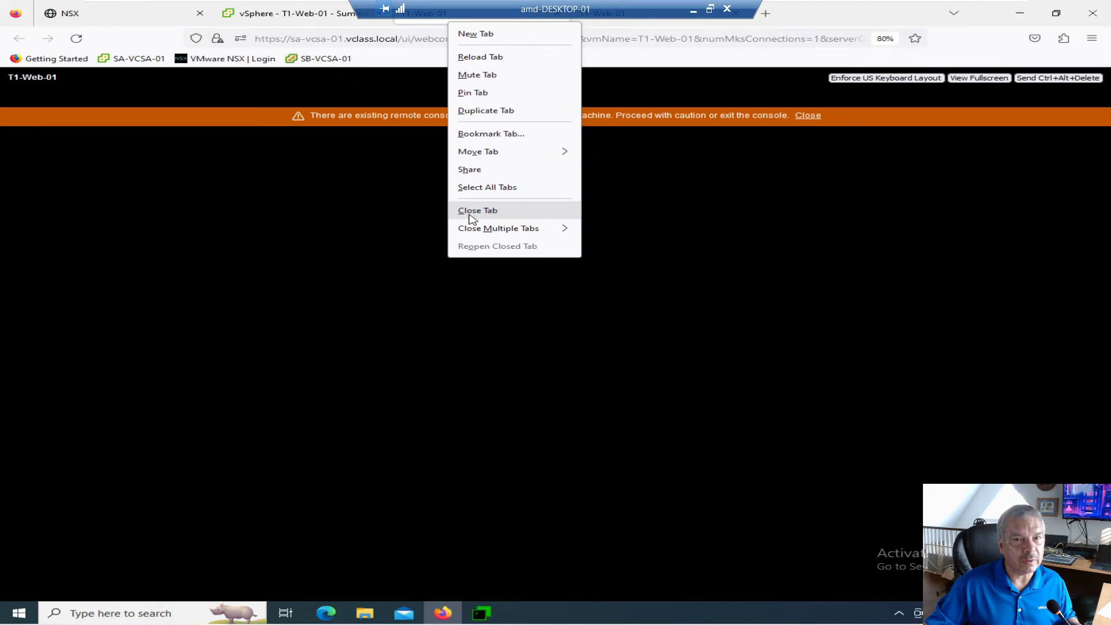
{"action": "left_click", "coordinate": [478, 209]}
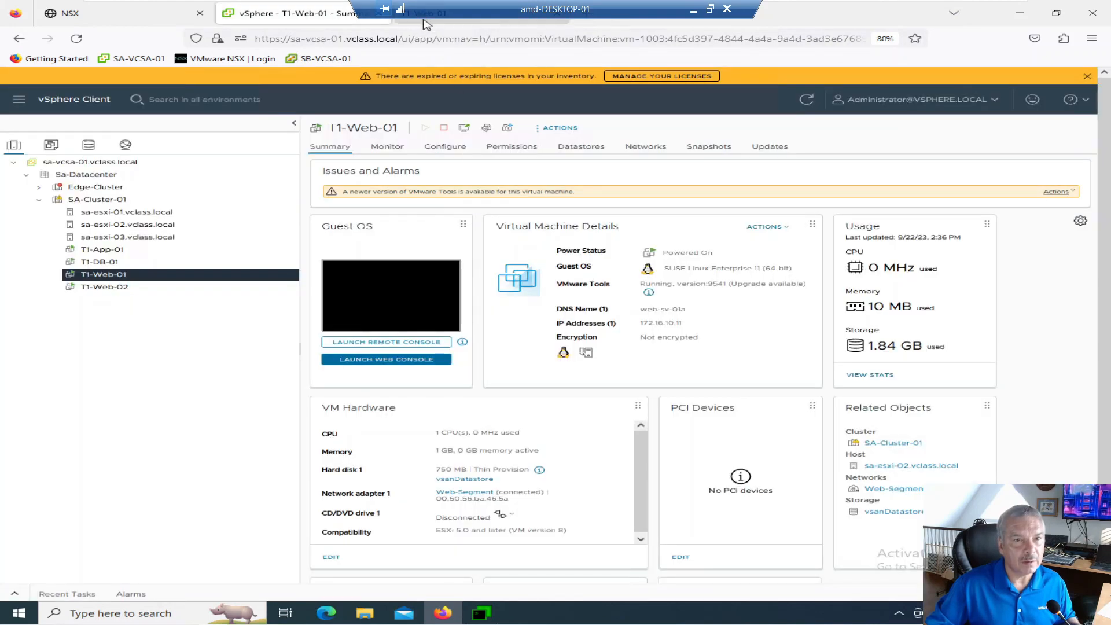
{"action": "left_click", "coordinate": [385, 358]}
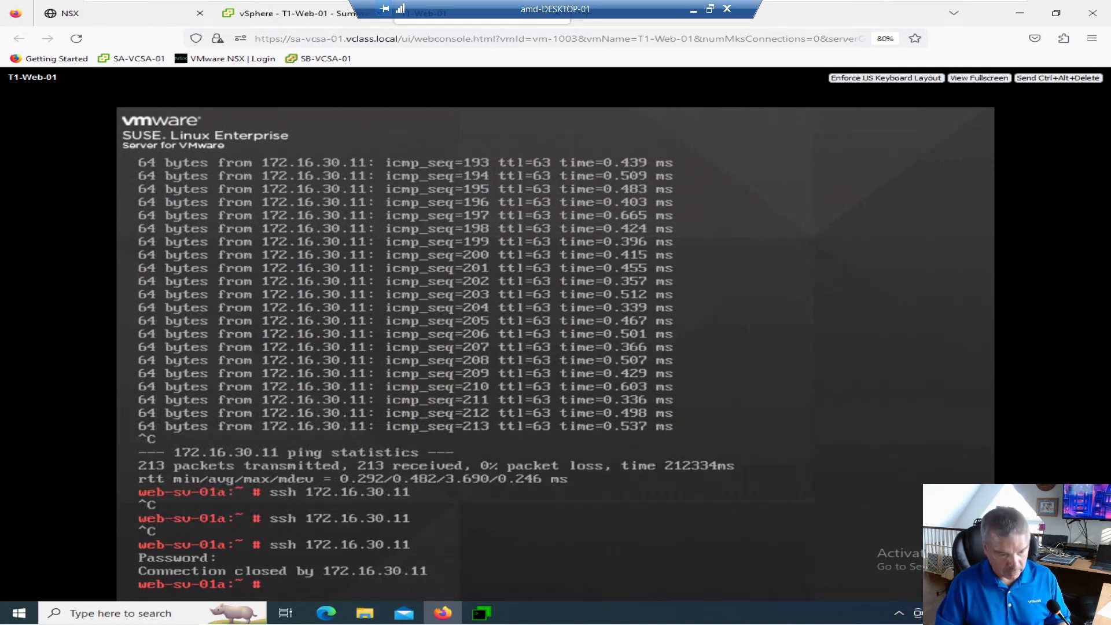
Clear the console and start a continuous ping to 172.16.30.11, then return to MTPuTTY.
{"action": "type", "text": "clear"}
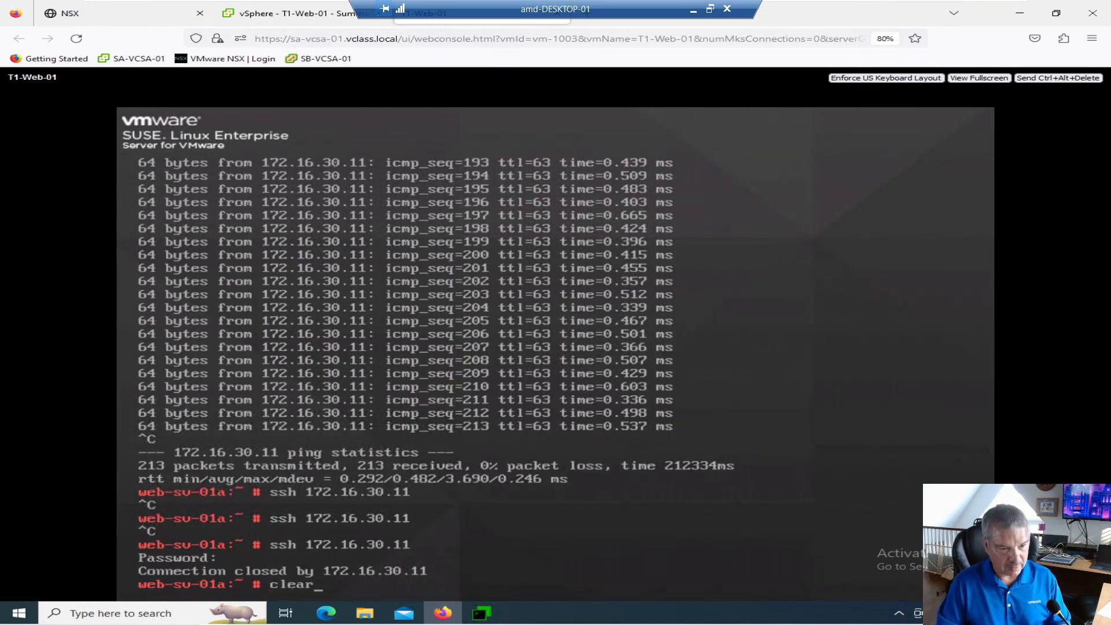
{"action": "type", "text": "ping 172.16."}
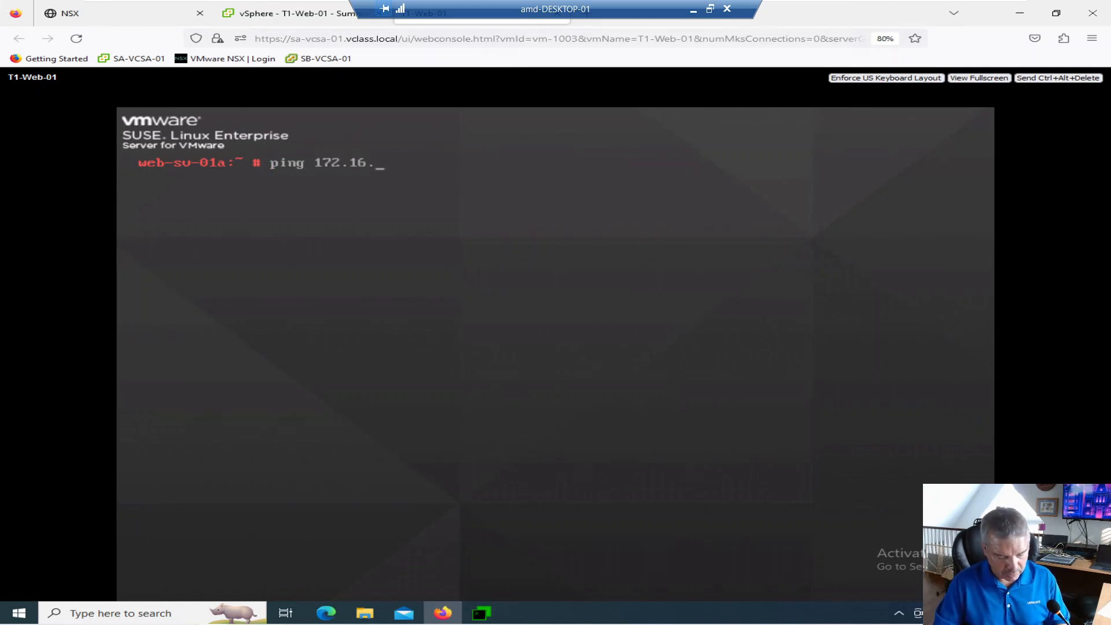
{"action": "key", "text": "Return"}
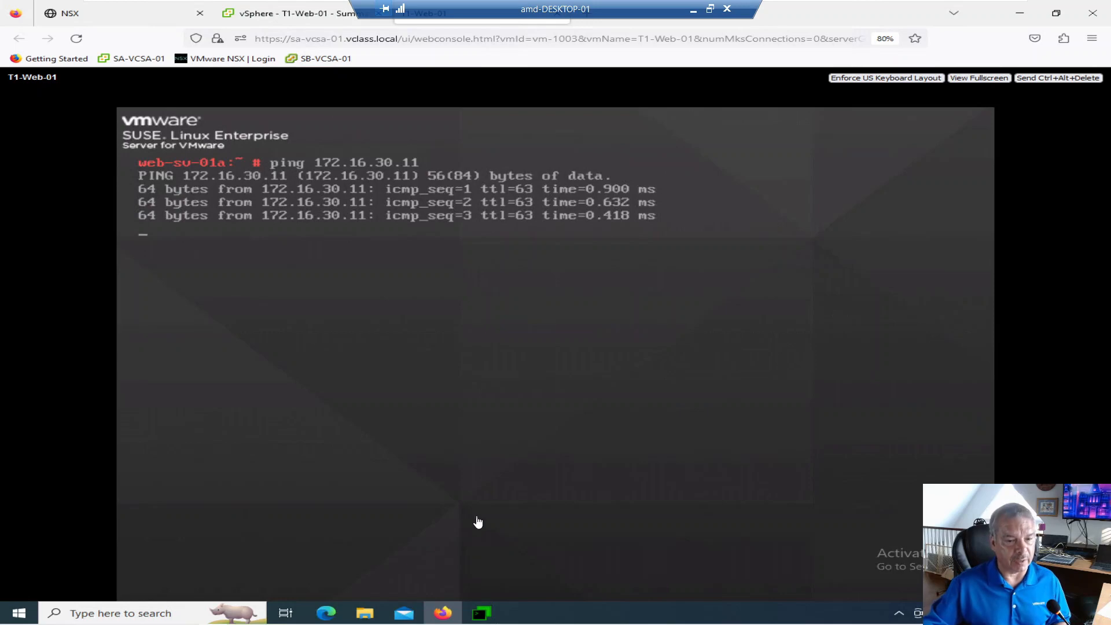
{"action": "mouse_move", "coordinate": [480, 613]}
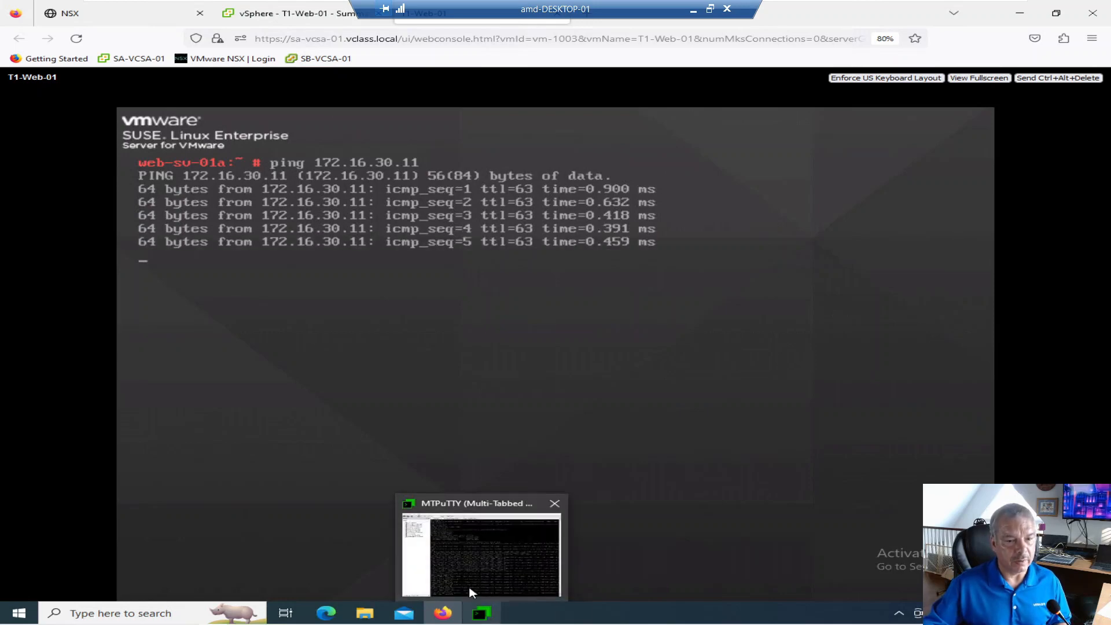
{"action": "left_click", "coordinate": [482, 553]}
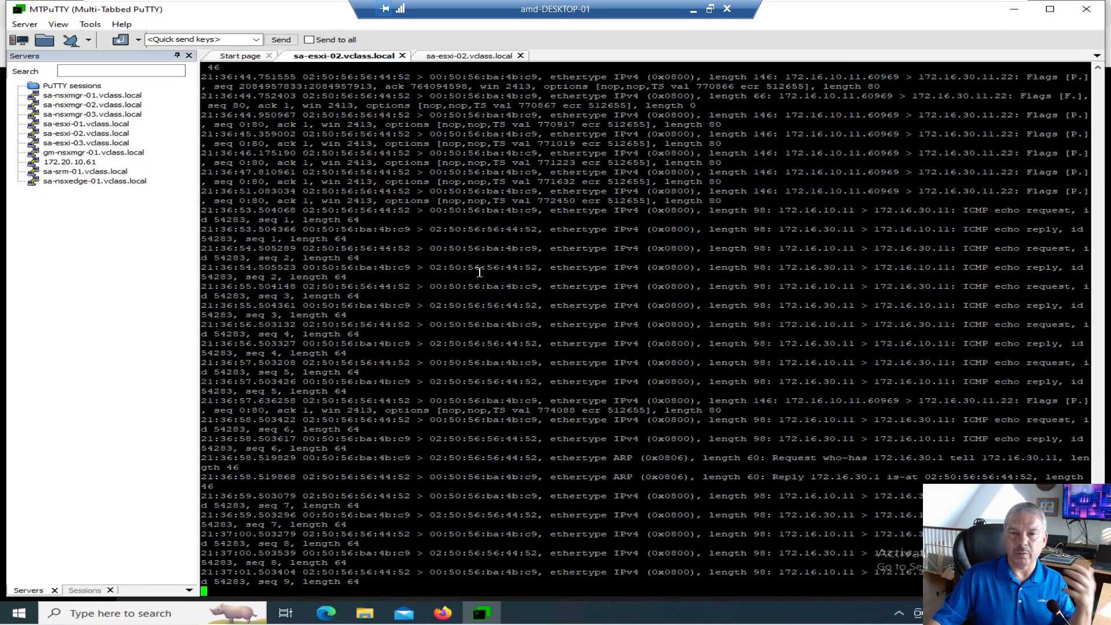
Stop the capture and enter start capture dvfilter nic-531548-eth0-vmware-sfw.2 with count 5.
{"action": "scroll", "scroll_direction": "down", "scroll_amount": 3}
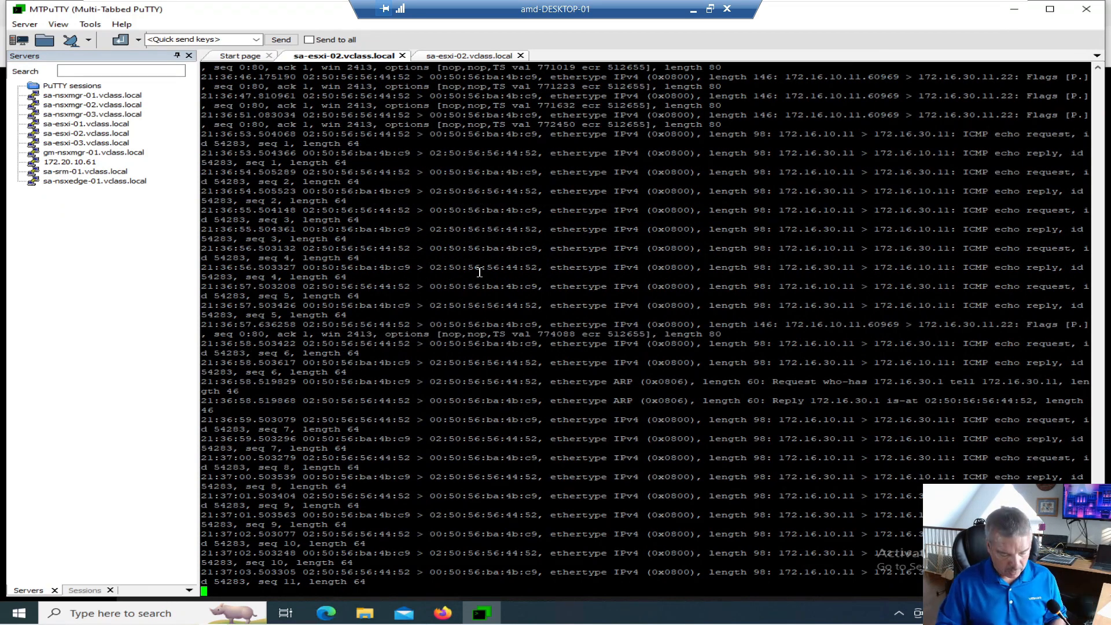
{"action": "mouse_move", "coordinate": [534, 415]}
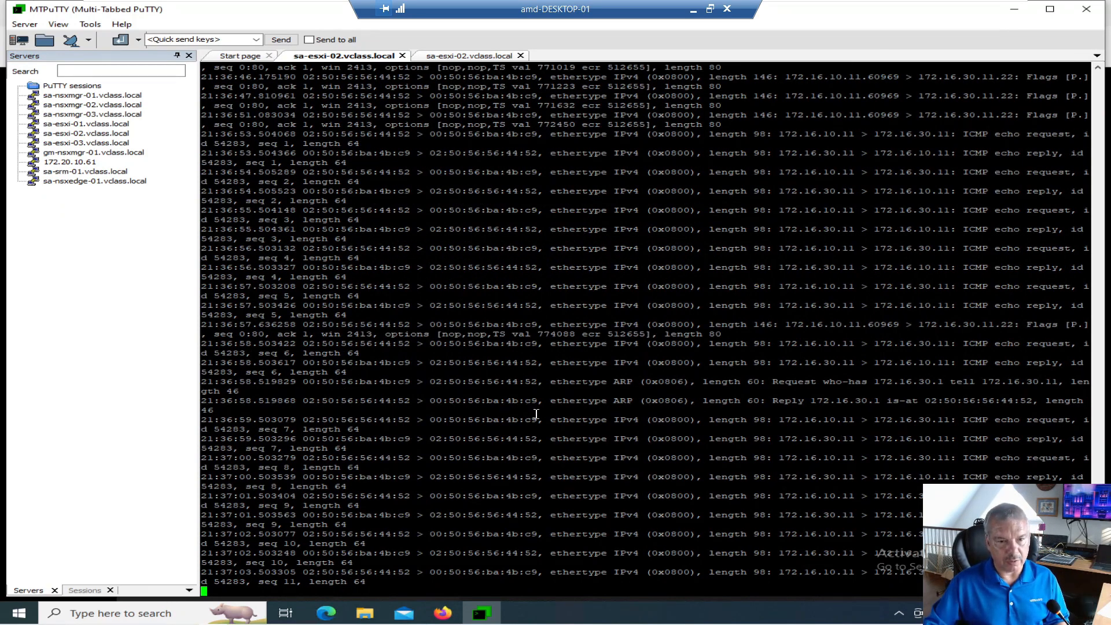
{"action": "key", "text": "ctrl+c"}
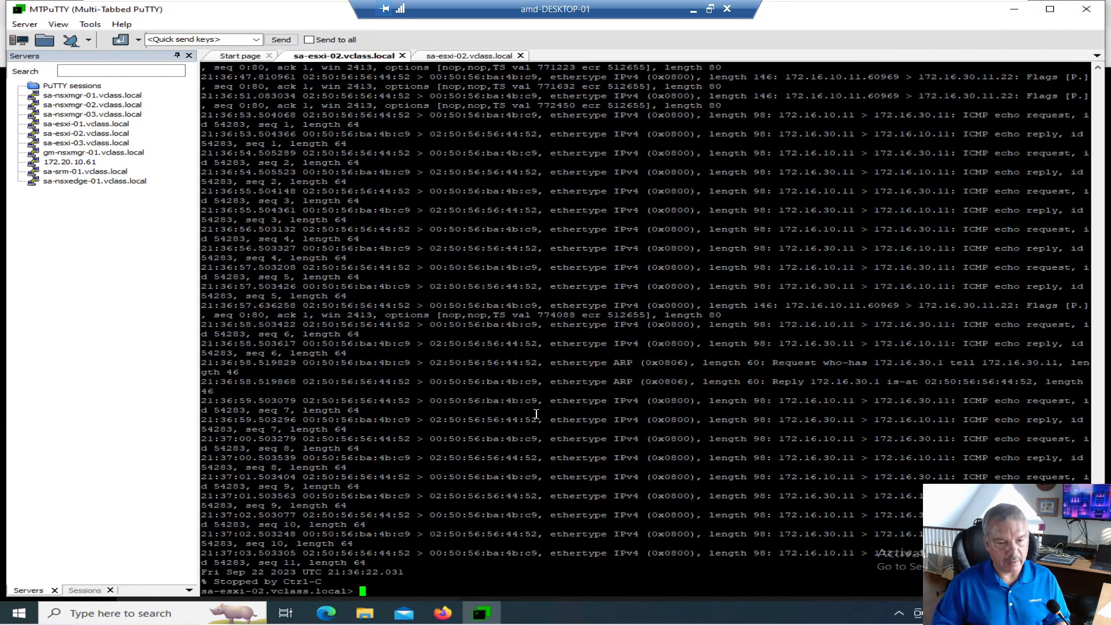
{"action": "type", "text": "start capture dvfilter nic-531548-eth0-vmware-sfw.2"}
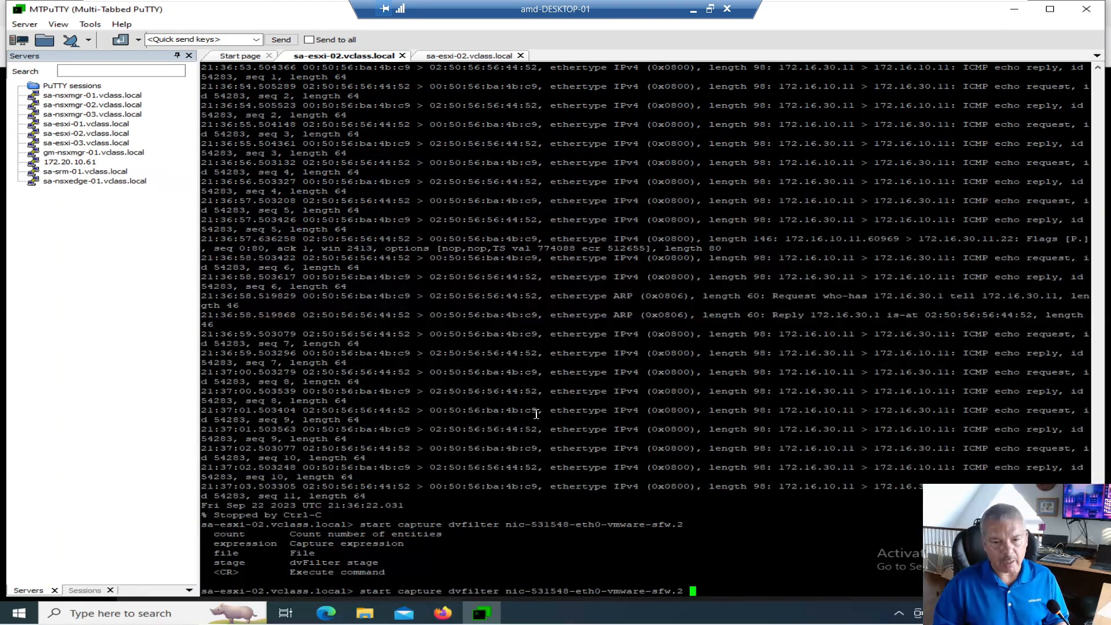
{"action": "mouse_move", "coordinate": [240, 540]}
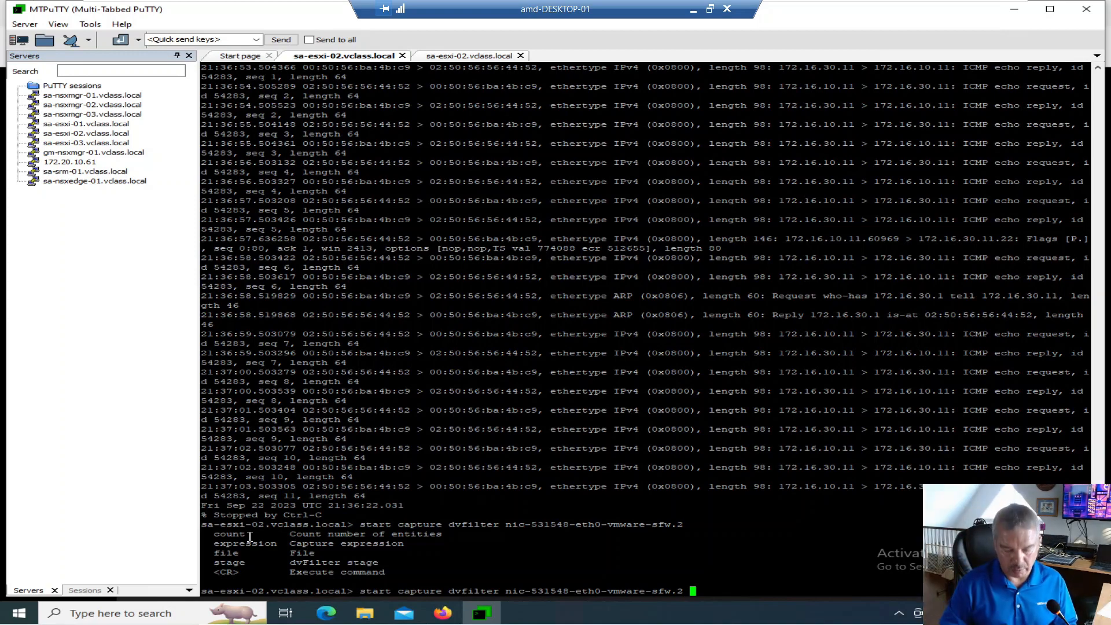
{"action": "type", "text": "count 5"}
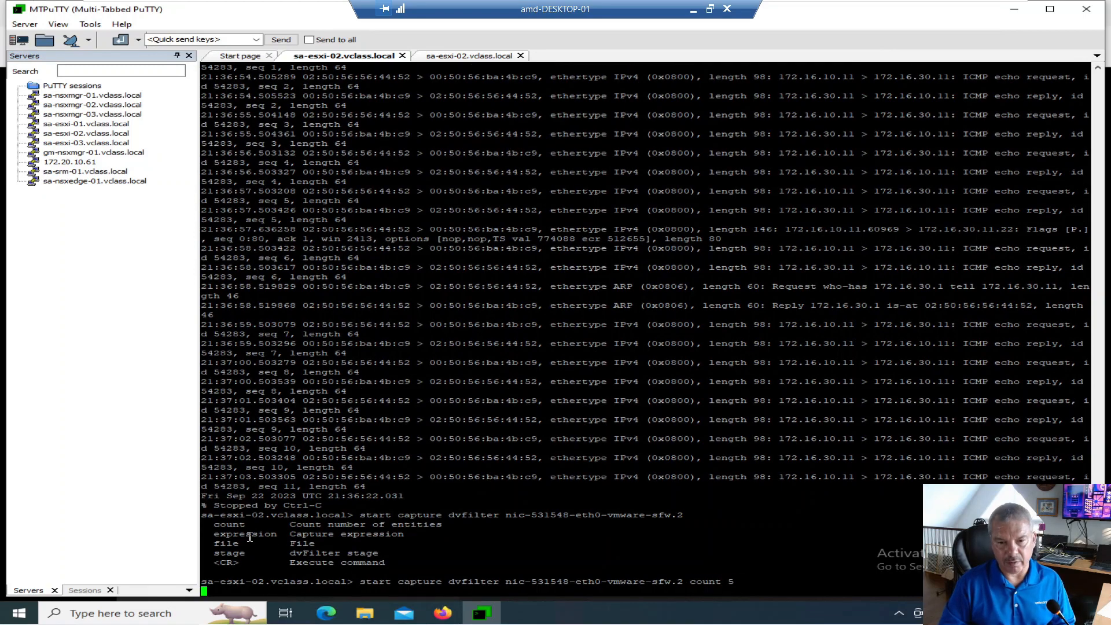
Run the count 5 capture on nic-531548-eth0-vmware-sfw.2 and review the five ICMP echo packets.
{"action": "key", "text": "Return"}
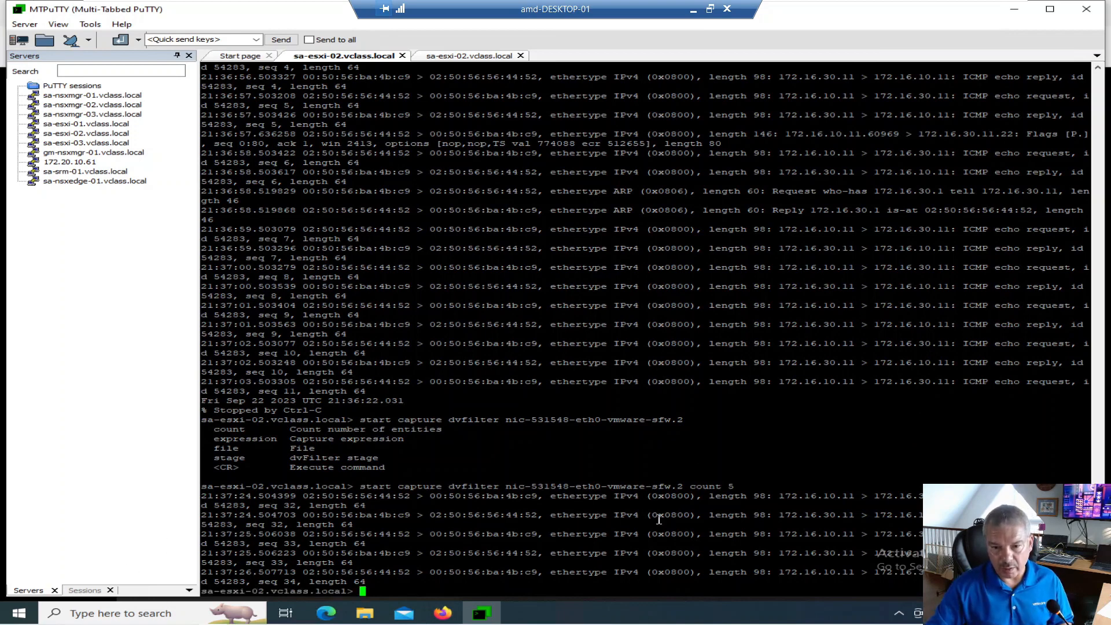
{"action": "double_click", "coordinate": [815, 495]}
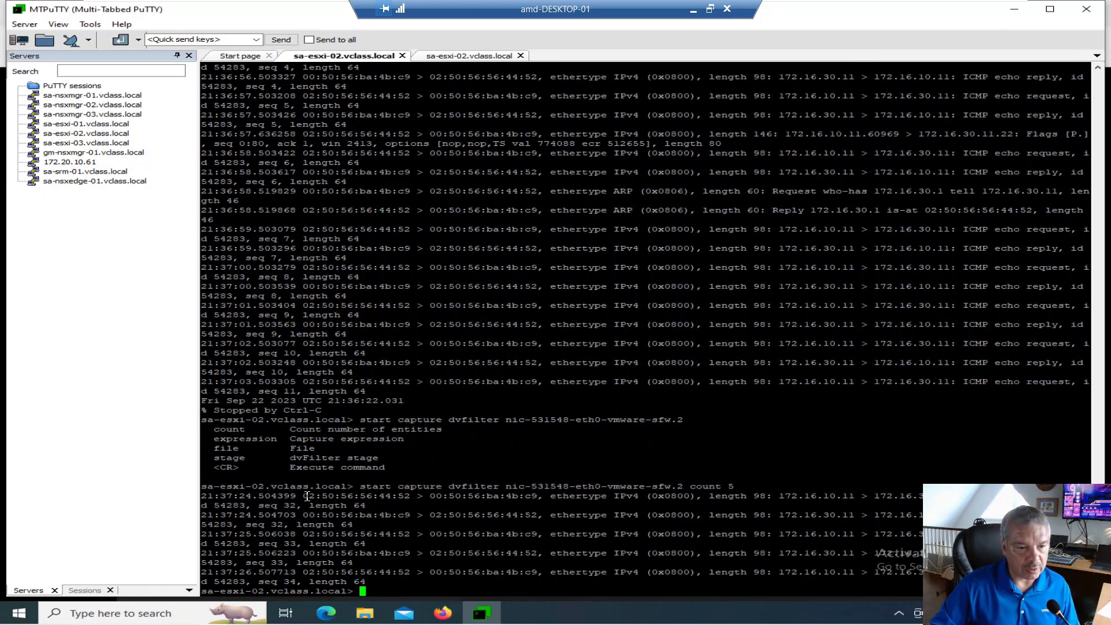
{"action": "double_click", "coordinate": [354, 495]}
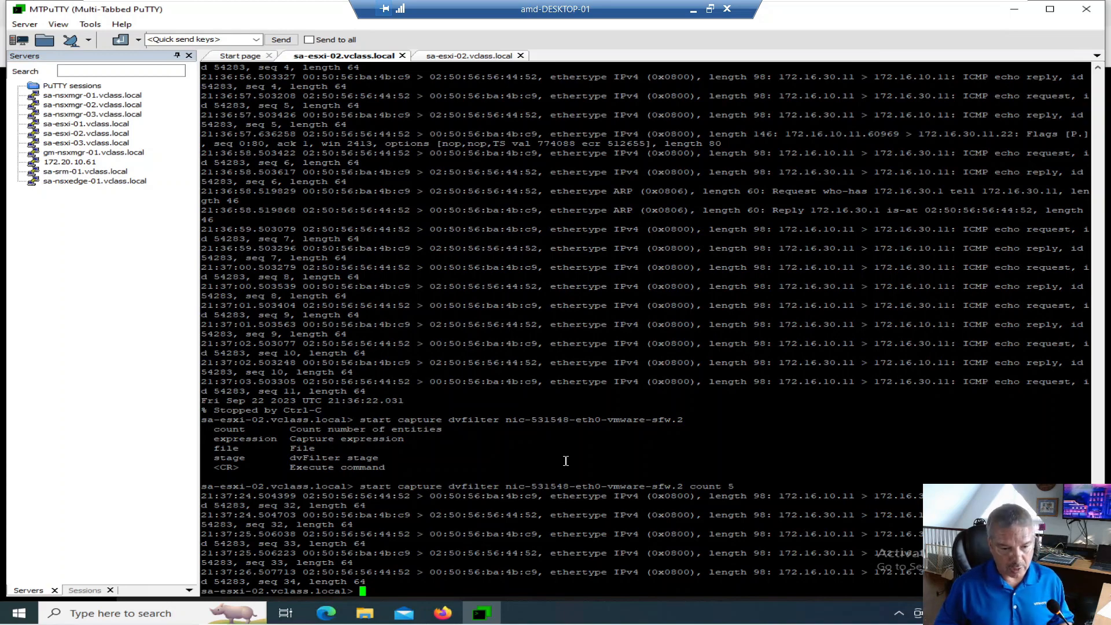
Re-enter 'start capture dvfilter nic-531548-eth0-vmware-sfw.2' to list count, expression, file and stage options.
{"action": "type", "text": "start capture dvfilter nic-531548-eth0-vmware-sfw.2"}
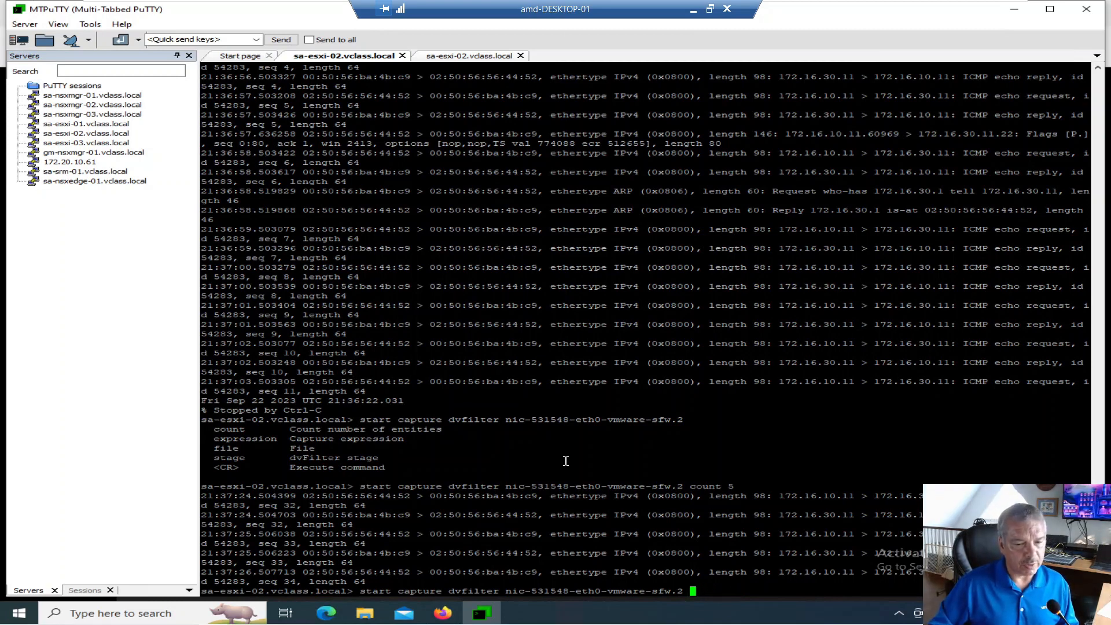
{"action": "scroll", "scroll_direction": "up", "scroll_amount": 3}
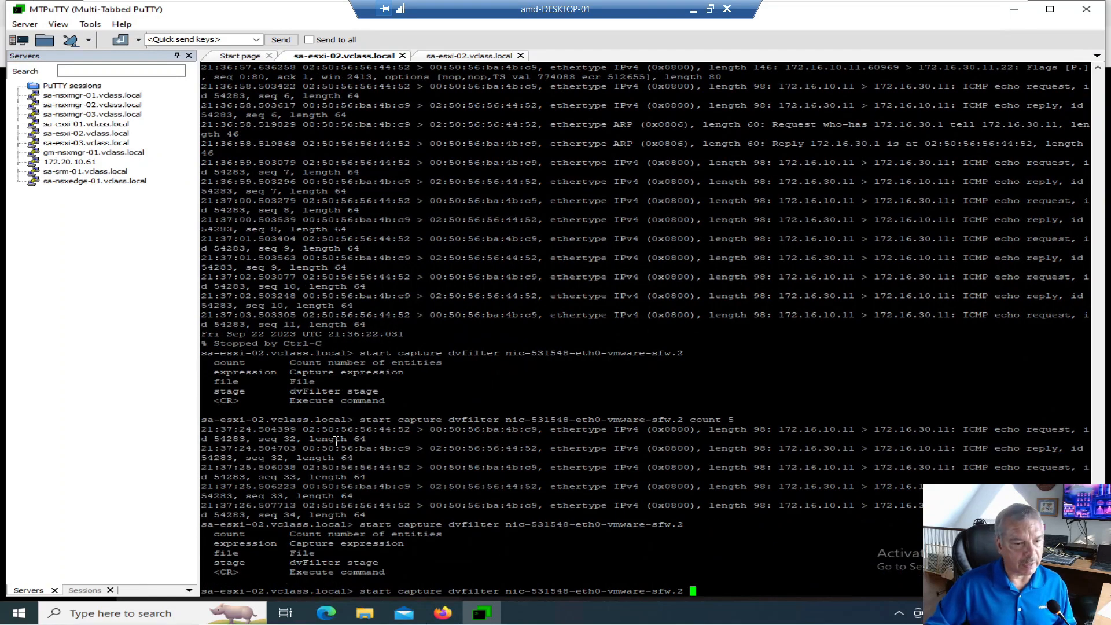
{"action": "double_click", "coordinate": [229, 533]}
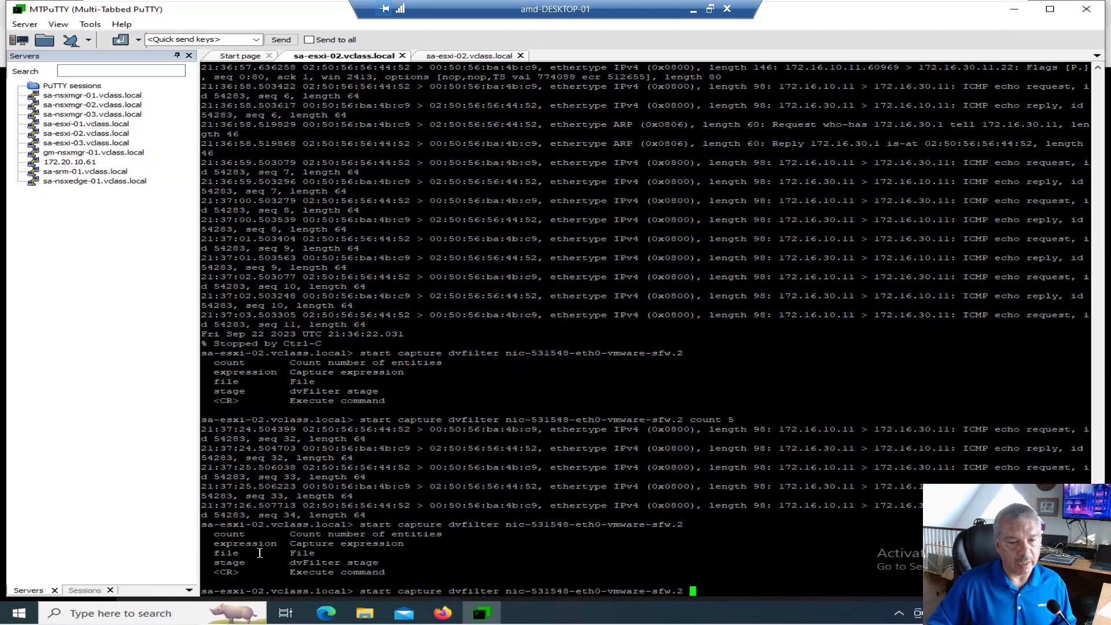
Run the capture with stage pre count 5, showing five ICMP packets between 172.16.10.11 and 172.16.30.11.
{"action": "type", "text": "s"}
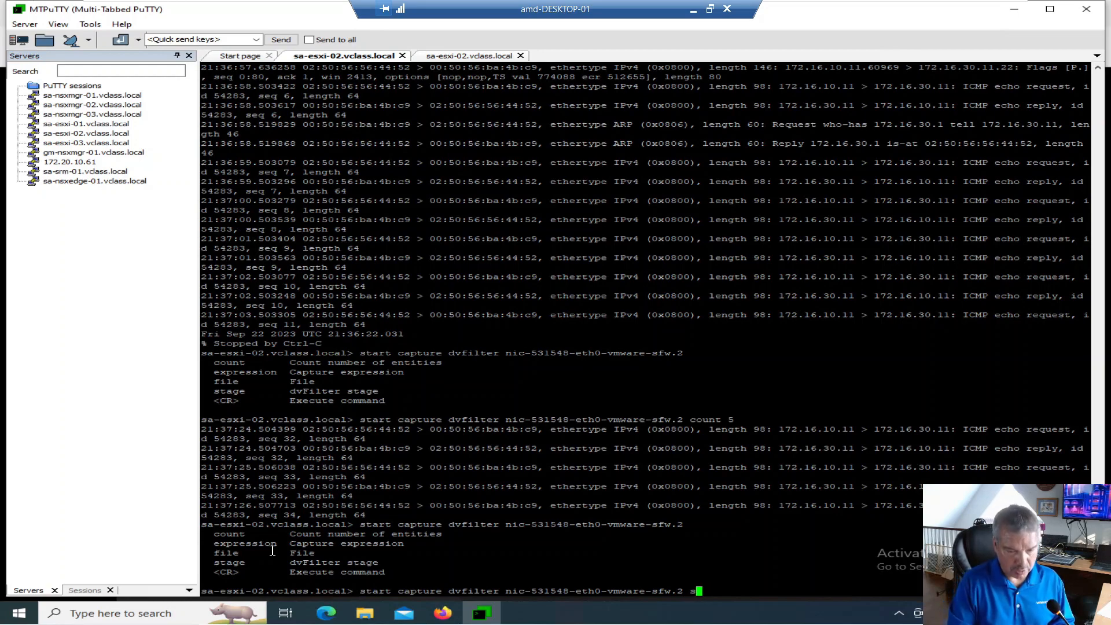
{"action": "type", "text": "tage"}
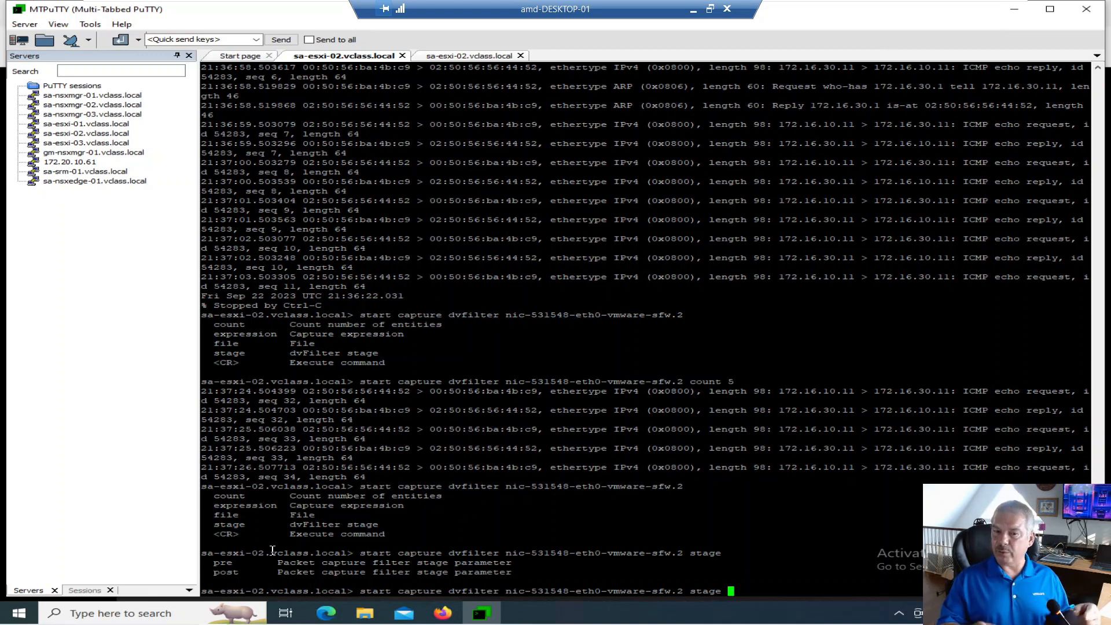
{"action": "type", "text": "pre count 5"}
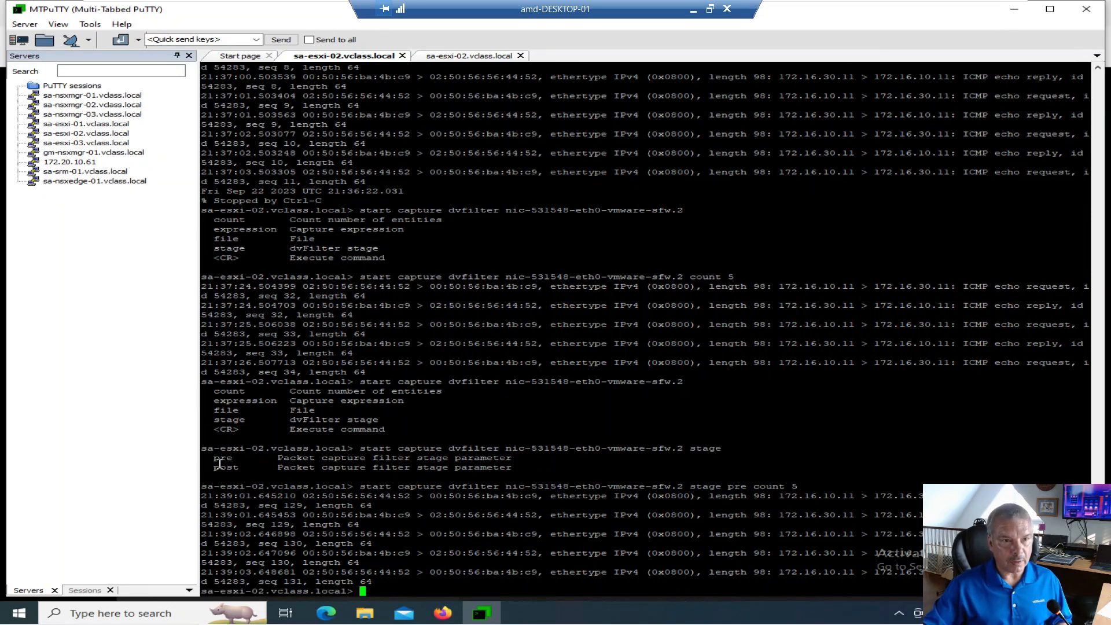
{"action": "mouse_move", "coordinate": [404, 422]}
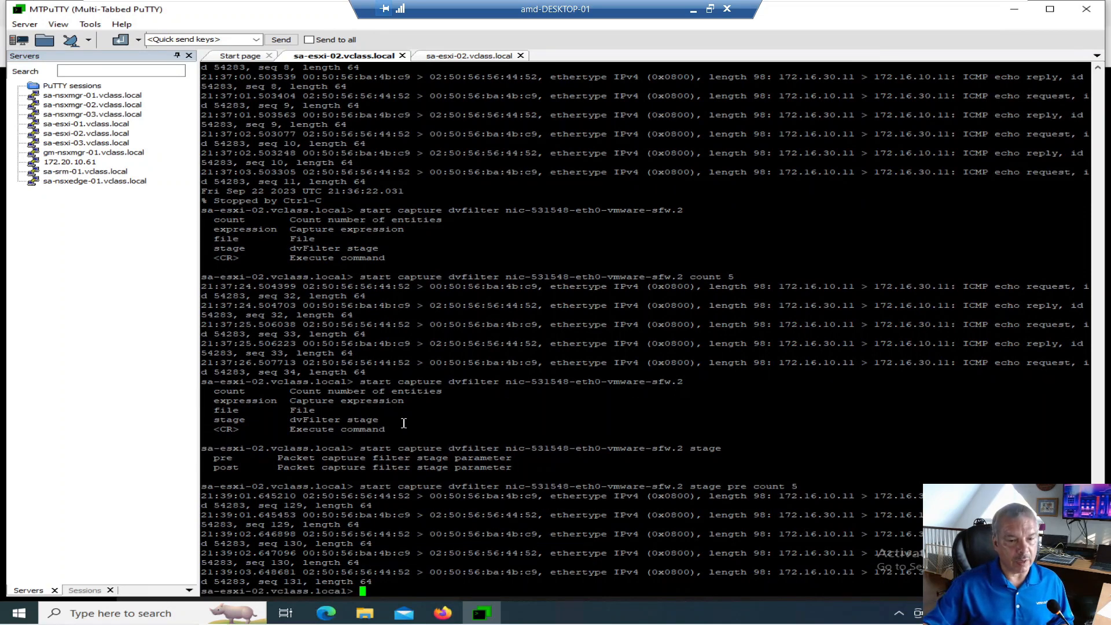
{"action": "mouse_move", "coordinate": [443, 613]}
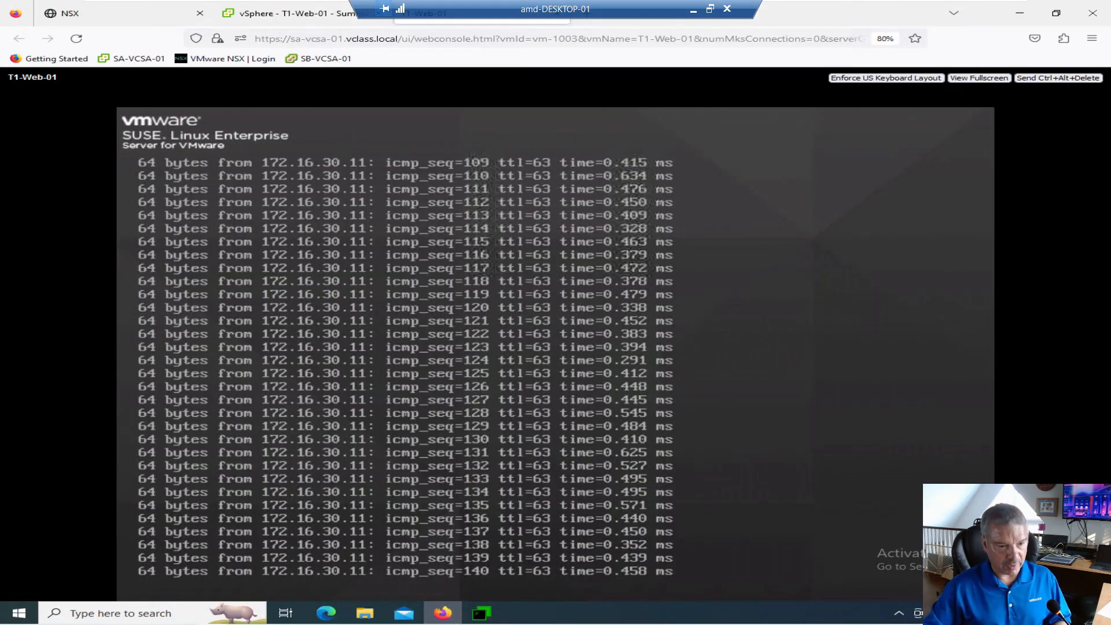
Start 'ssh 172.16.30.11' from T1-Web-01, which hangs, and return to the ESXi capture session.
{"action": "type", "text": "ssh"}
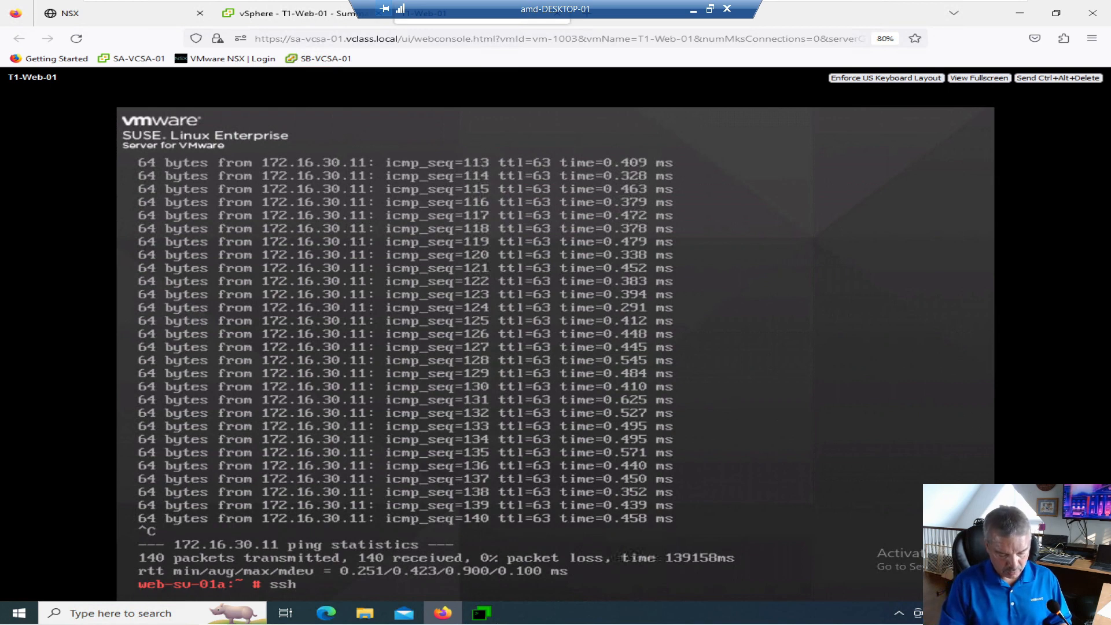
{"action": "type", "text": "172.16.30."}
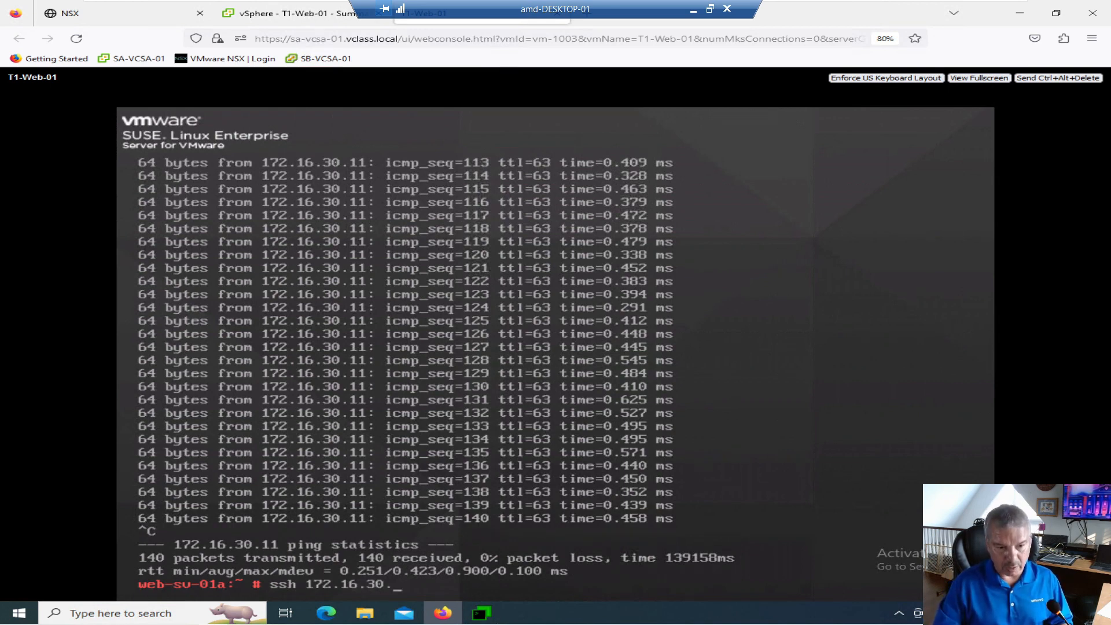
{"action": "type", "text": "11"}
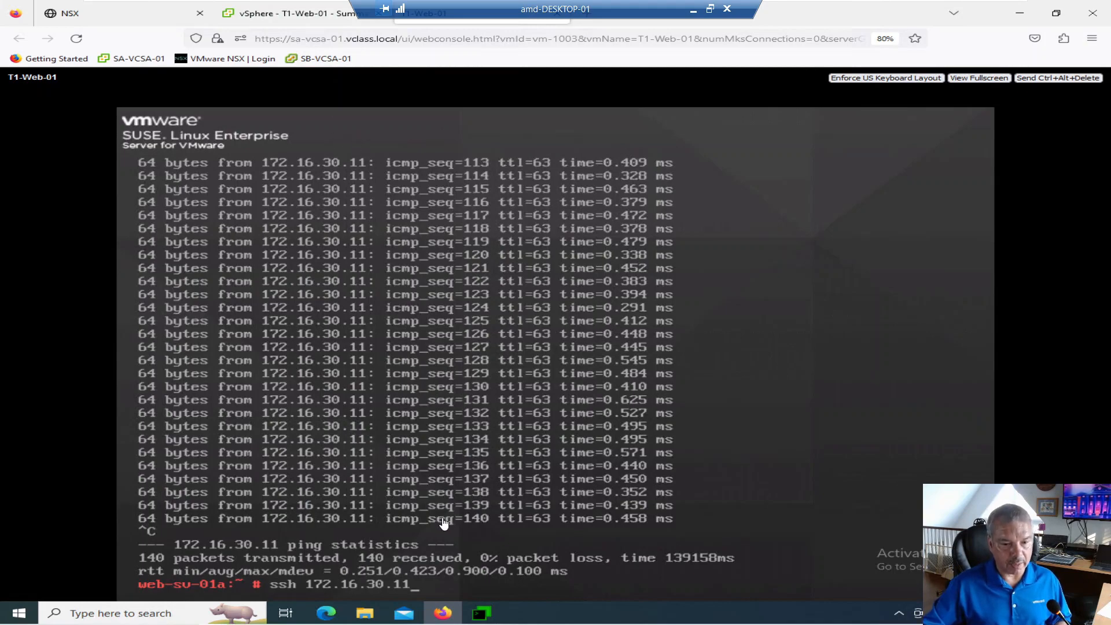
{"action": "mouse_move", "coordinate": [488, 563]}
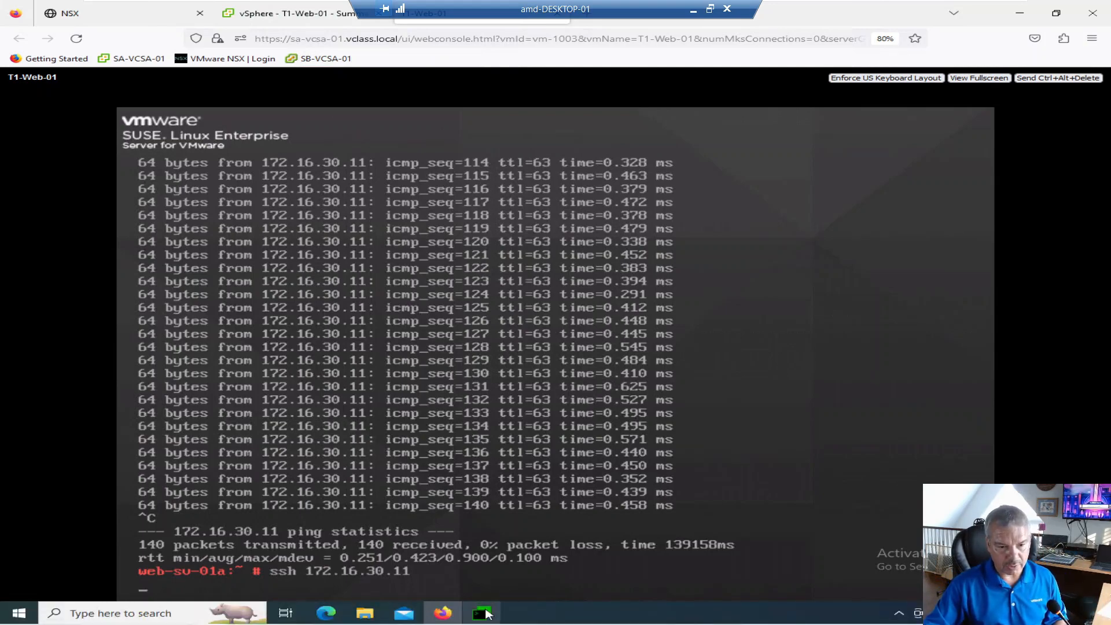
{"action": "left_click", "coordinate": [482, 614]}
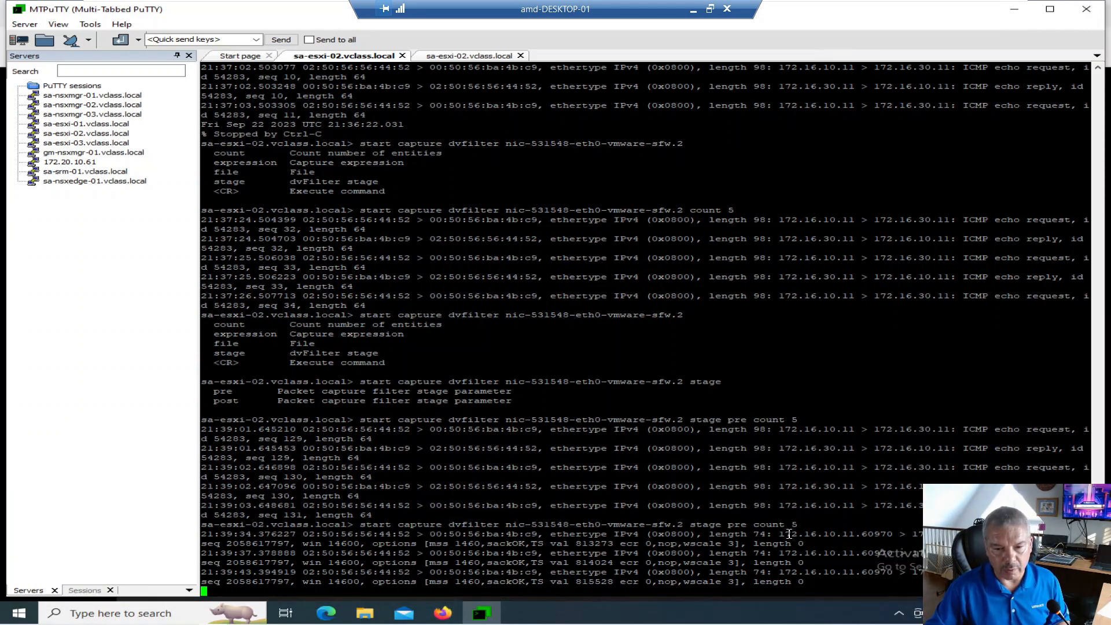
Stop the pre-stage SSH SYN capture and enter a stage post count 5 capture on nic-531548-eth0-vmware-sfw.2.
{"action": "double_click", "coordinate": [808, 534]}
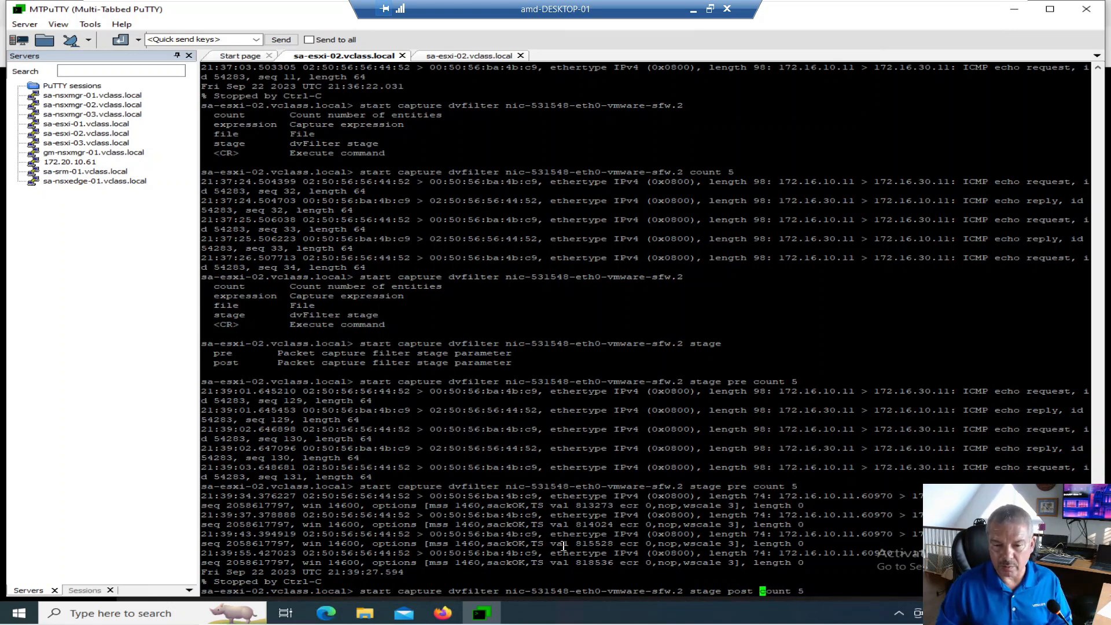
{"action": "scroll", "scroll_direction": "down", "scroll_amount": 3}
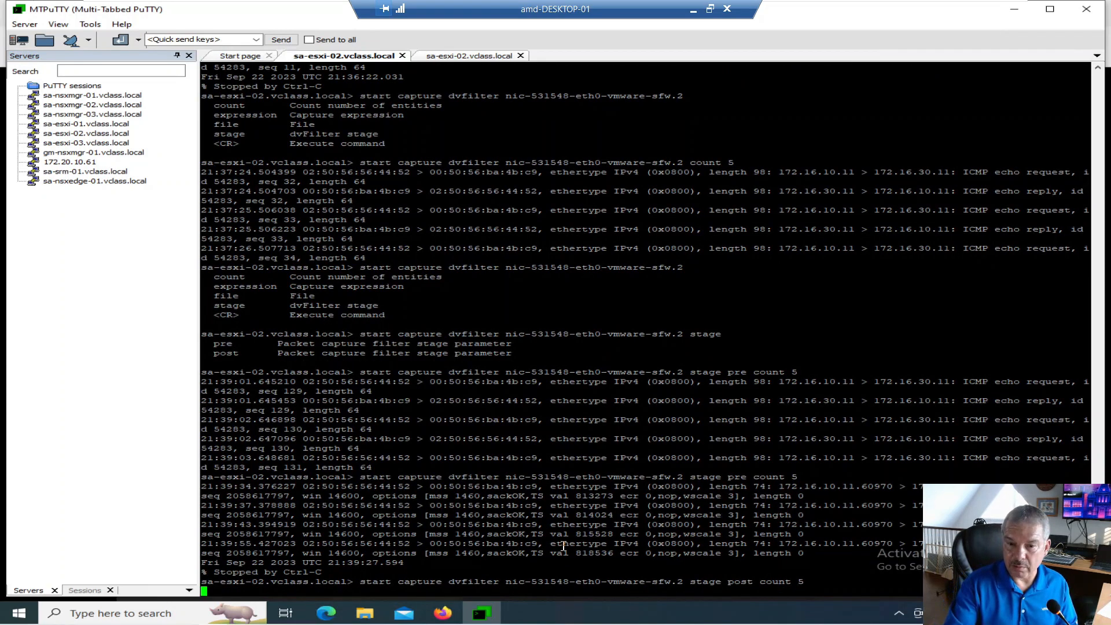
{"action": "mouse_move", "coordinate": [562, 550]}
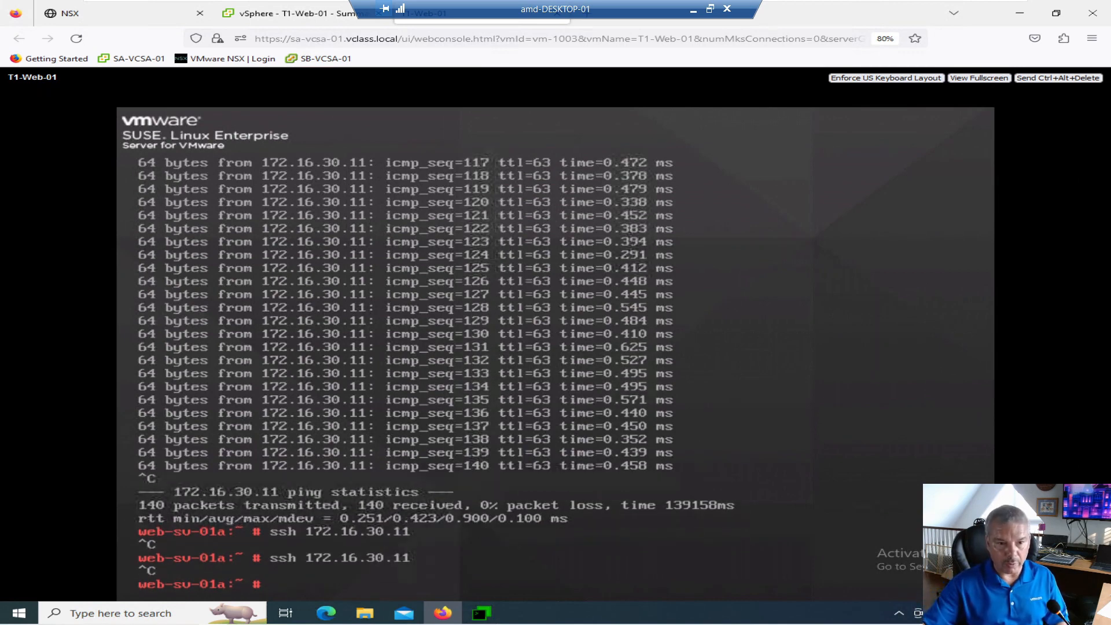
Cancel the hung SSH attempt and retry the connection to 172.16.30.11 from T1-Web-01.
{"action": "type", "text": "ping 172.16.30.11"}
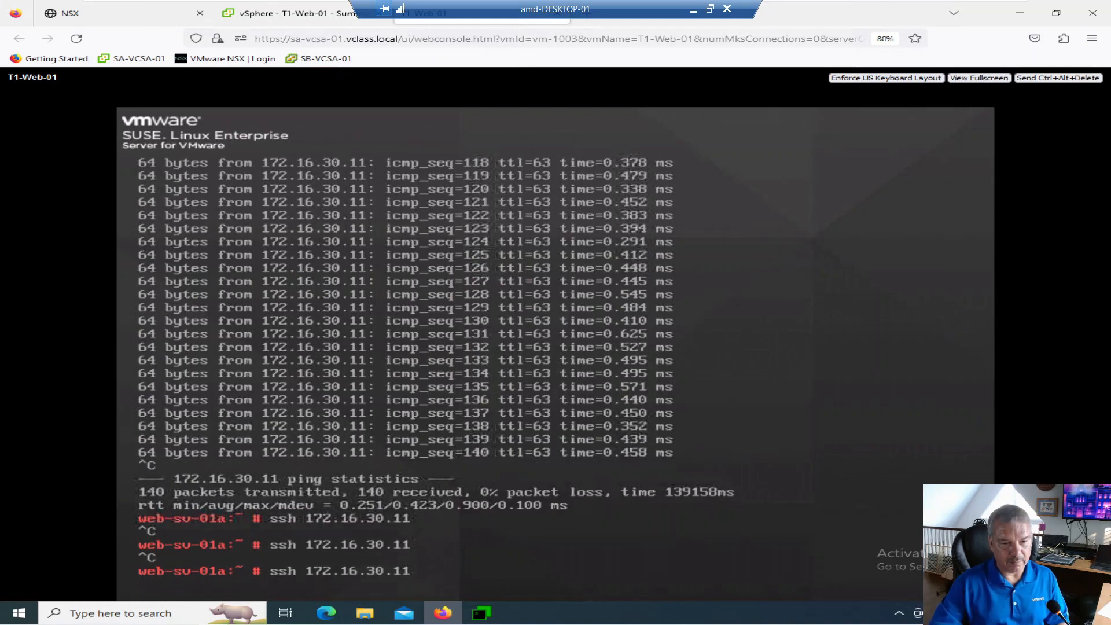
{"action": "mouse_move", "coordinate": [487, 601]}
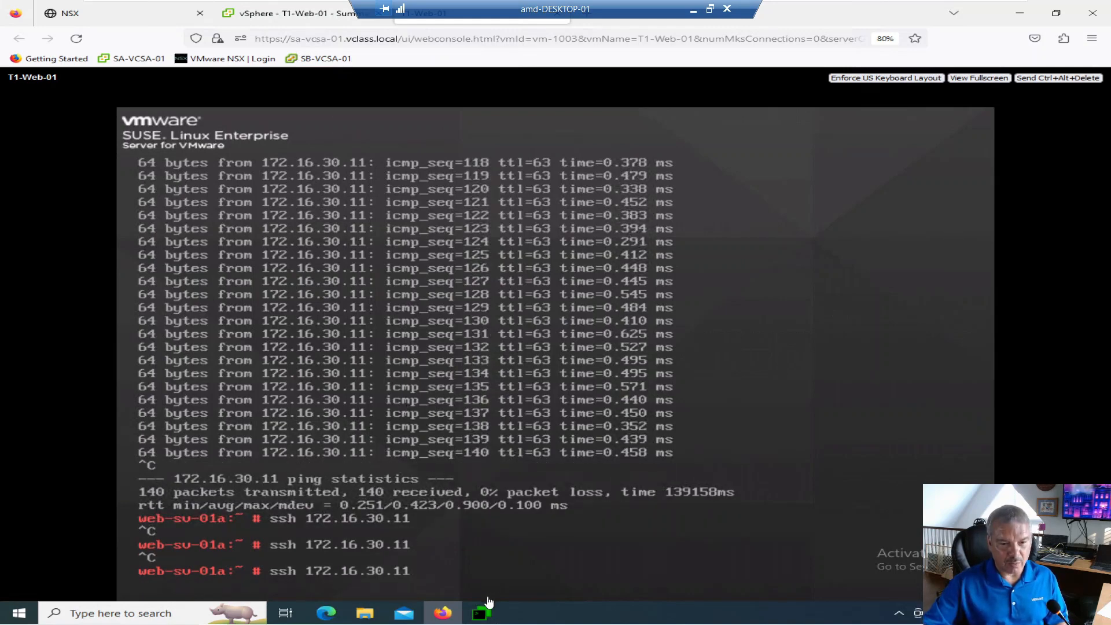
{"action": "mouse_move", "coordinate": [481, 611]}
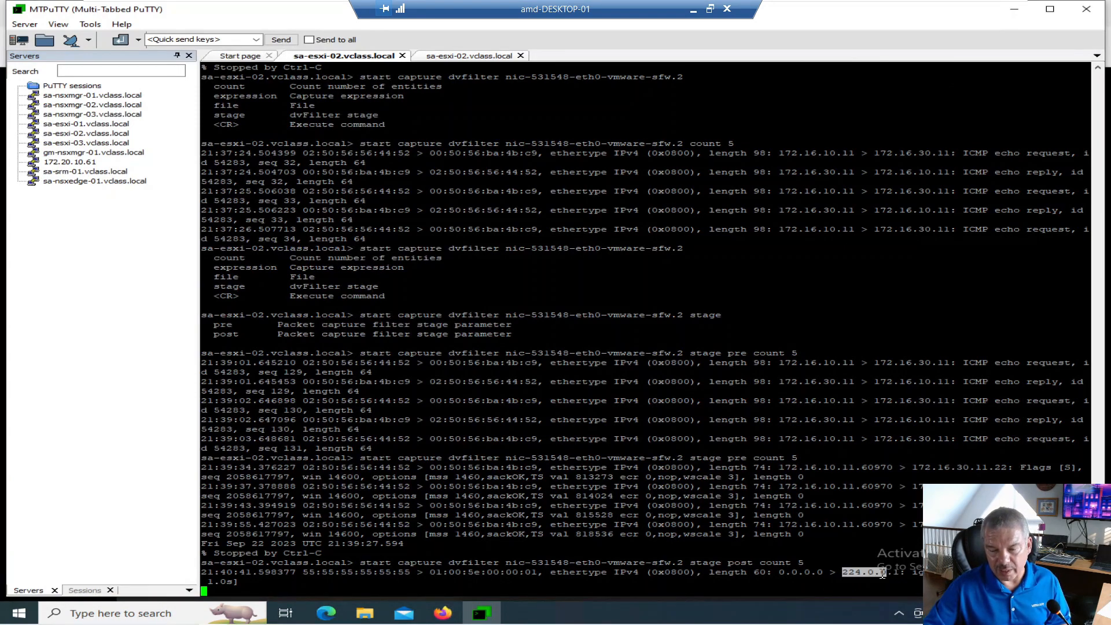
Review the post-stage capture showing only multicast and ARP packets, with no SSH SYN passing.
{"action": "scroll", "scroll_direction": "down", "scroll_amount": 3}
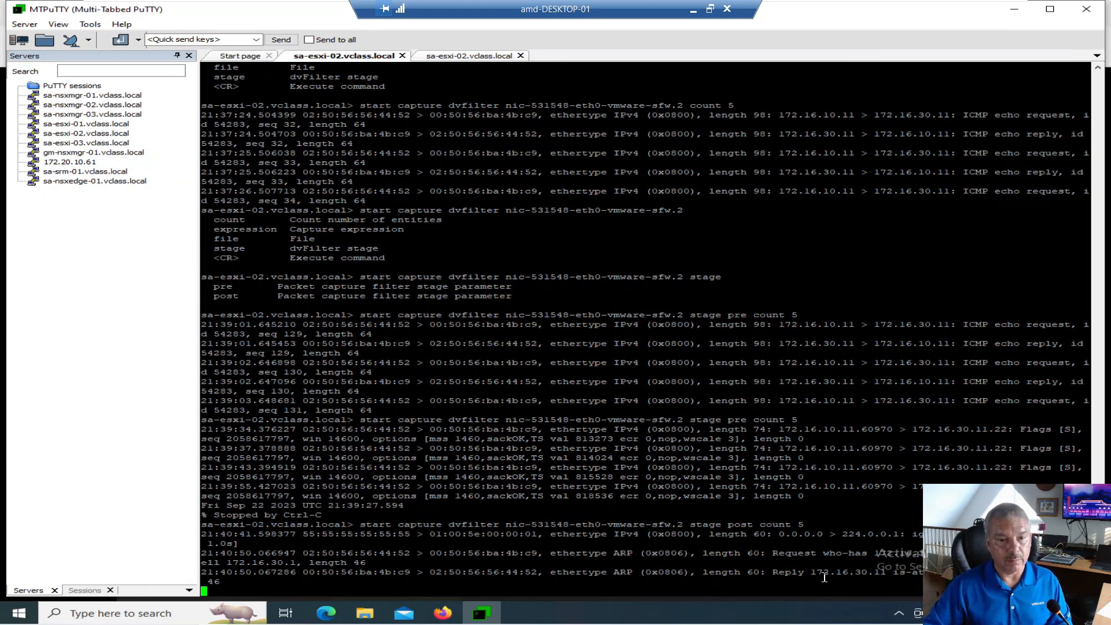
{"action": "mouse_move", "coordinate": [442, 613]}
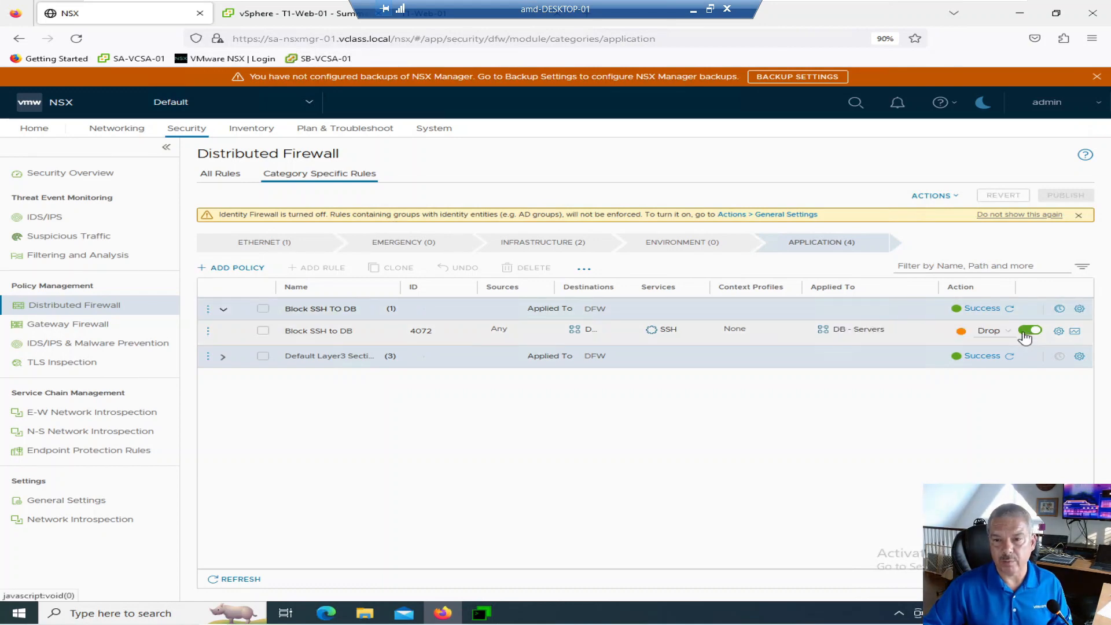
Disable the Block SSH to DB distributed firewall rule and publish the change with Success.
{"action": "left_click", "coordinate": [1027, 330]}
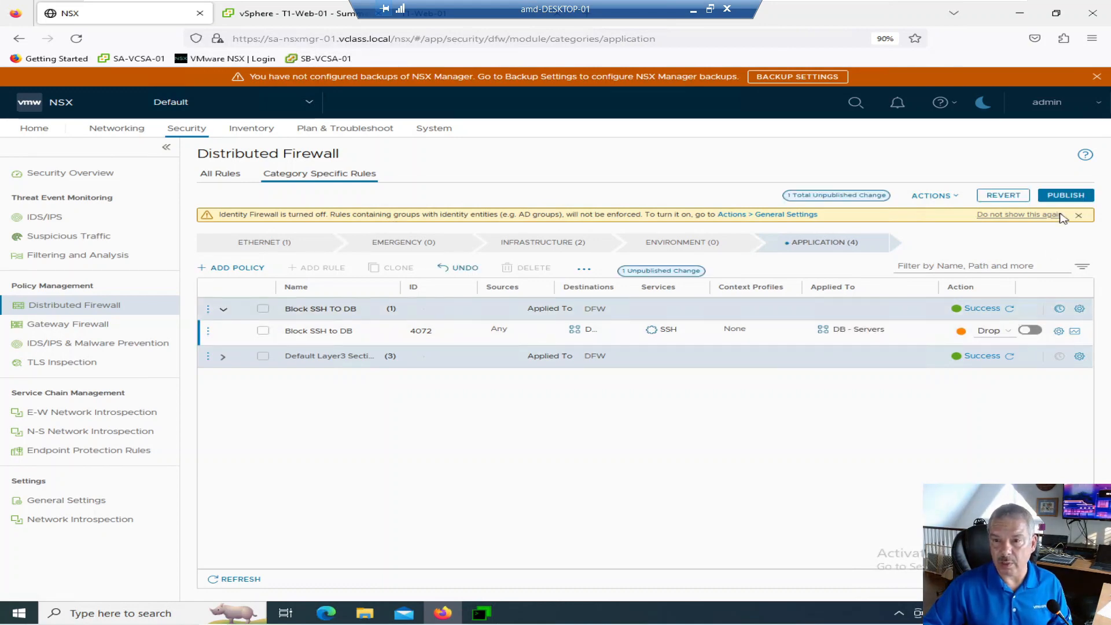
{"action": "left_click", "coordinate": [1066, 195]}
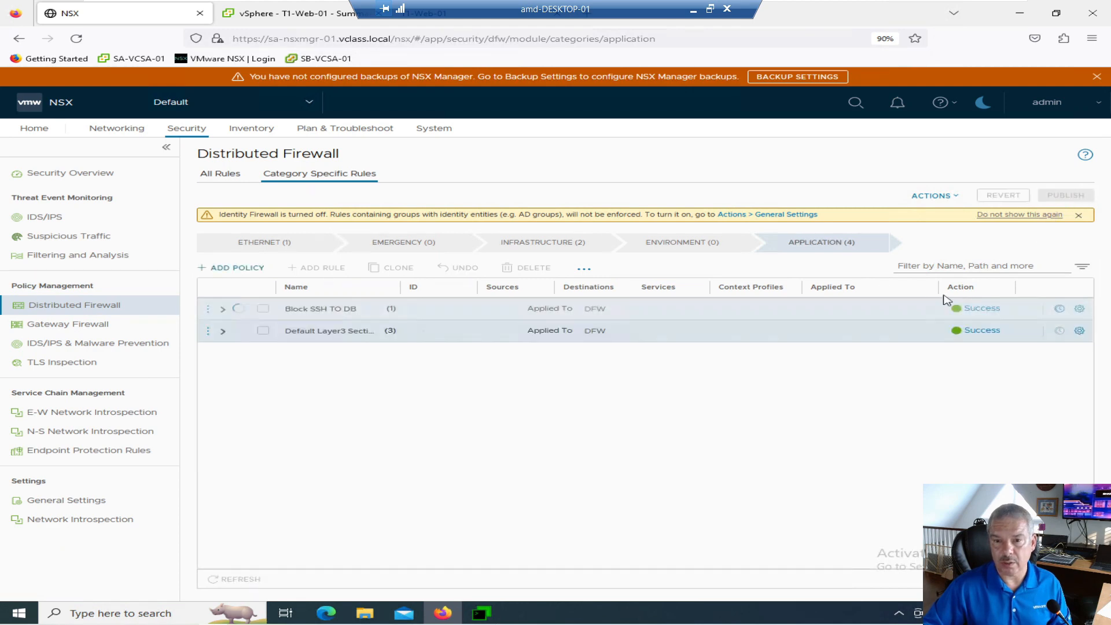
{"action": "left_click", "coordinate": [223, 308]}
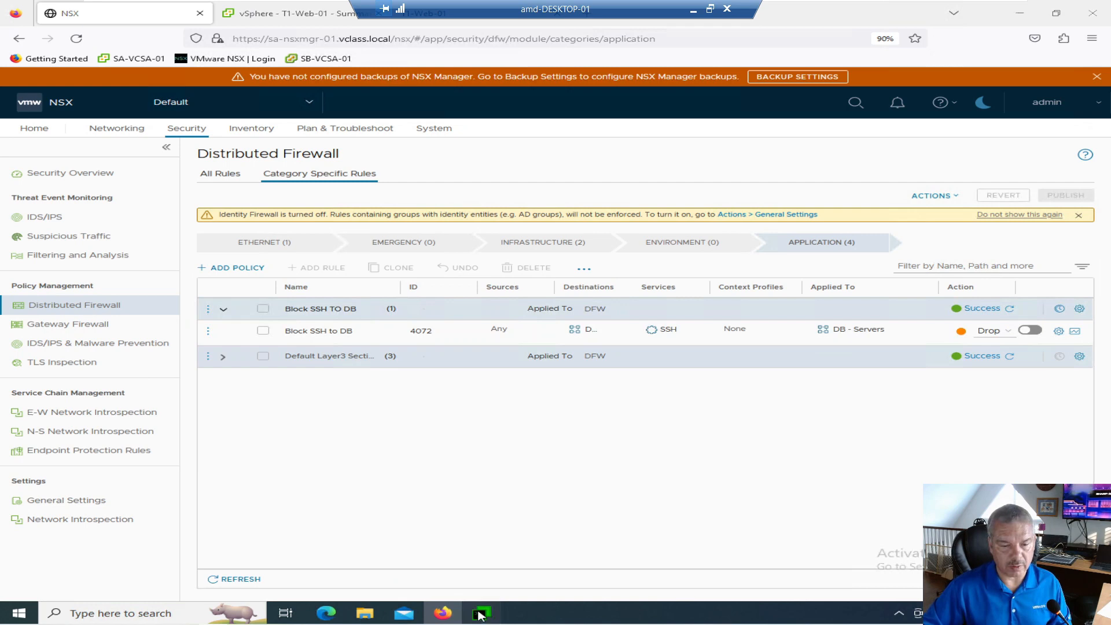
Check the ESXi capture session and return to the T1-Web-01 virtual machine summary.
{"action": "left_click", "coordinate": [482, 613]}
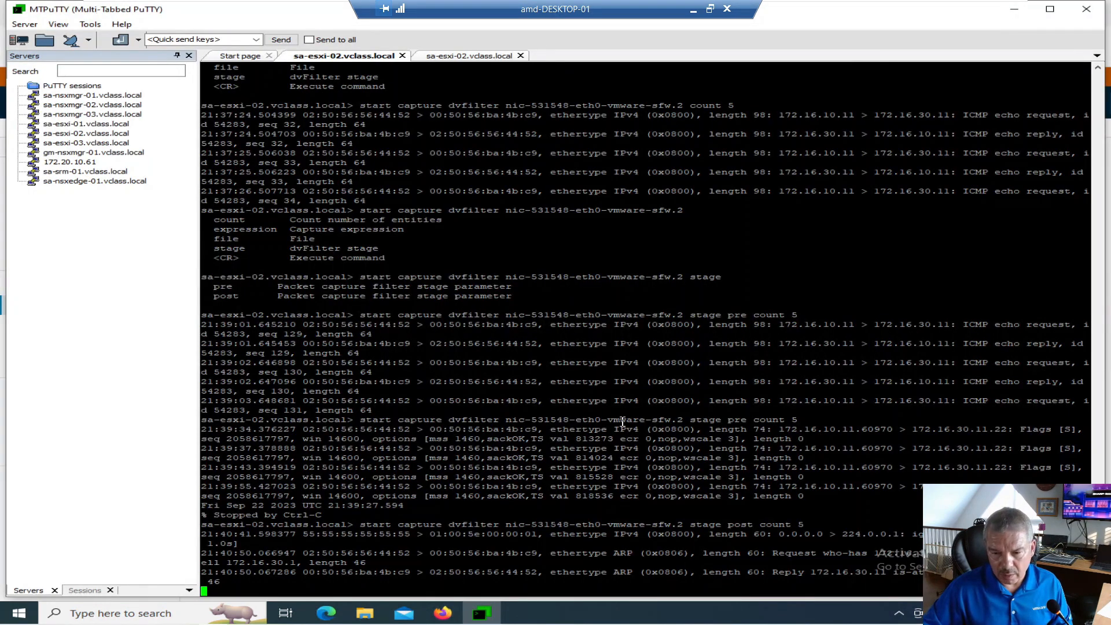
{"action": "mouse_move", "coordinate": [434, 581]}
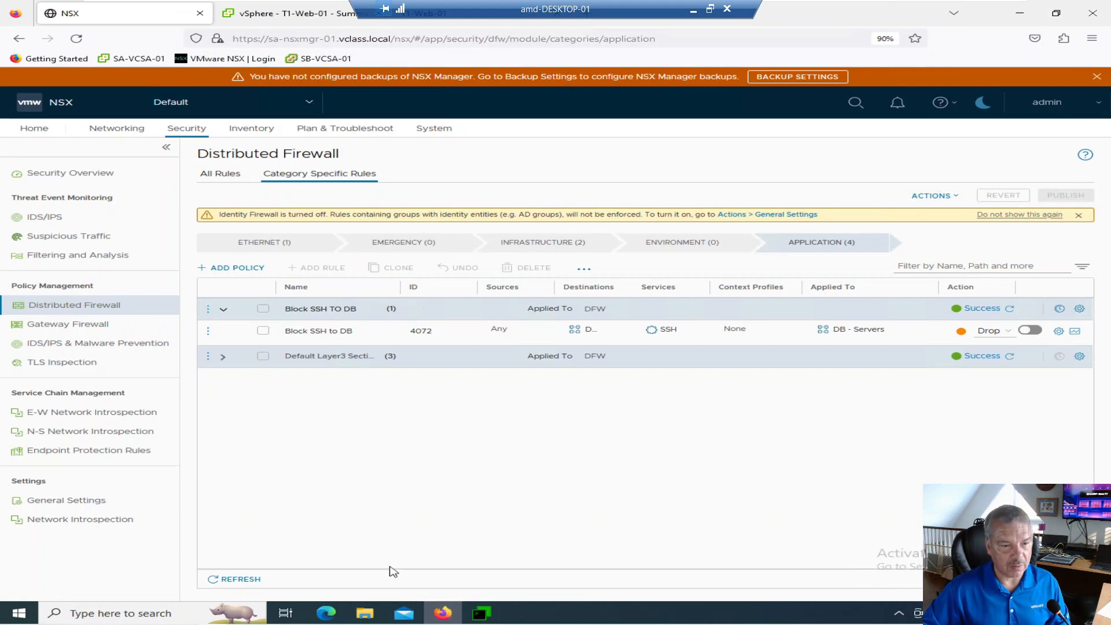
{"action": "left_click", "coordinate": [301, 13]}
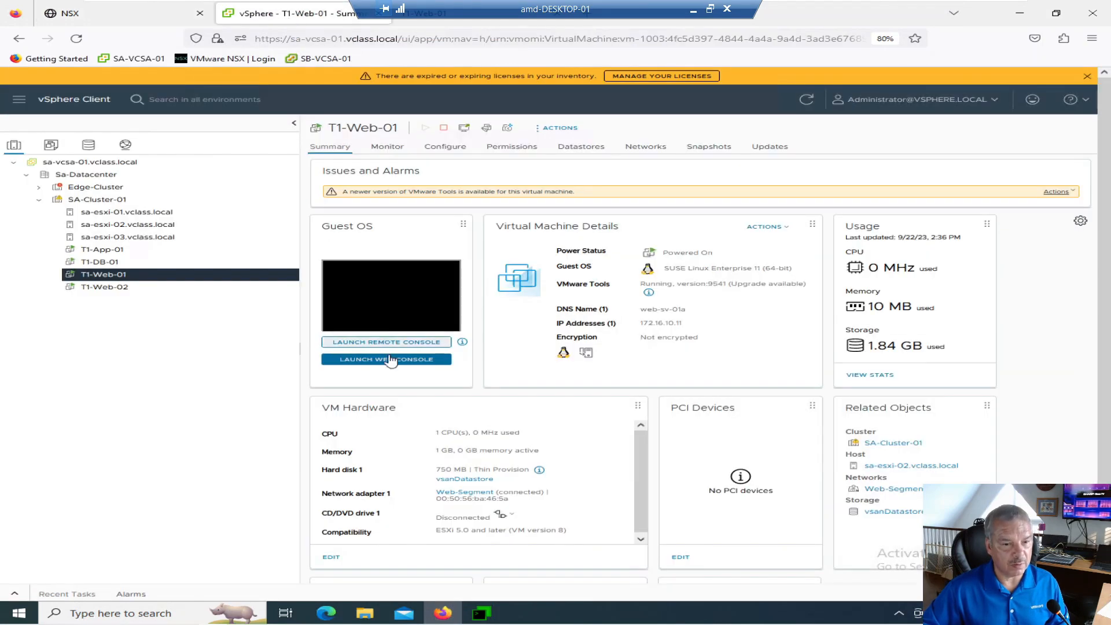
Rerun ssh 172.16.30.11 from T1-Web-01's web console, now reaching the password prompt, and return to the capture.
{"action": "left_click", "coordinate": [386, 359]}
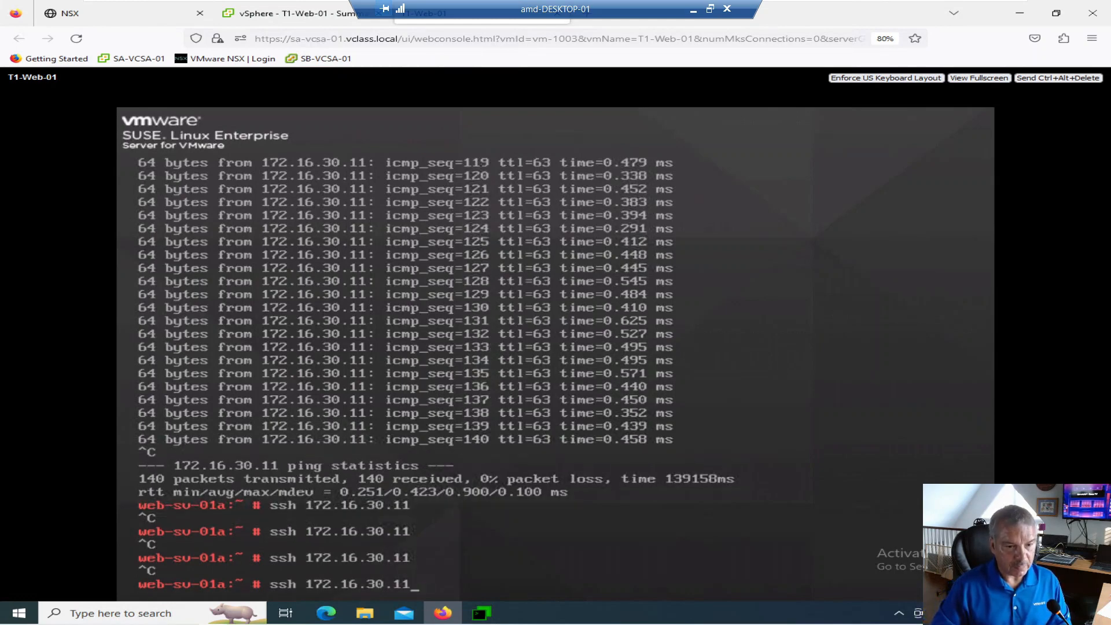
{"action": "key", "text": "Return"}
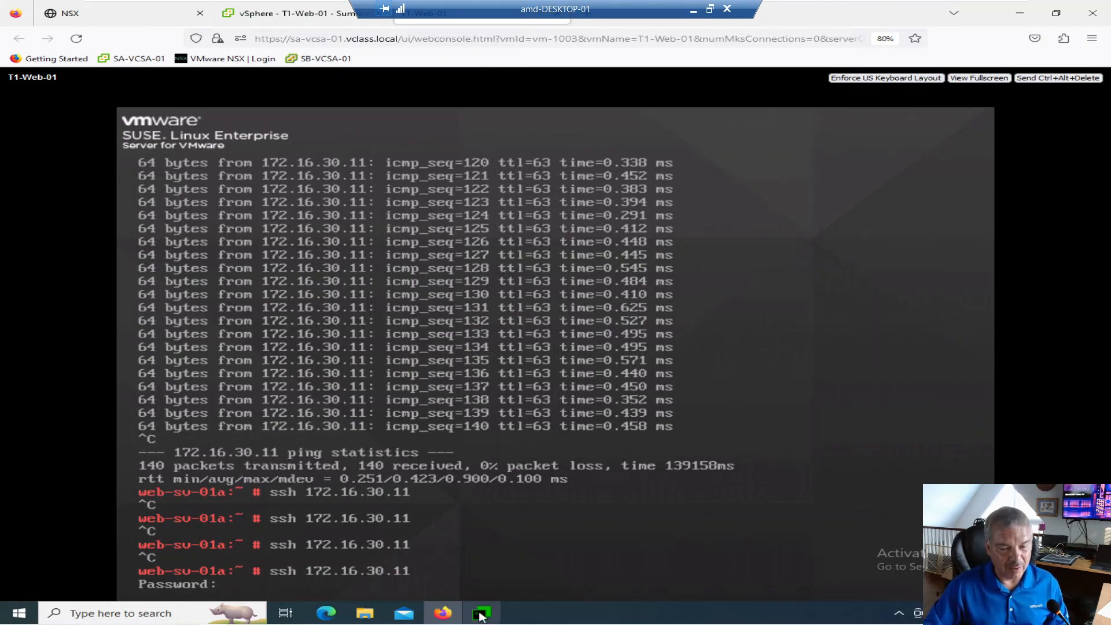
{"action": "left_click", "coordinate": [482, 613]}
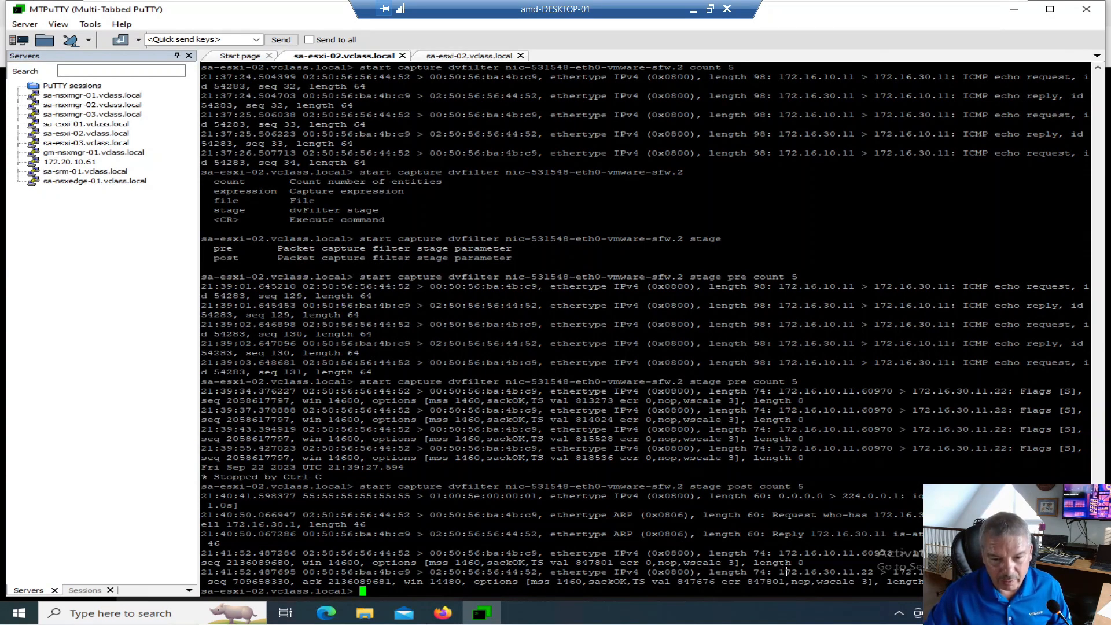
Confirm SSH packets to port 22 now pass the post stage and begin another stage post count 5 capture.
{"action": "double_click", "coordinate": [815, 572]}
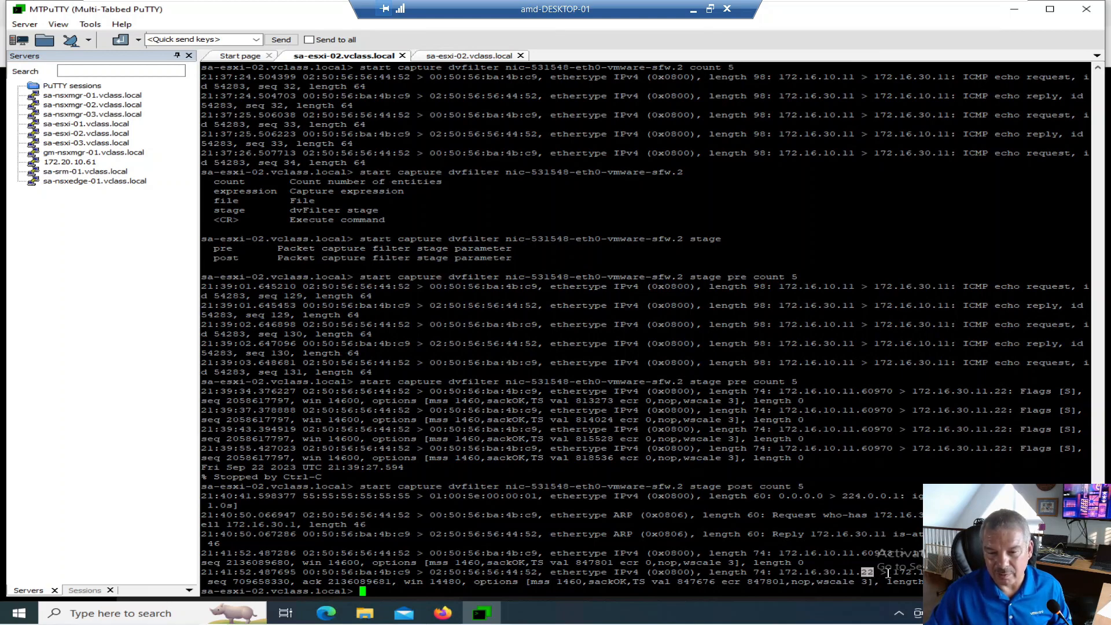
{"action": "mouse_move", "coordinate": [875, 567]}
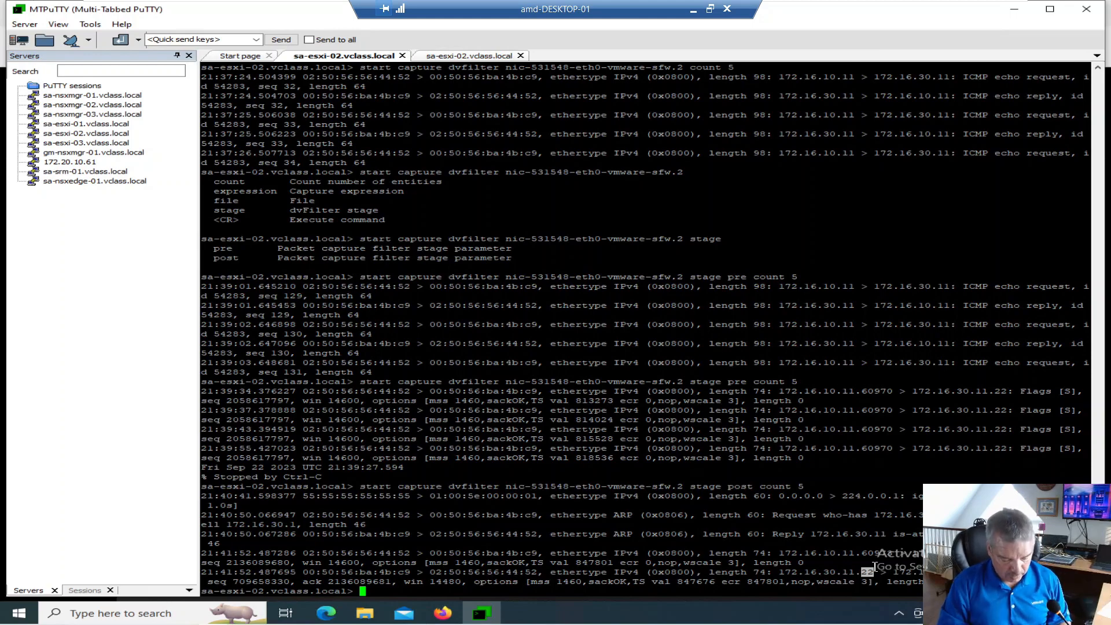
{"action": "type", "text": "start capture dvfilter nic-531548-eth0-vmware-sfw.2 stage post co"}
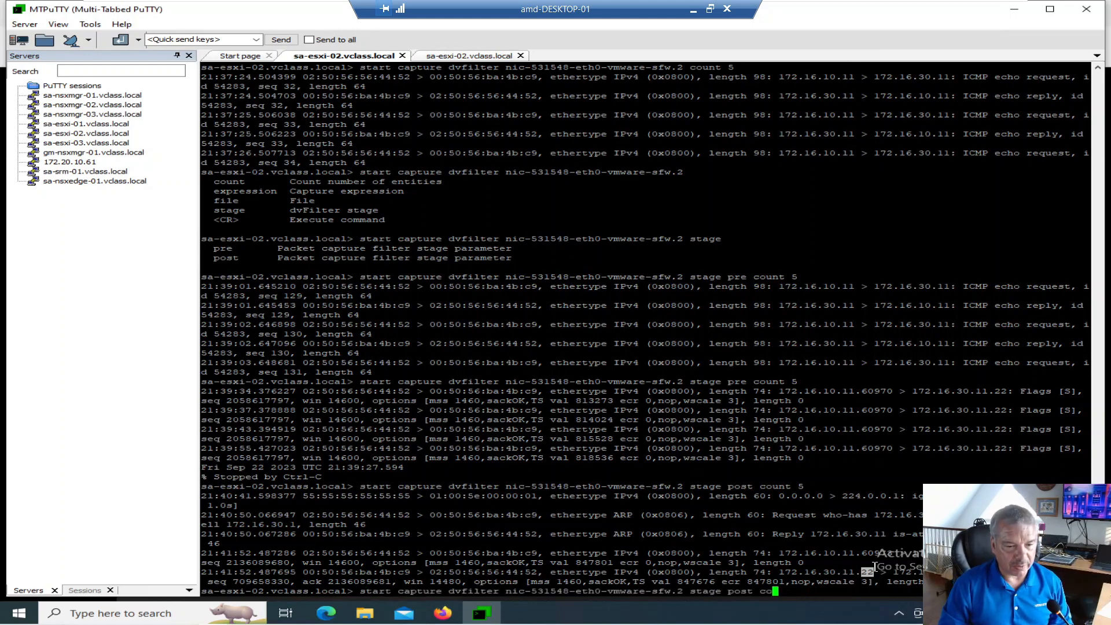